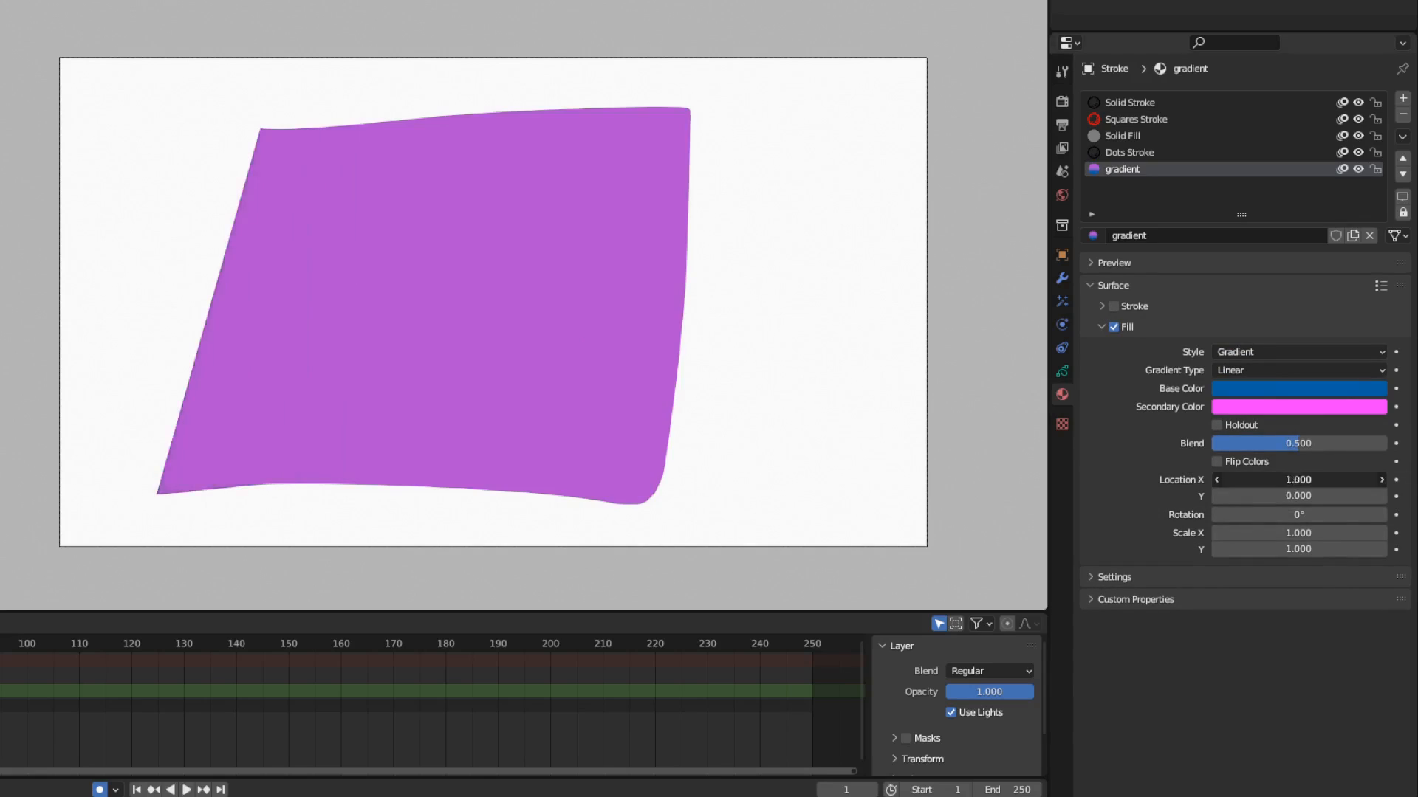
# Step: Close the cat painting and relaunch Blender 4.0 to its splash screen
pyautogui.click(1297, 370)
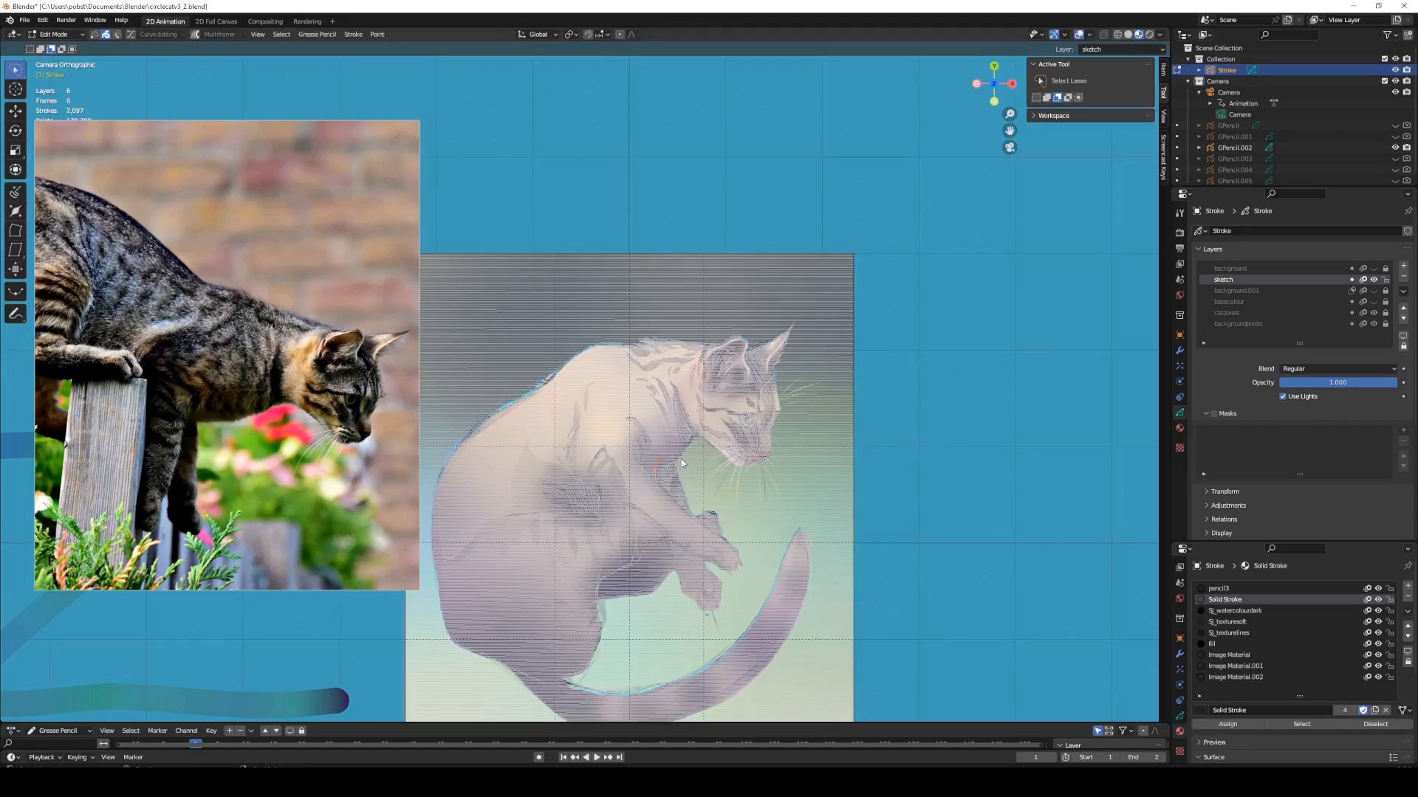
pyautogui.click(54, 33)
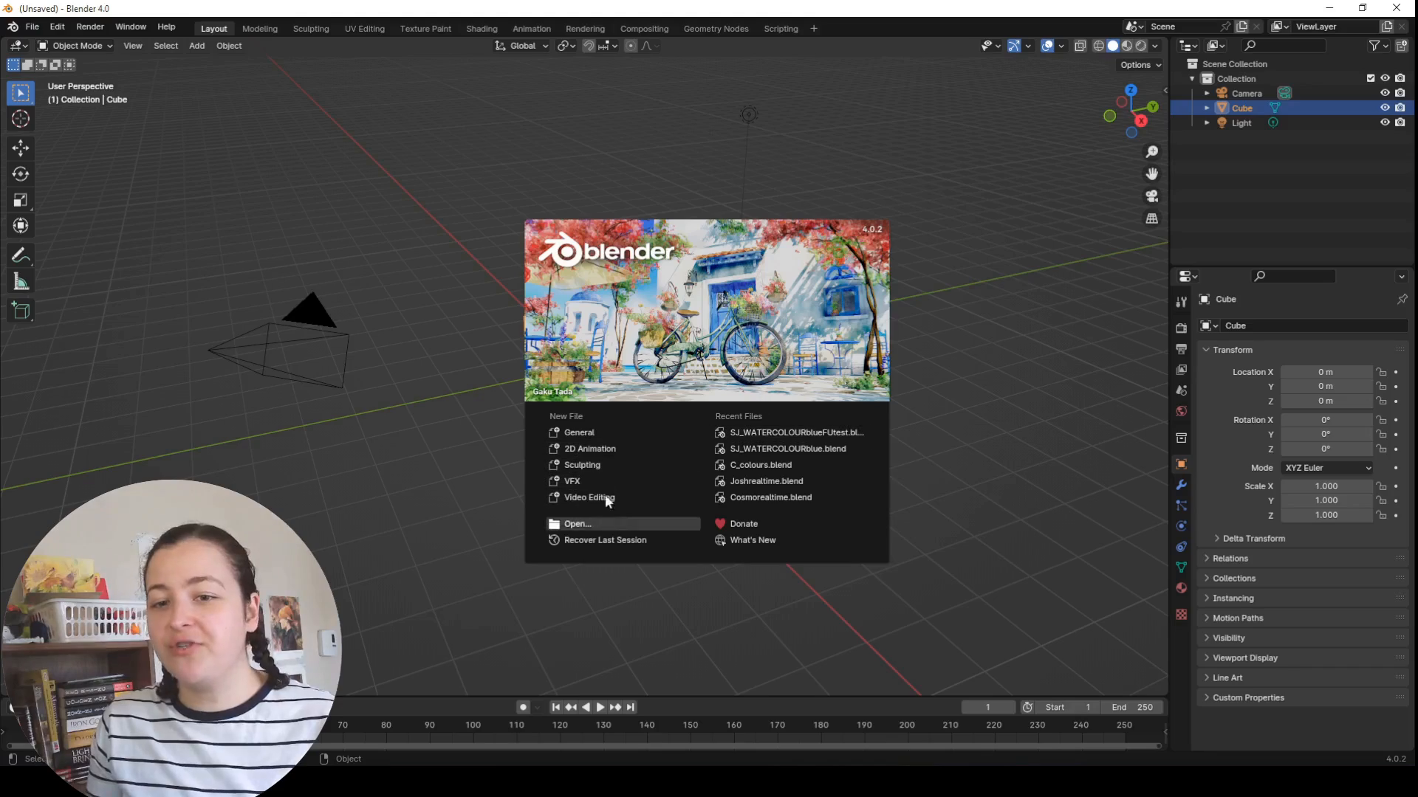
# Step: Create a 2D Animation file with 1000×1000 px output at 25%, in the Rendering workspace
pyautogui.click(588, 448)
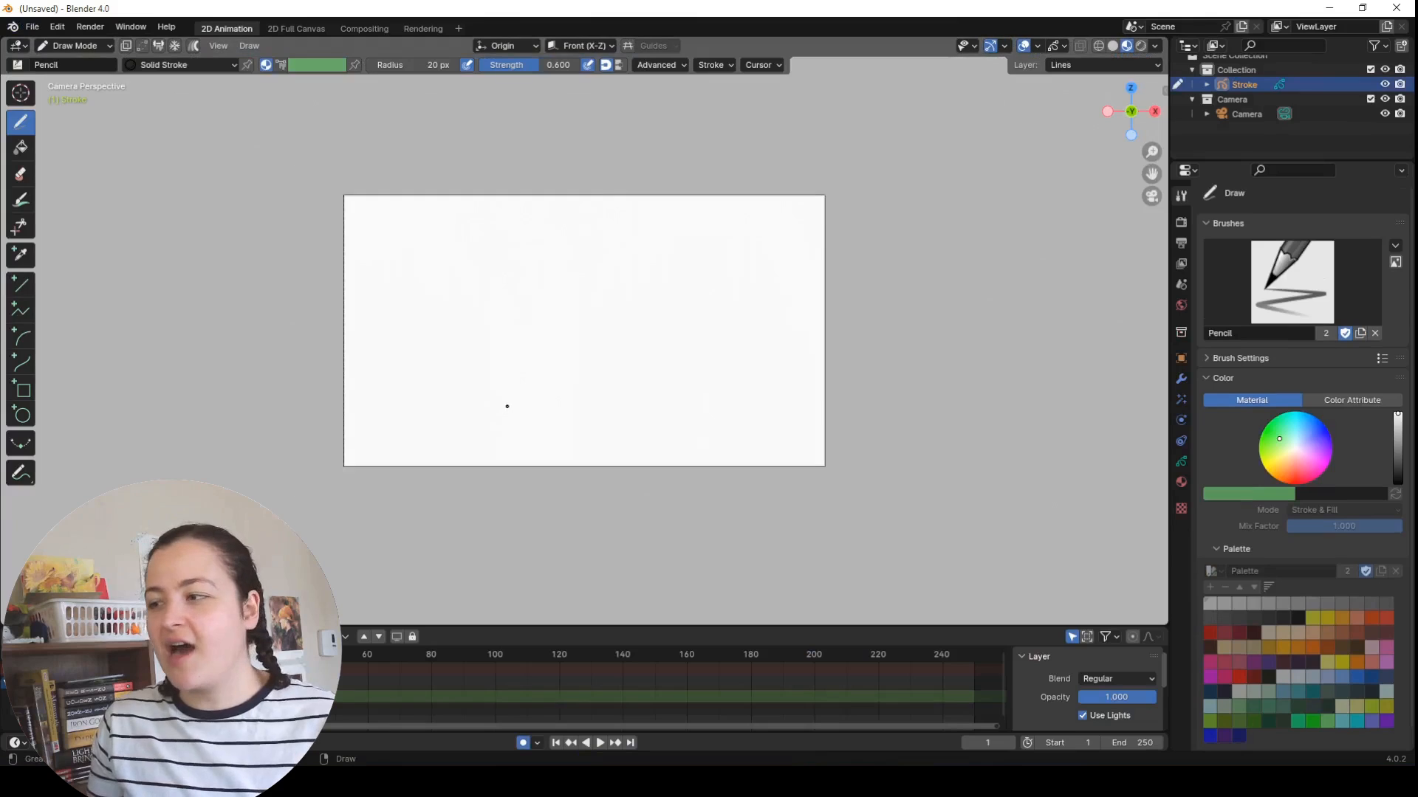
pyautogui.click(1180, 243)
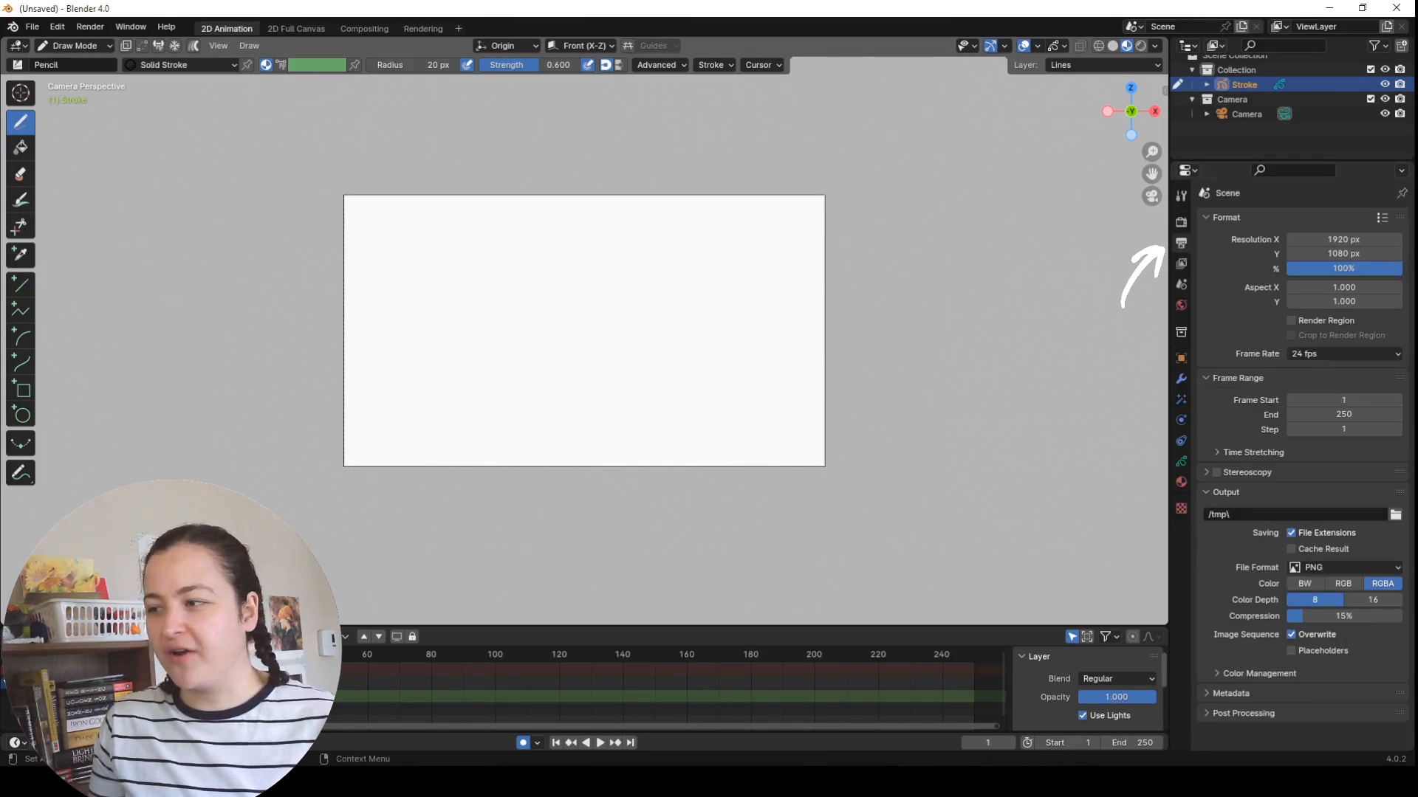
pyautogui.click(1342, 238)
pyautogui.write('1000')
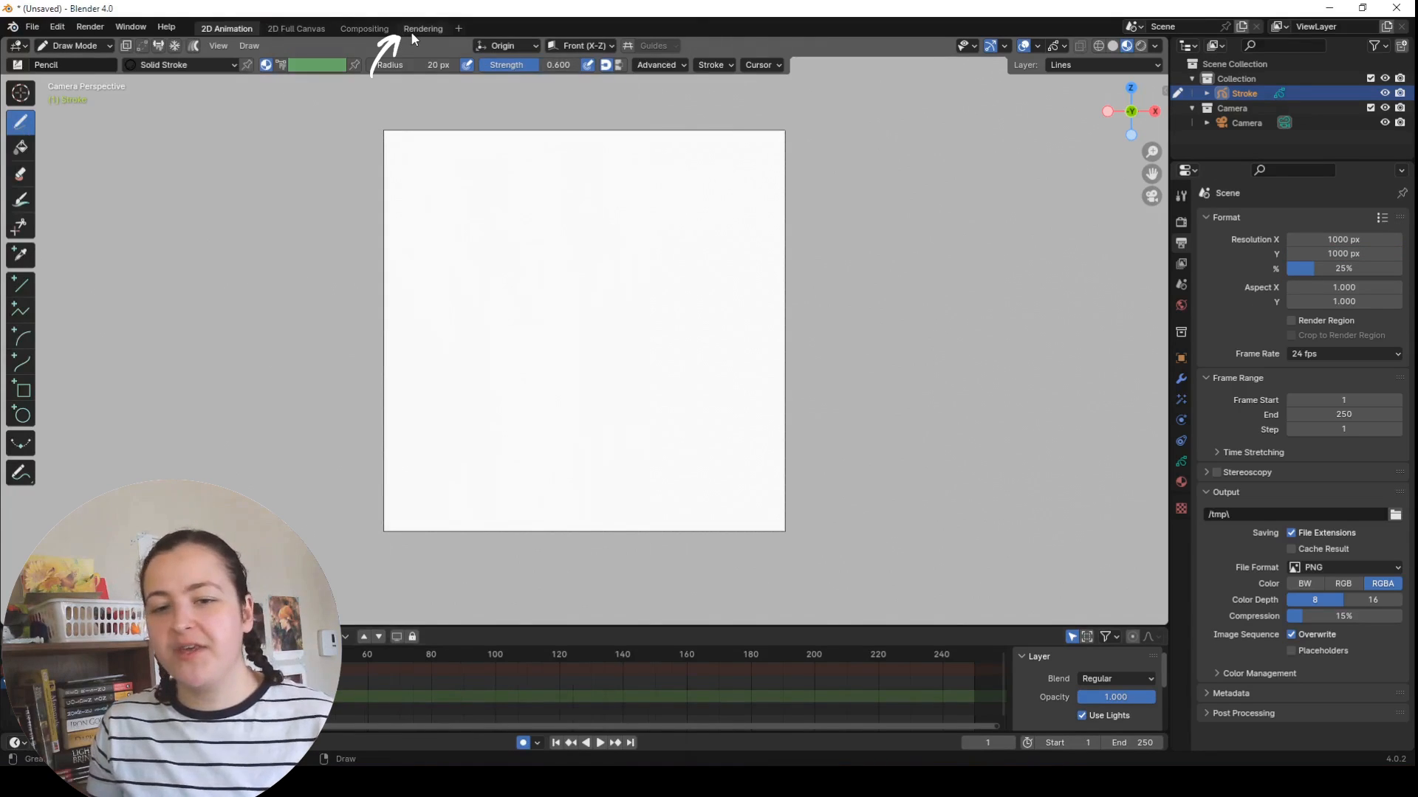
pyautogui.click(422, 28)
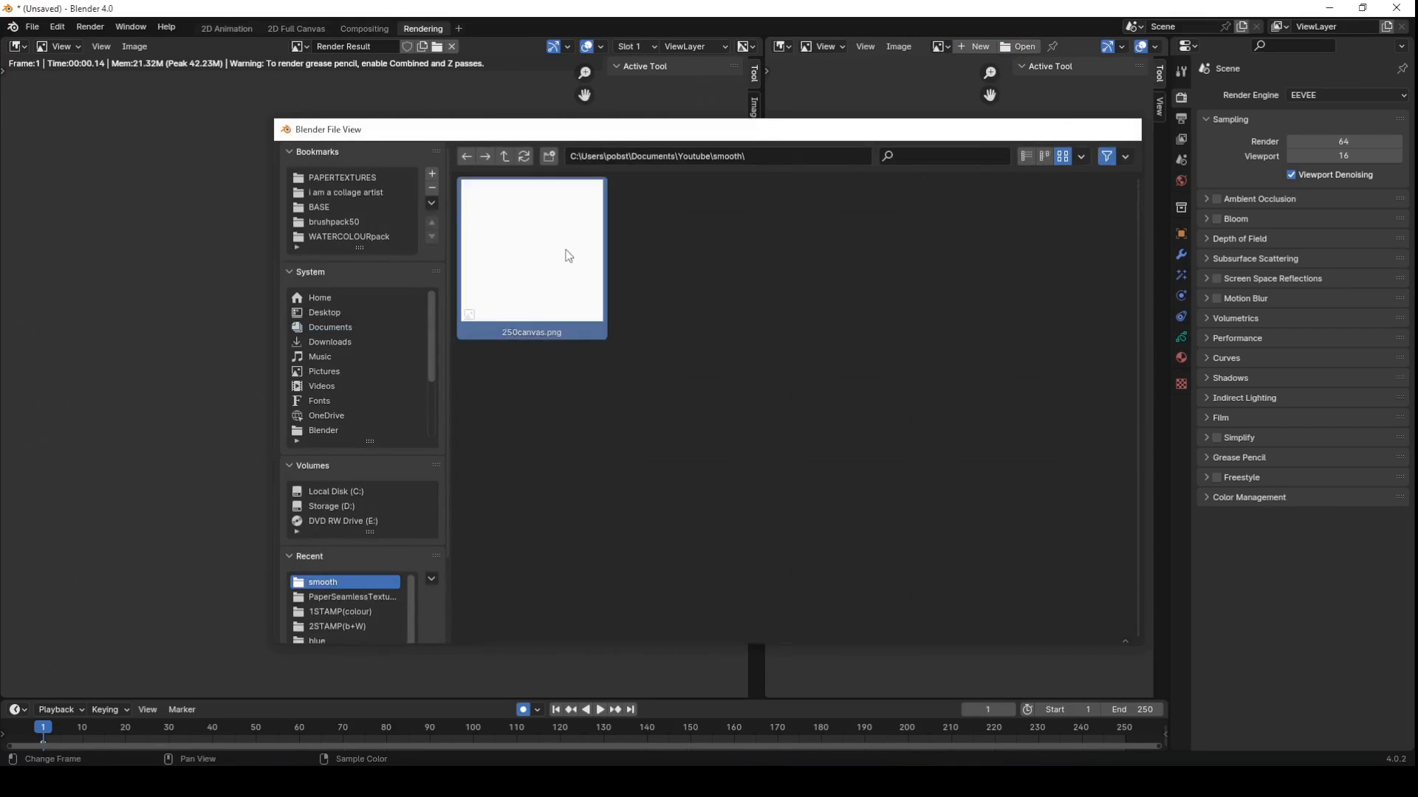
# Step: Load 250canvas.png in the Image Editor and generate a grease pencil object from it
pyautogui.doubleClick(532, 253)
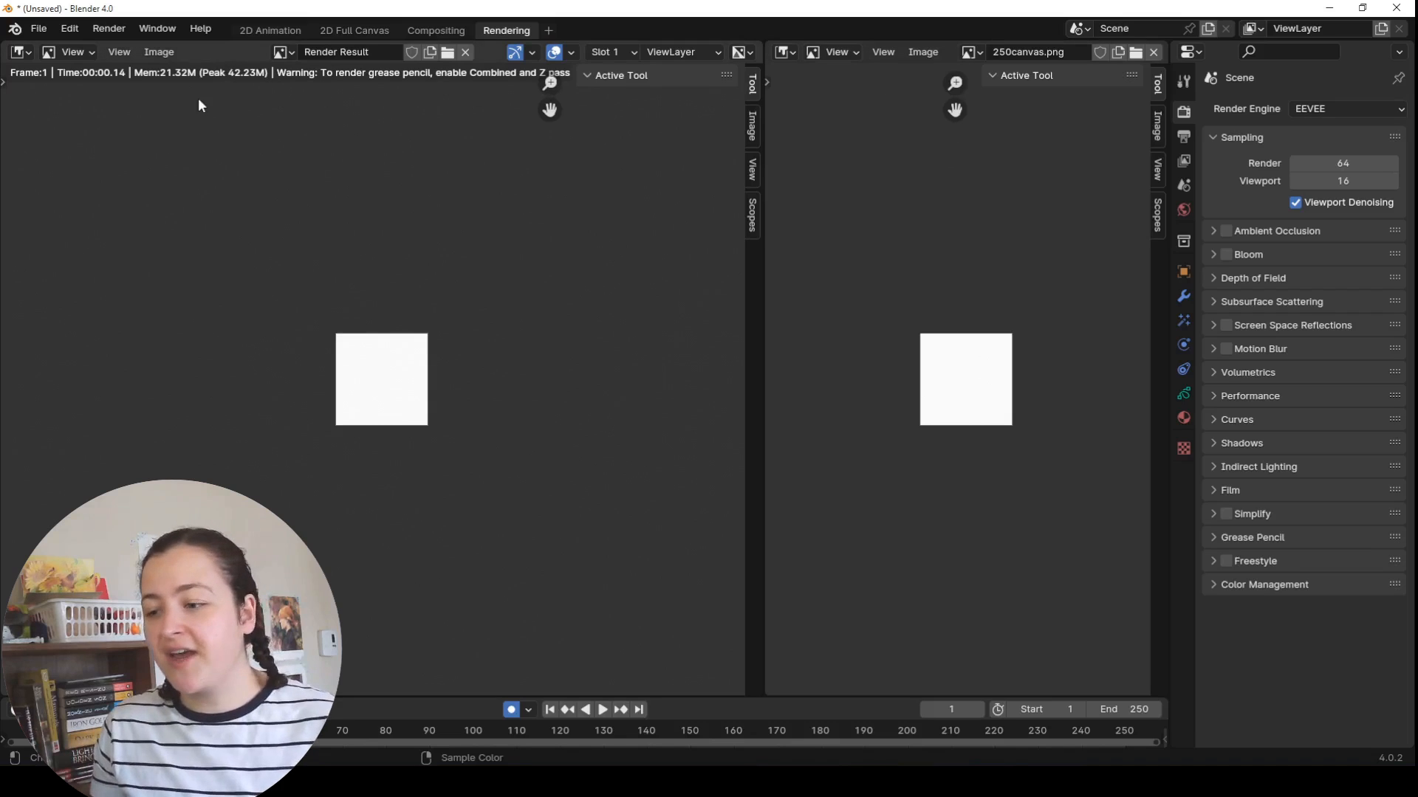
pyautogui.click(158, 51)
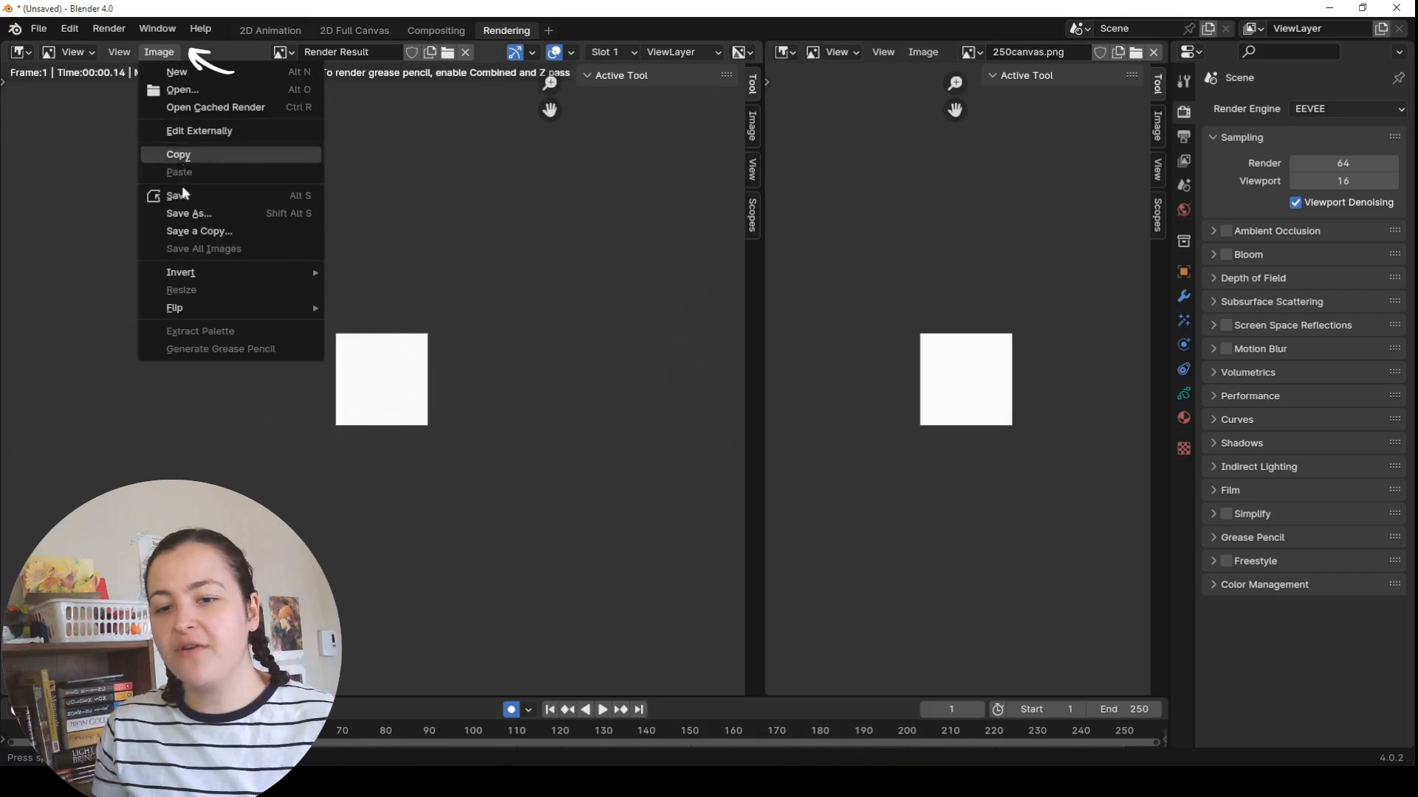
pyautogui.moveTo(267, 341)
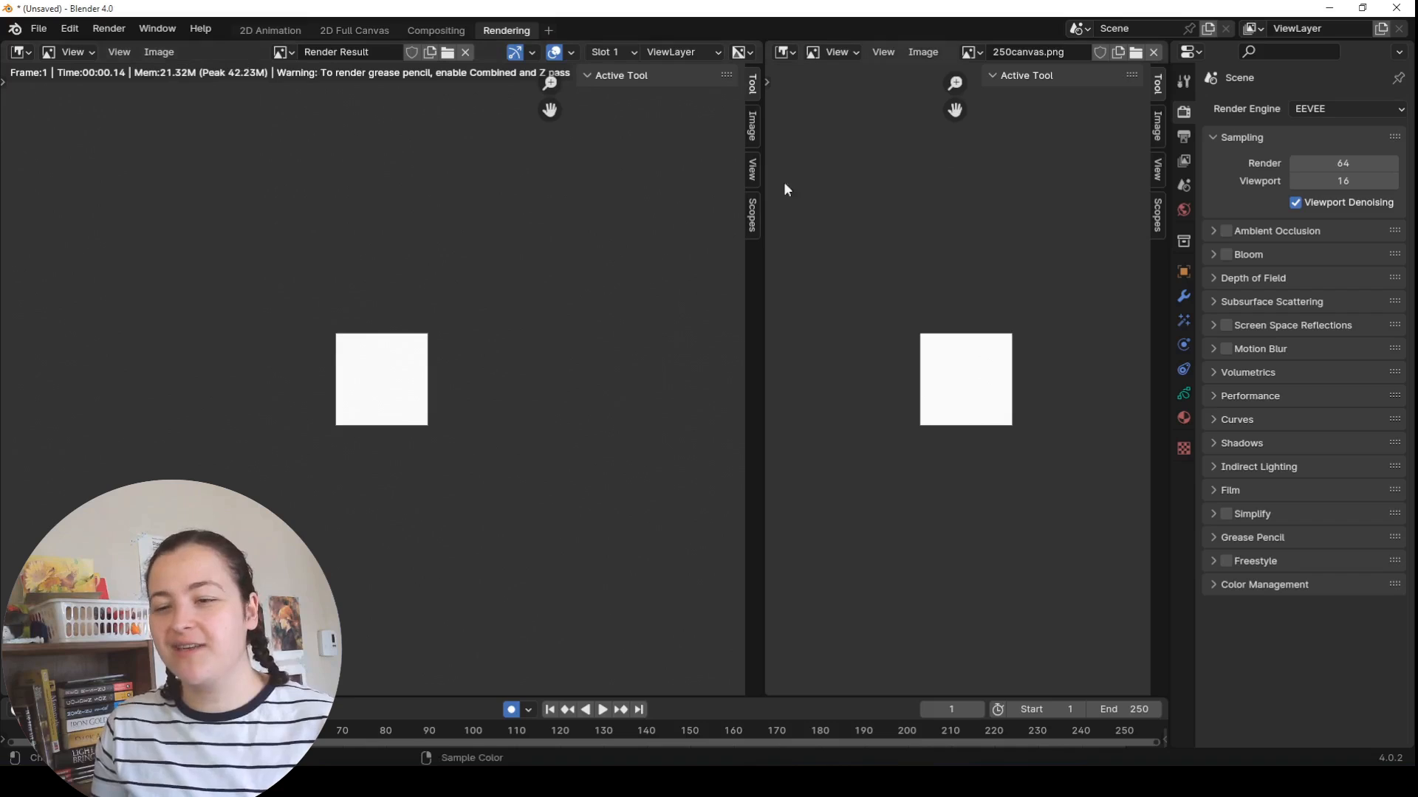
pyautogui.click(921, 52)
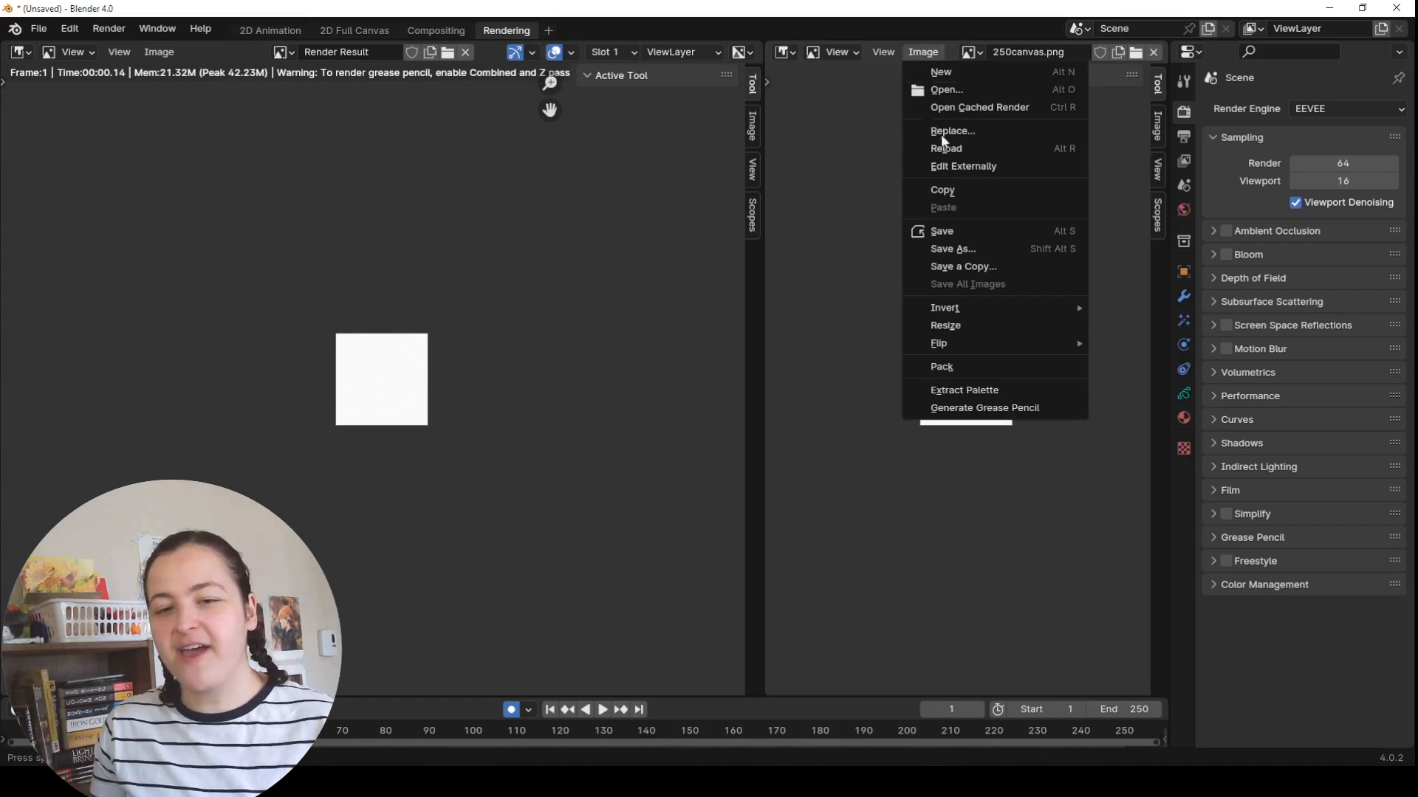
pyautogui.moveTo(991, 408)
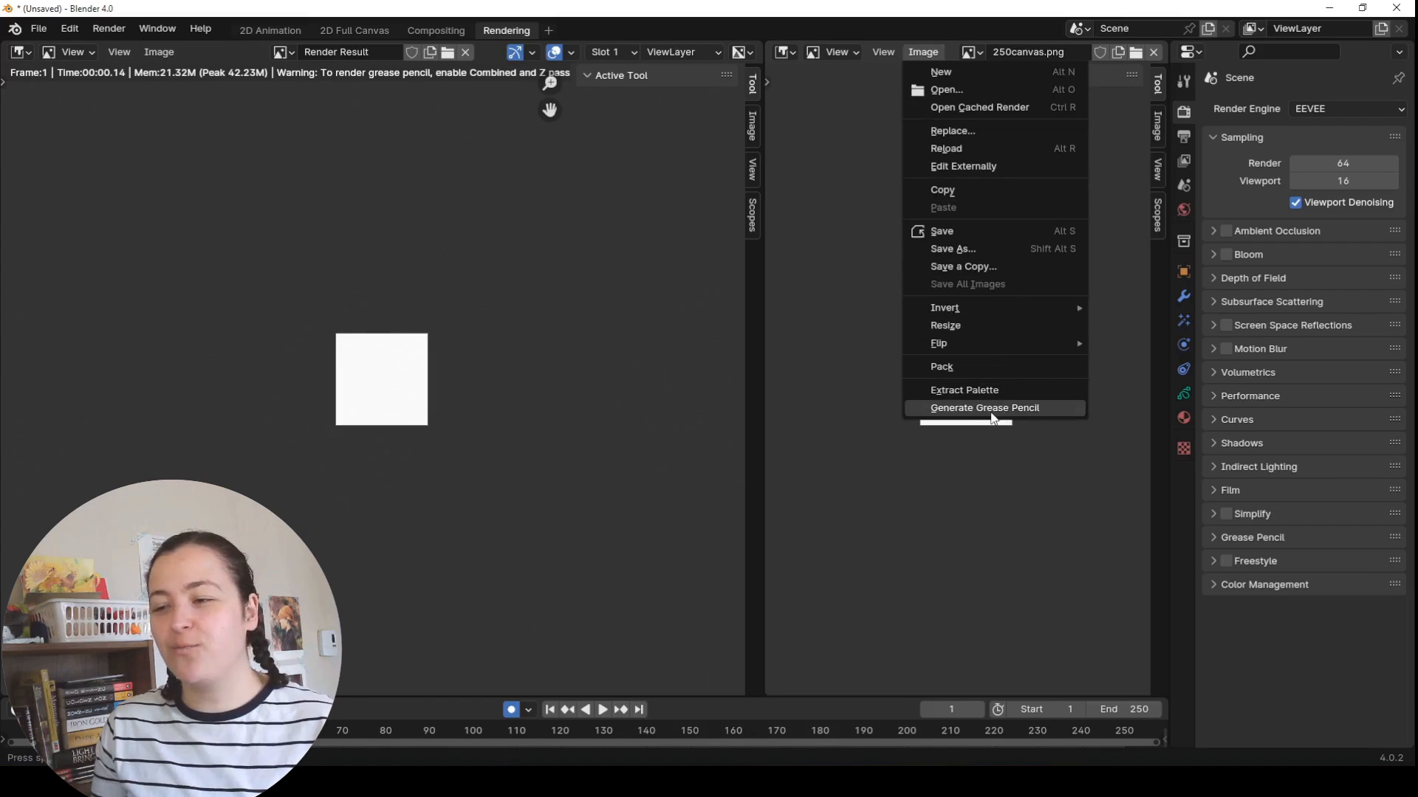
pyautogui.click(983, 407)
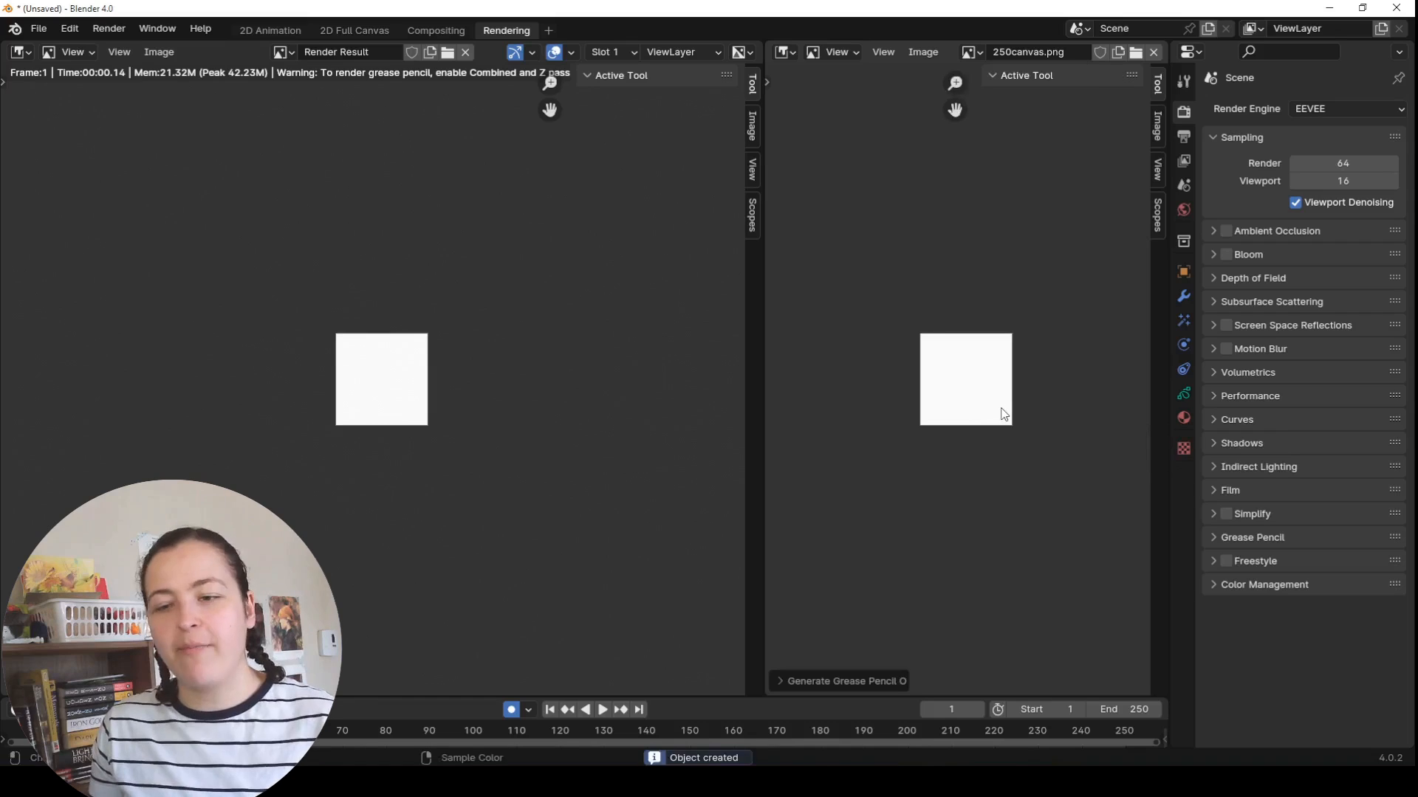
# Step: In Object Mode, show viewport statistics and scale and move the image object to fill the frame
pyautogui.click(270, 30)
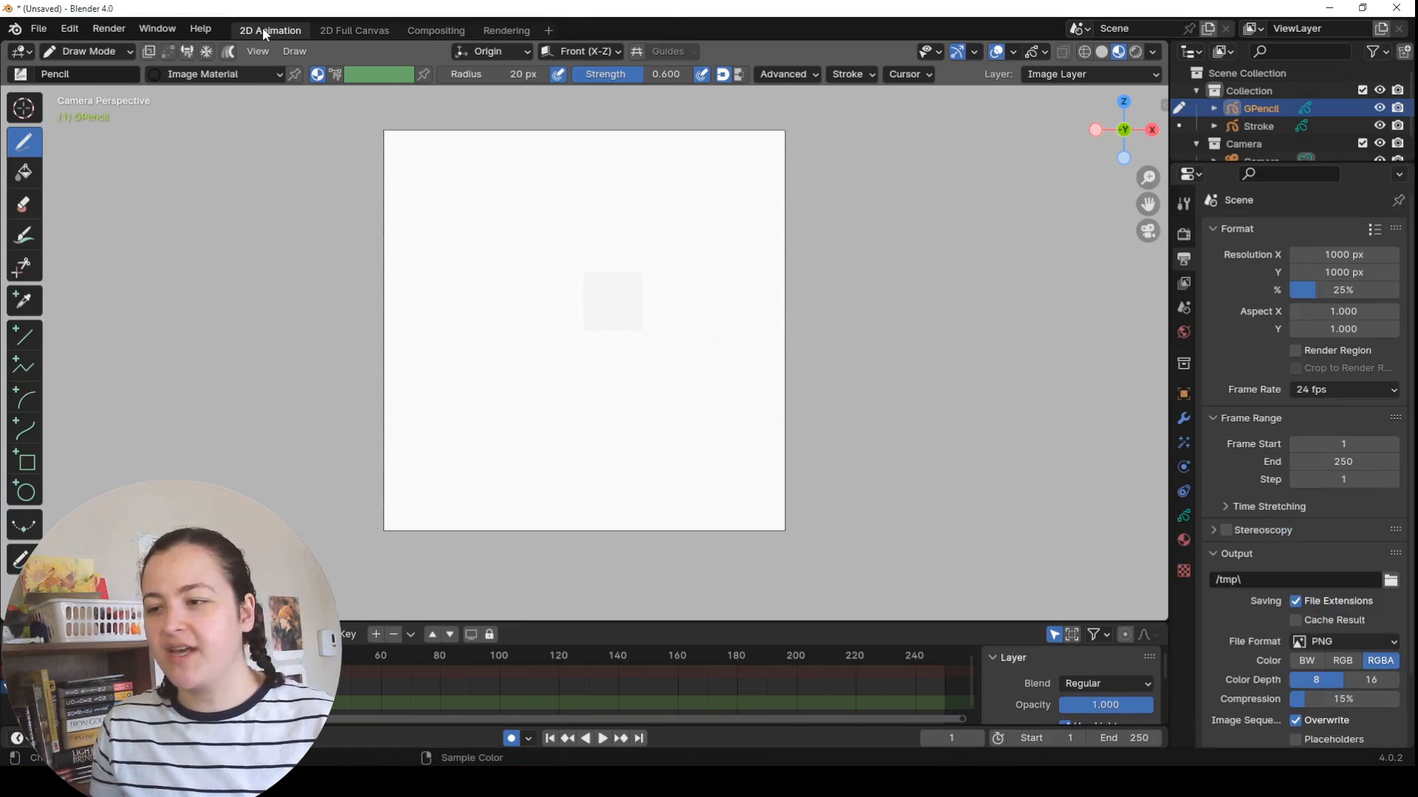
pyautogui.click(88, 51)
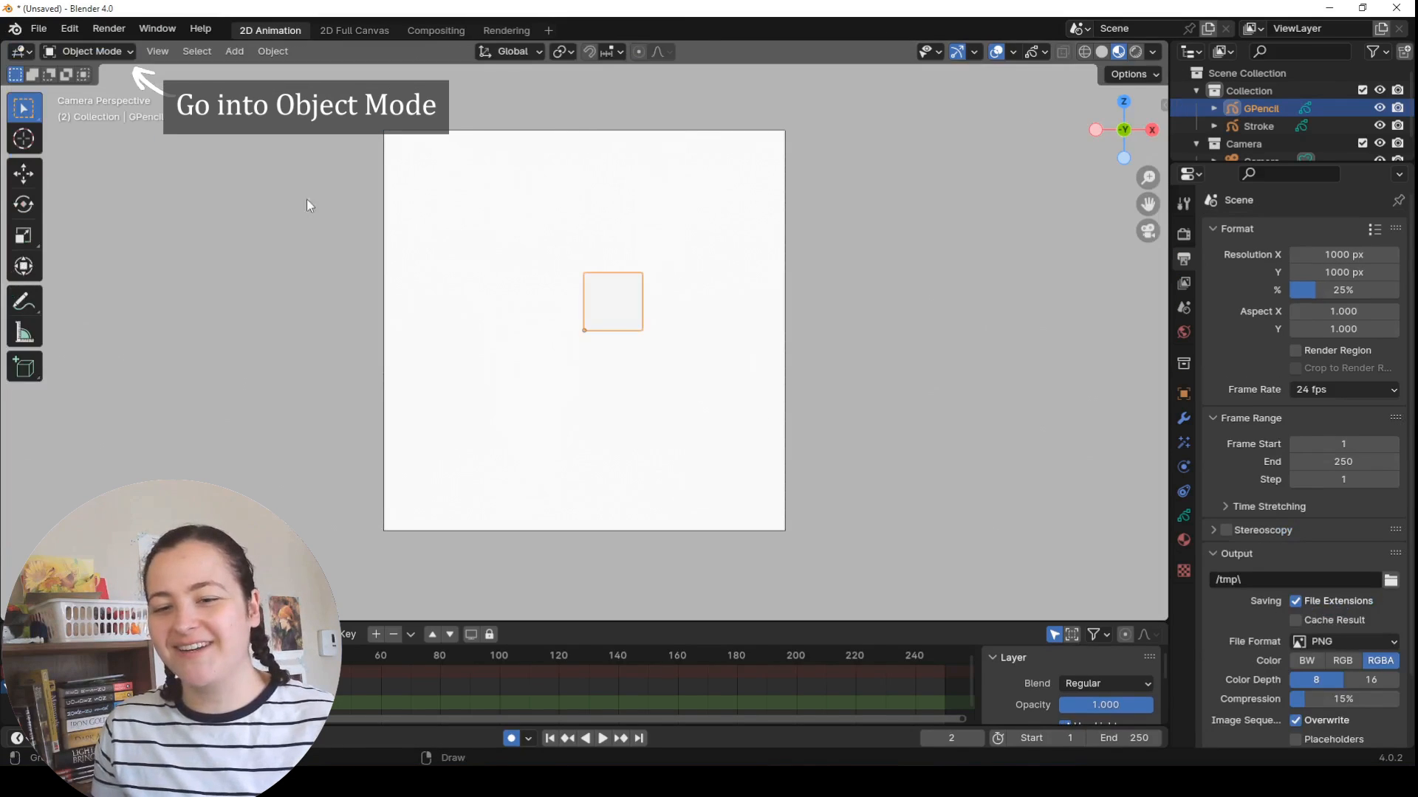
pyautogui.click(1011, 52)
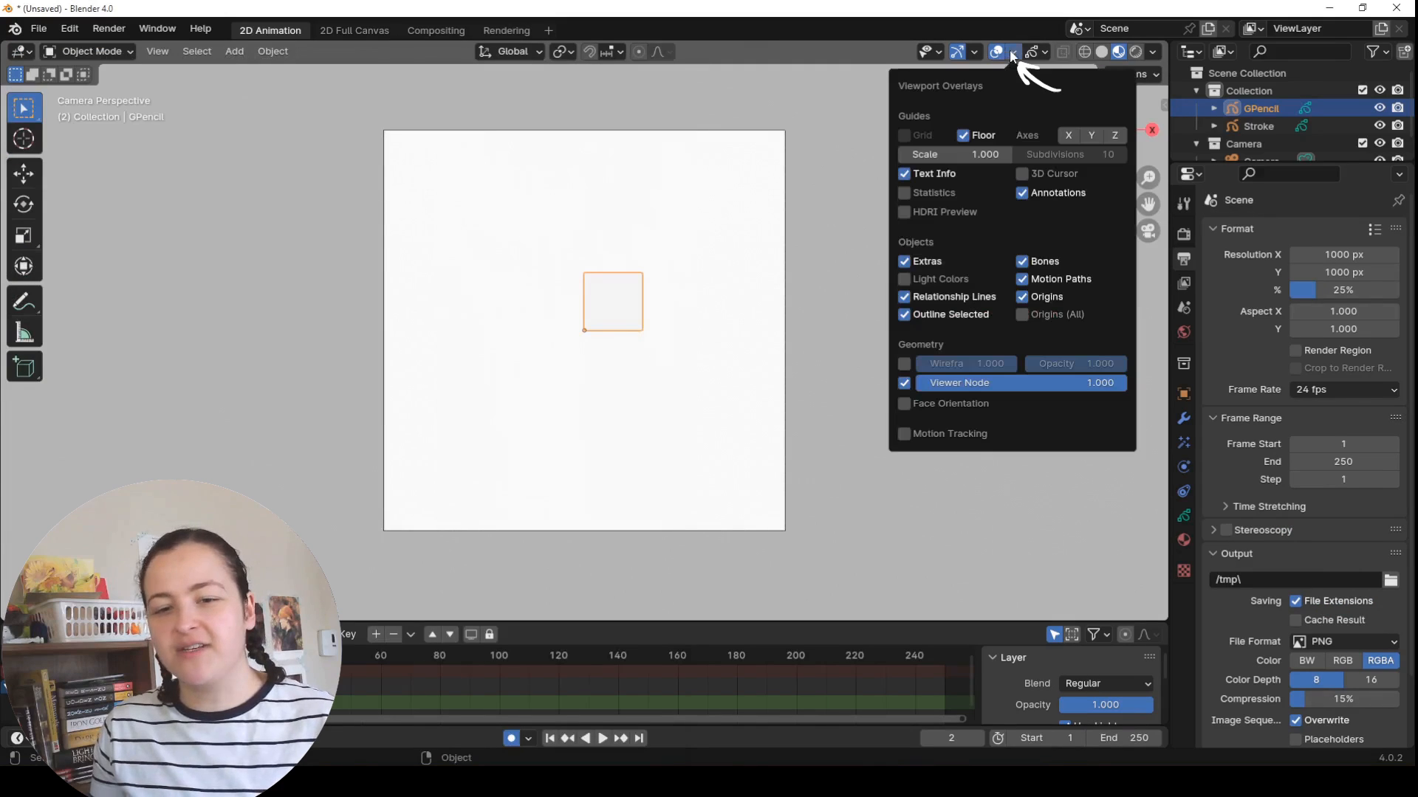
pyautogui.click(903, 193)
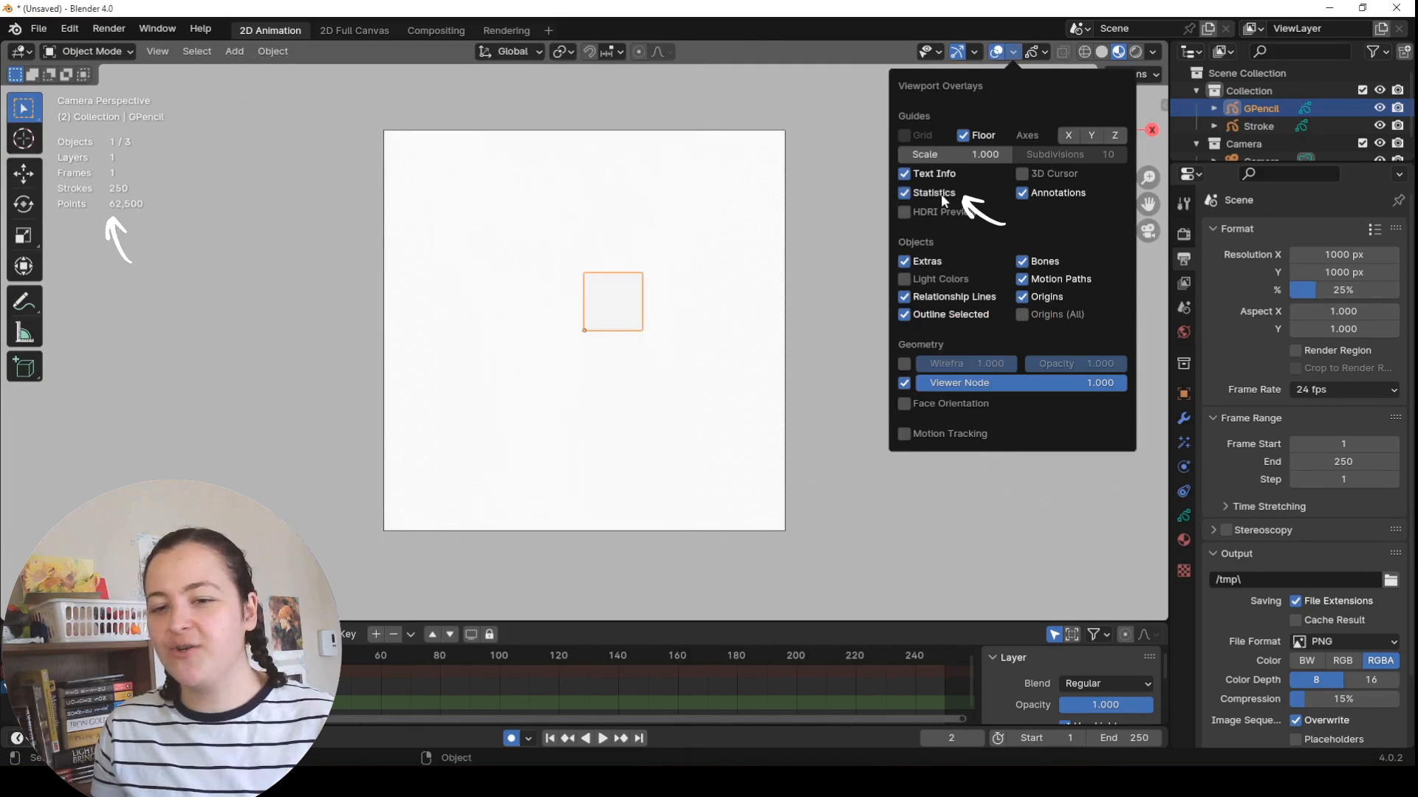
pyautogui.click(1012, 51)
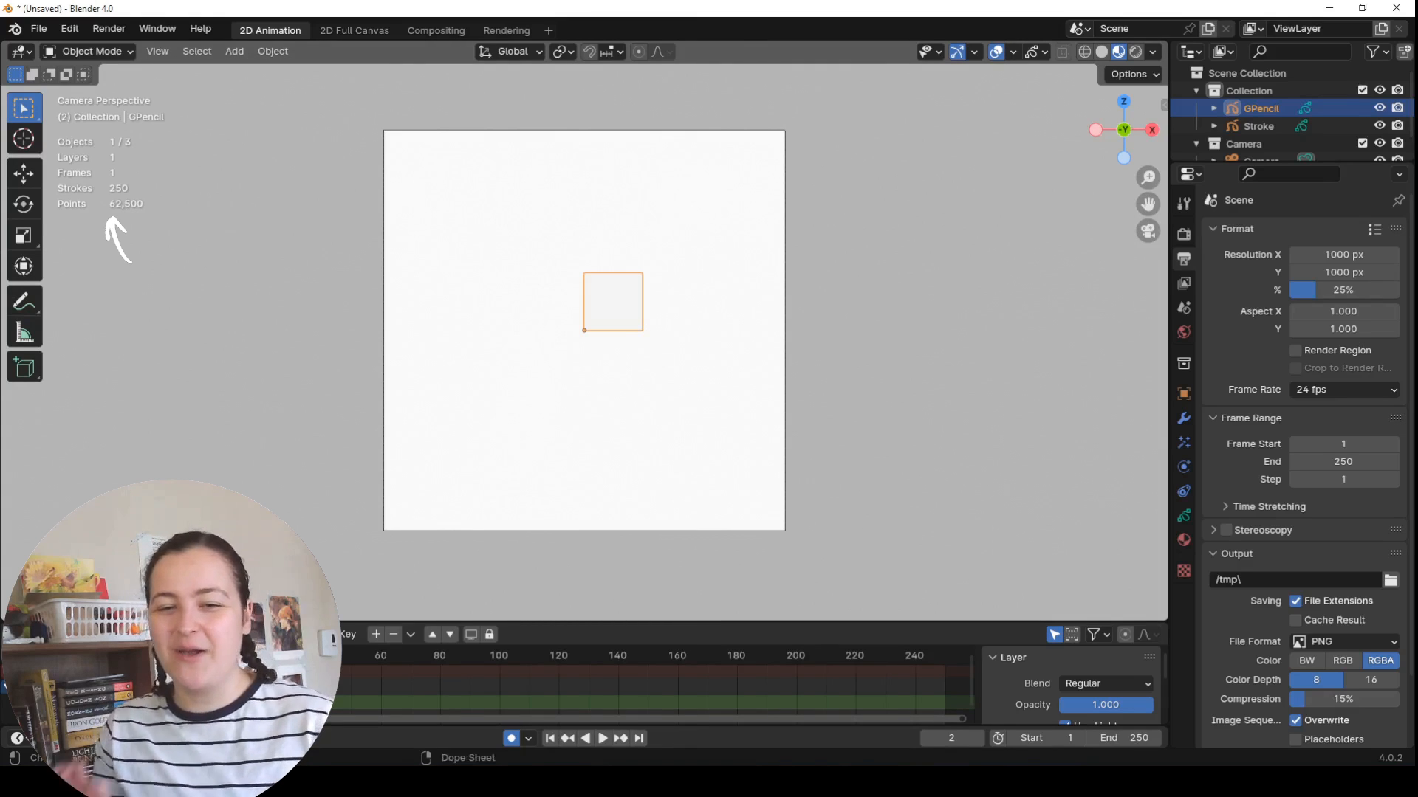
pyautogui.press('s')
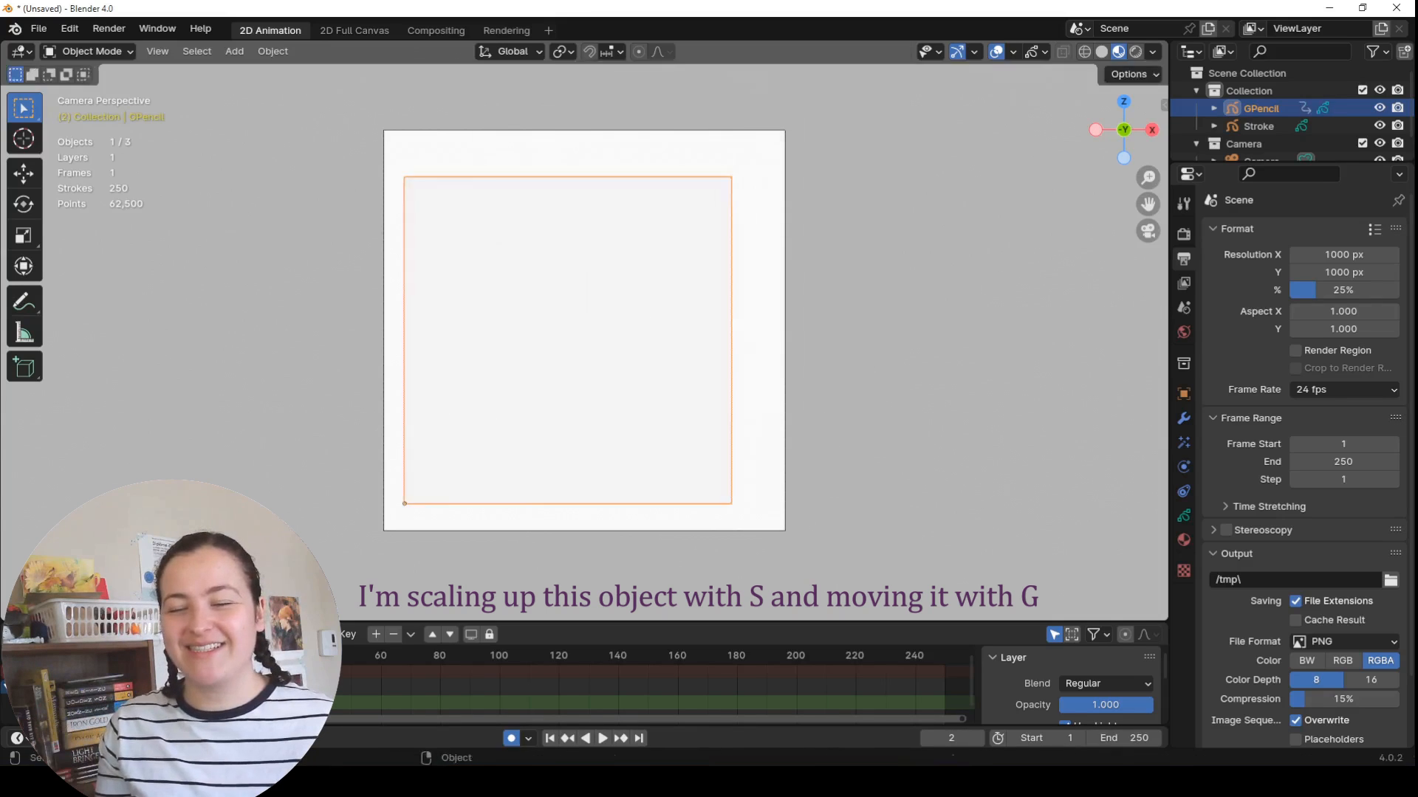
pyautogui.press('s')
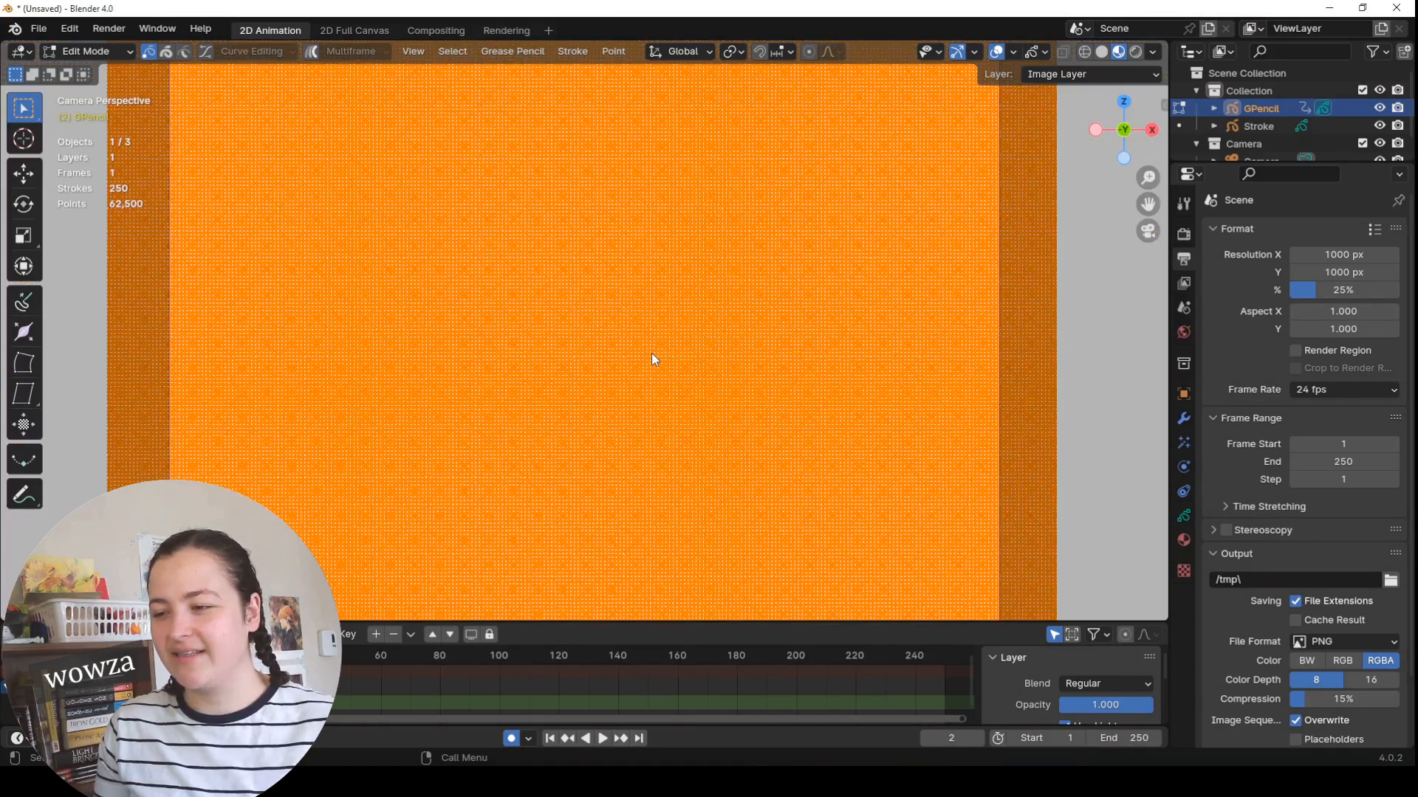
# Step: In Vertex Paint mode, paint palette colours from orange through green and blue to purple
pyautogui.click(86, 51)
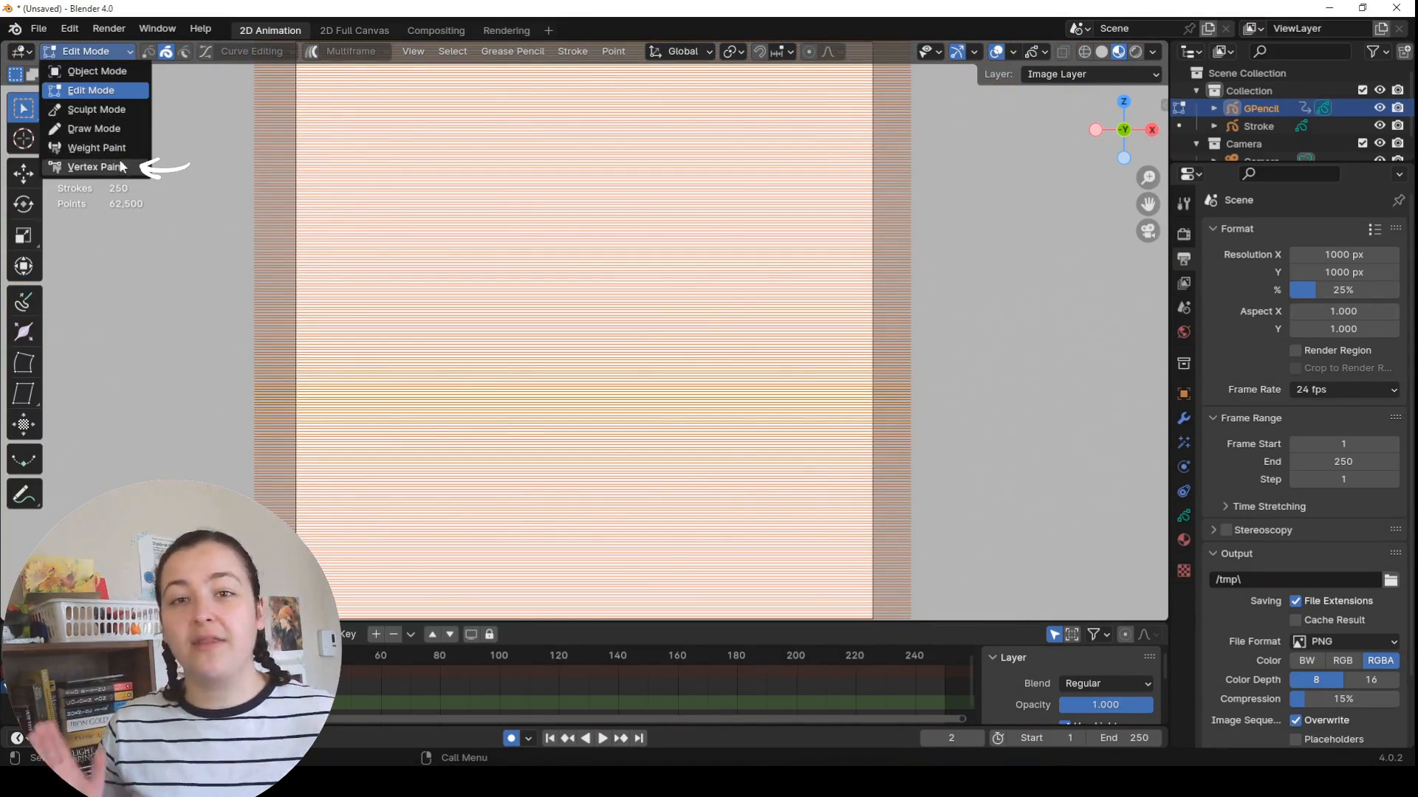
pyautogui.click(96, 166)
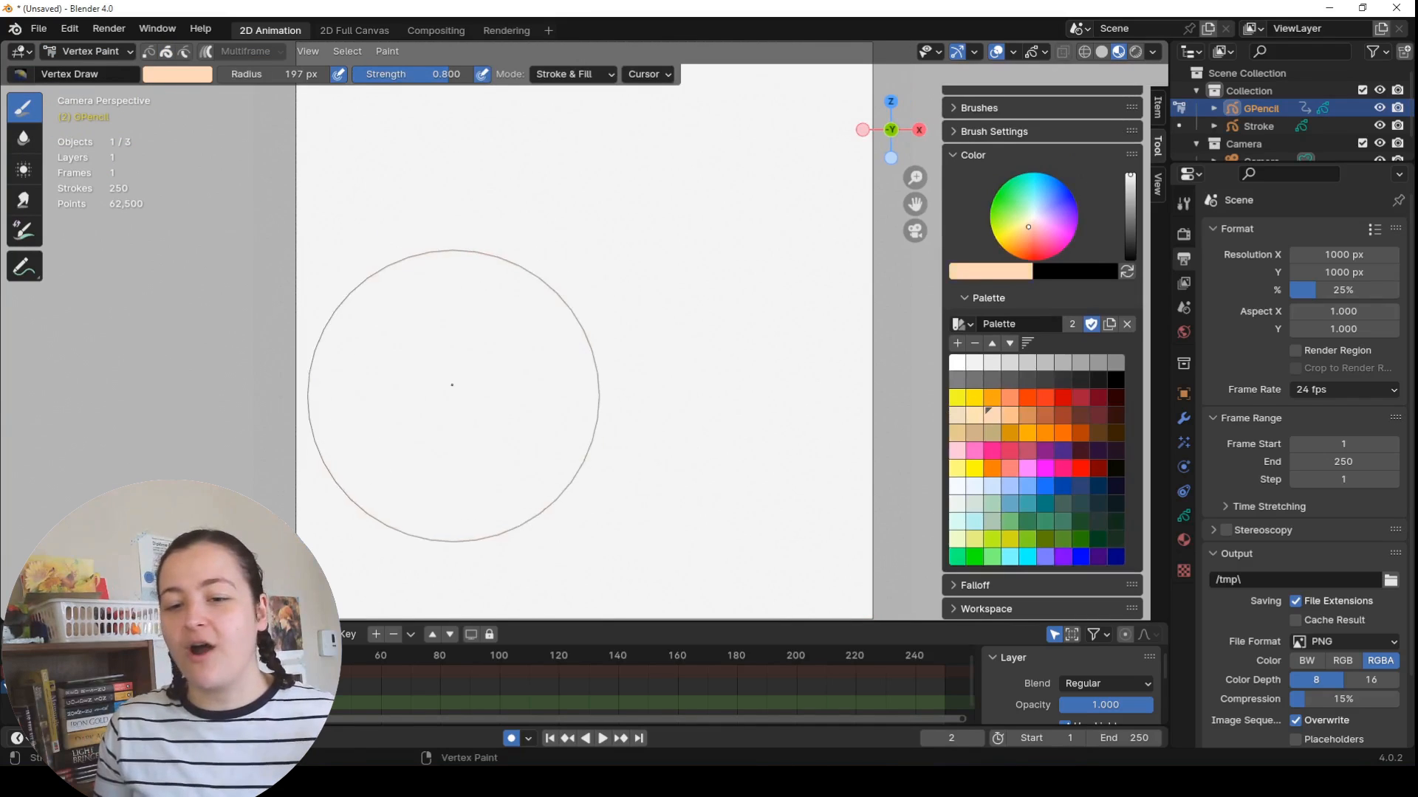
pyautogui.moveTo(451, 384); pyautogui.dragTo(615, 335)
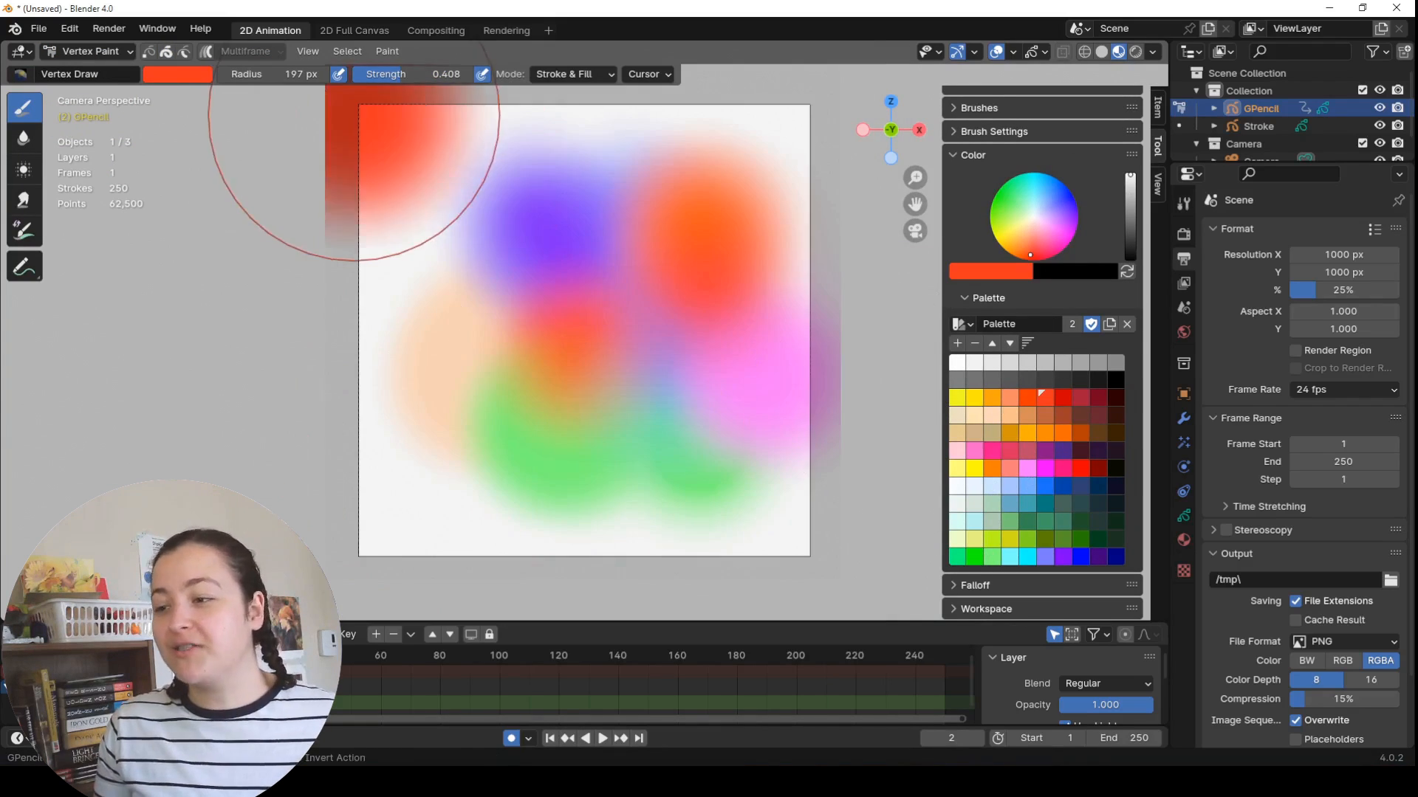
pyautogui.click(987, 395)
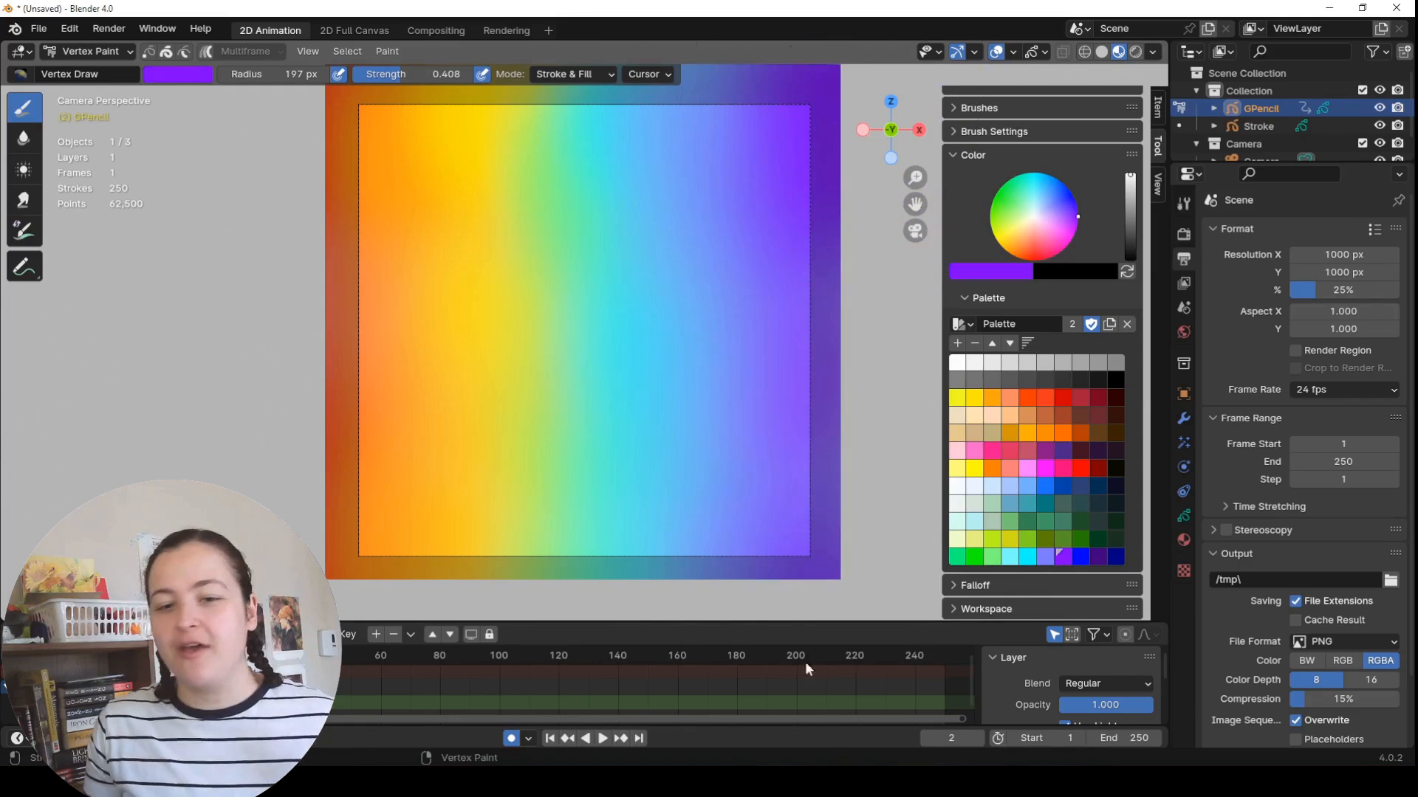
pyautogui.moveTo(709, 465)
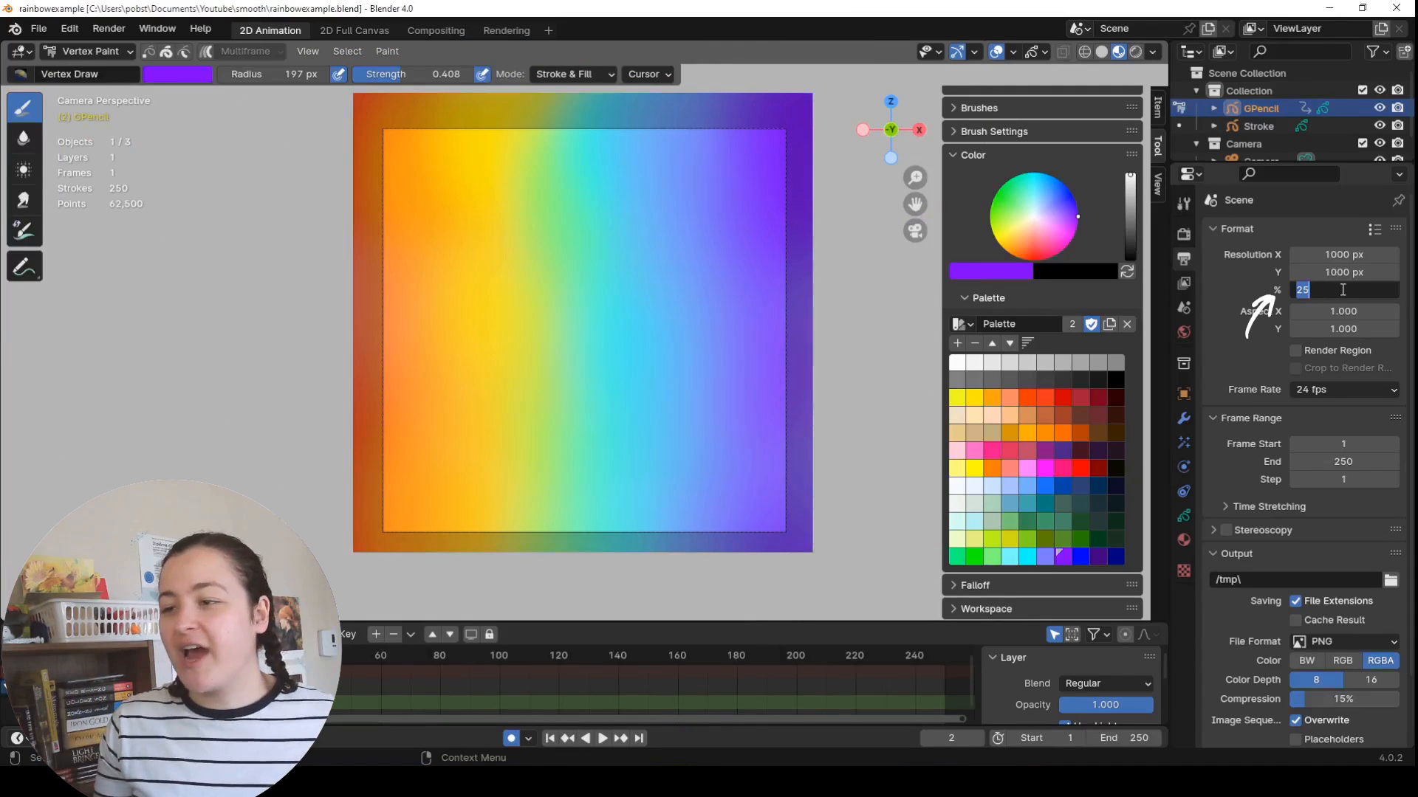
# Step: Set the resolution scale to 250% and render the rainbow canvas
pyautogui.write('250')
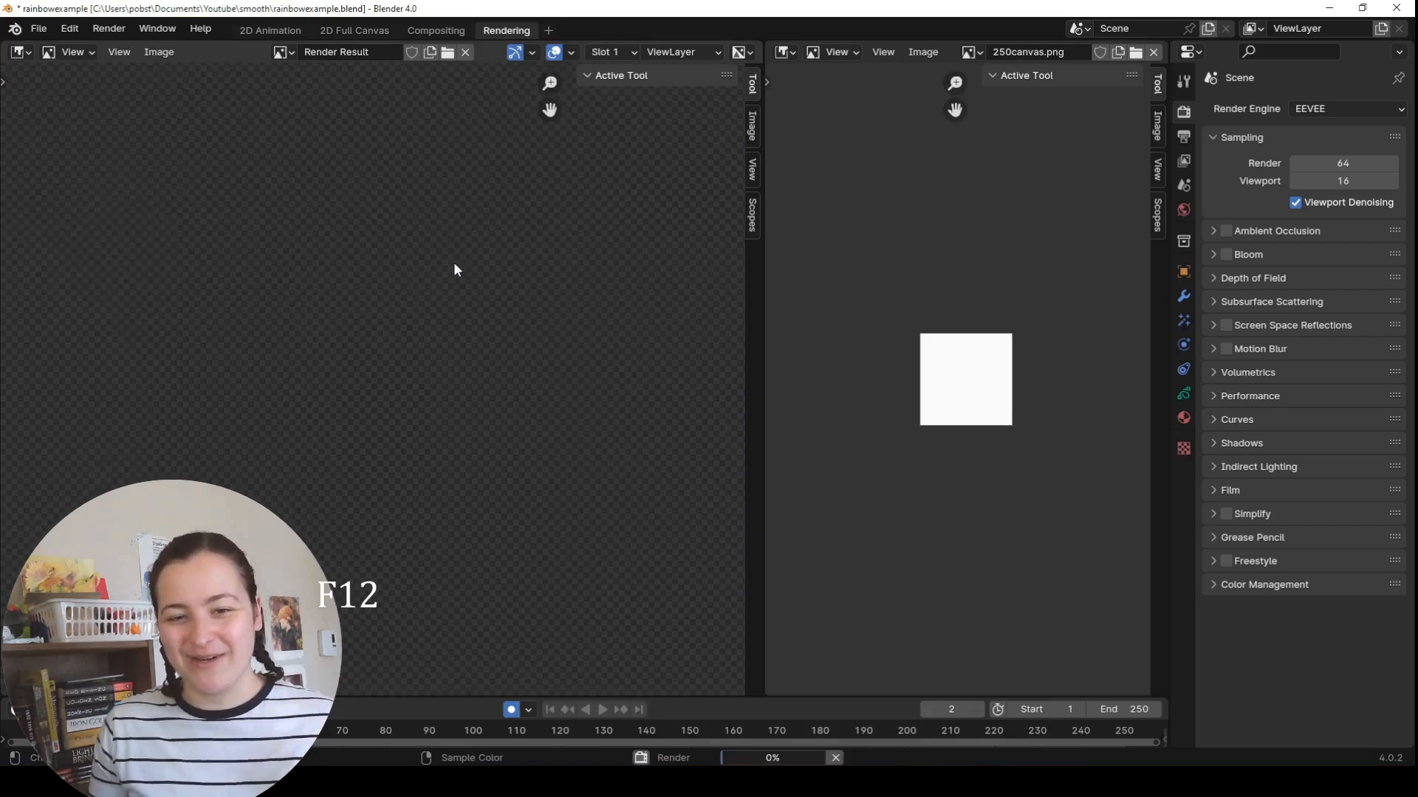
pyautogui.click(158, 52)
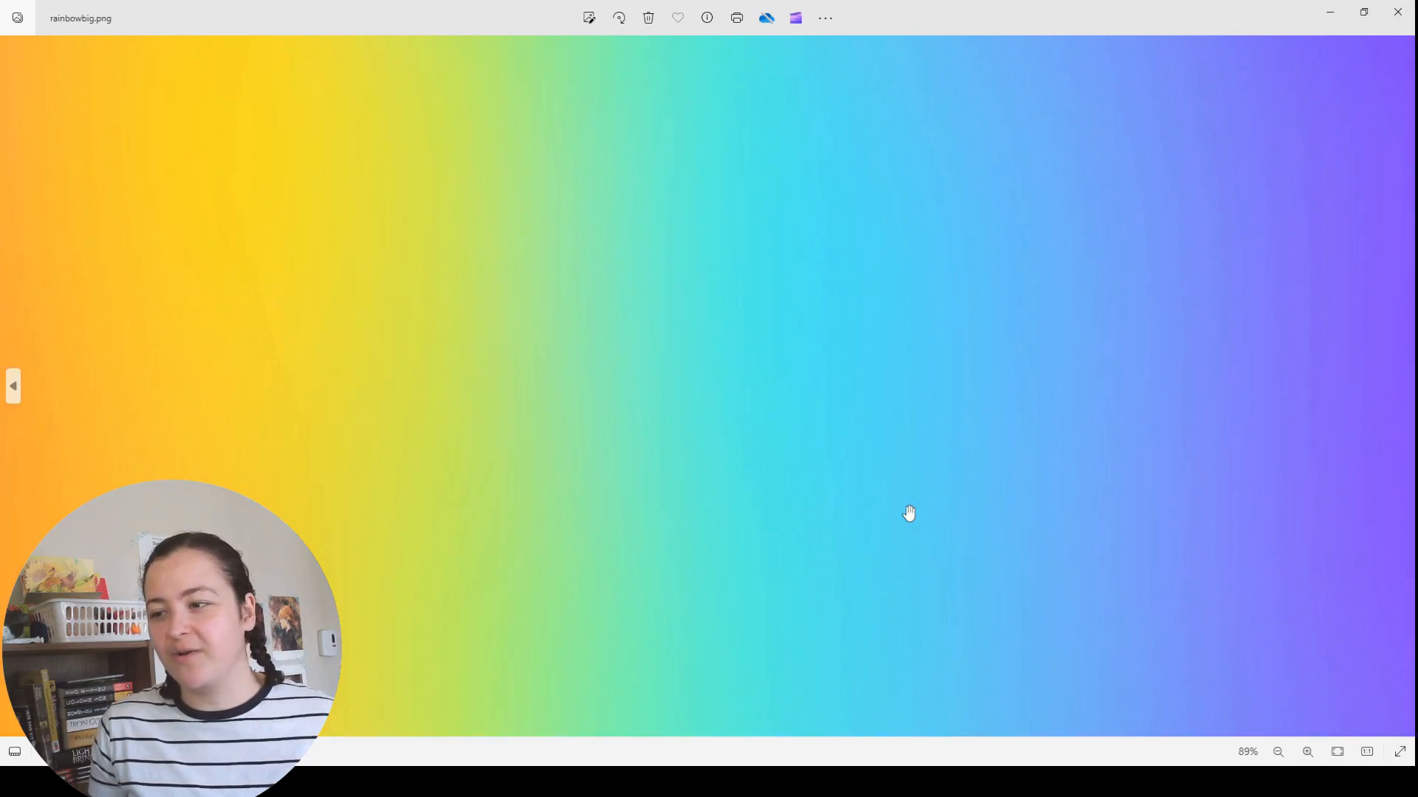
# Step: View rainbowbig.png at large size in Windows Photos
pyautogui.click(1277, 751)
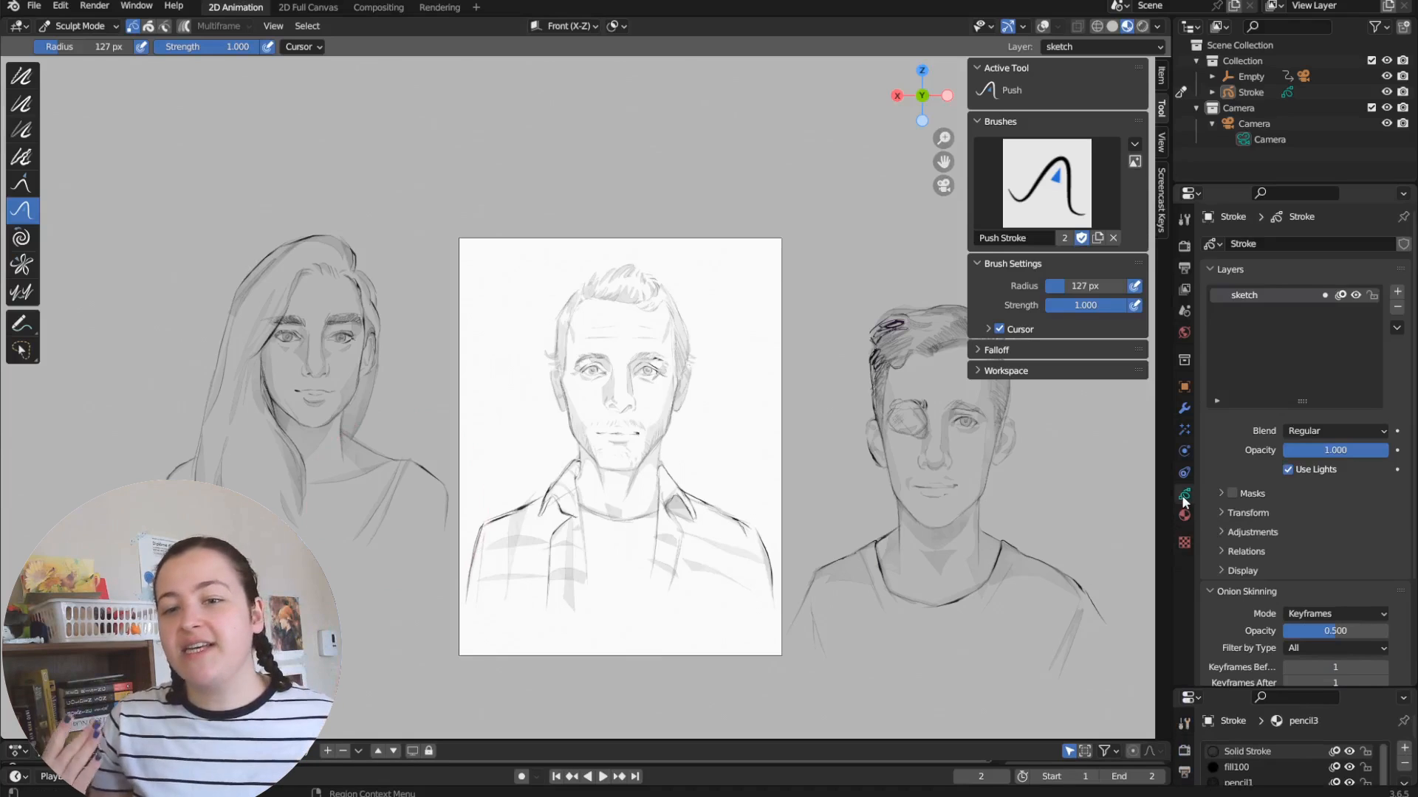
pyautogui.moveTo(1277, 277)
pyautogui.write('face')
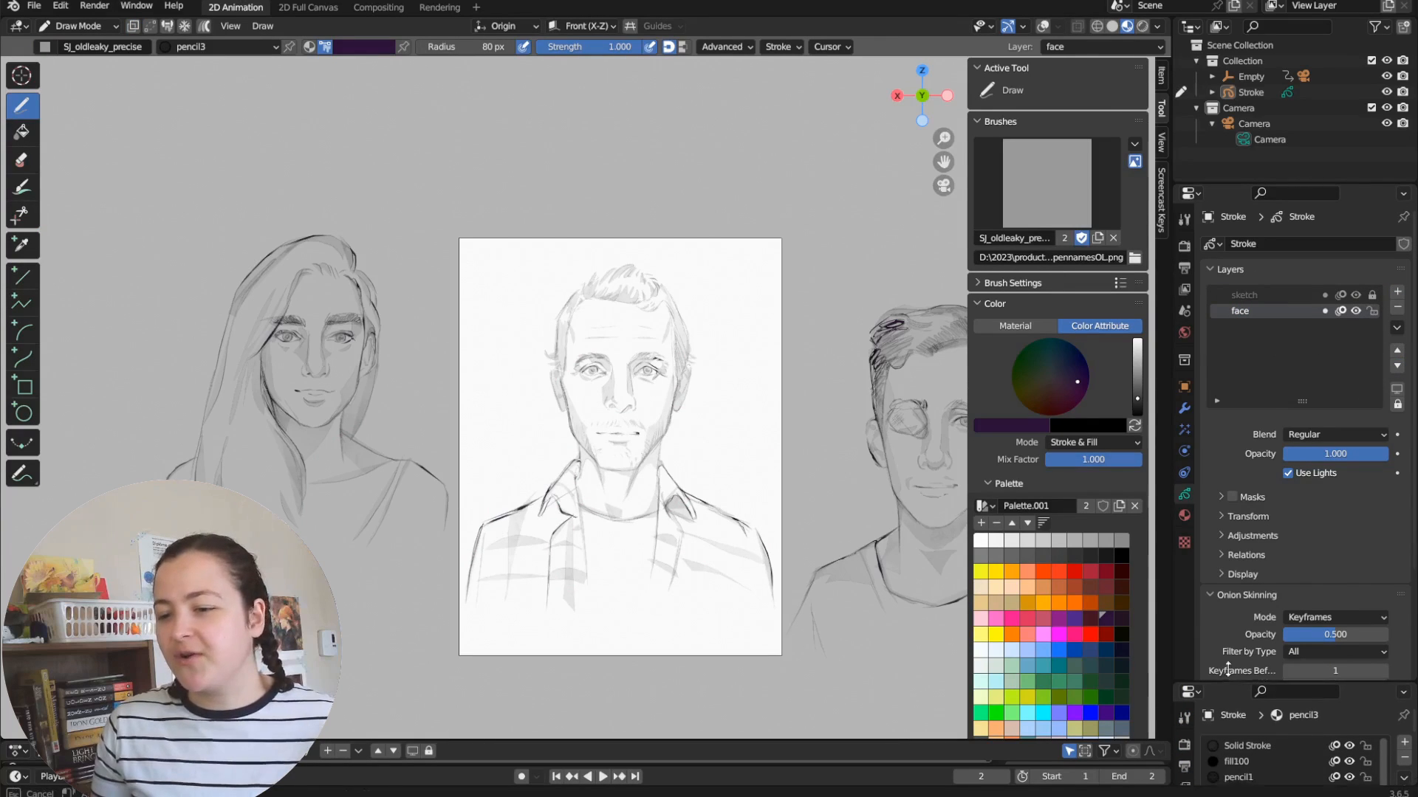
# Step: Select the fill100 material, change its fill style, and bring up the mode pie menu
pyautogui.click(1333, 694)
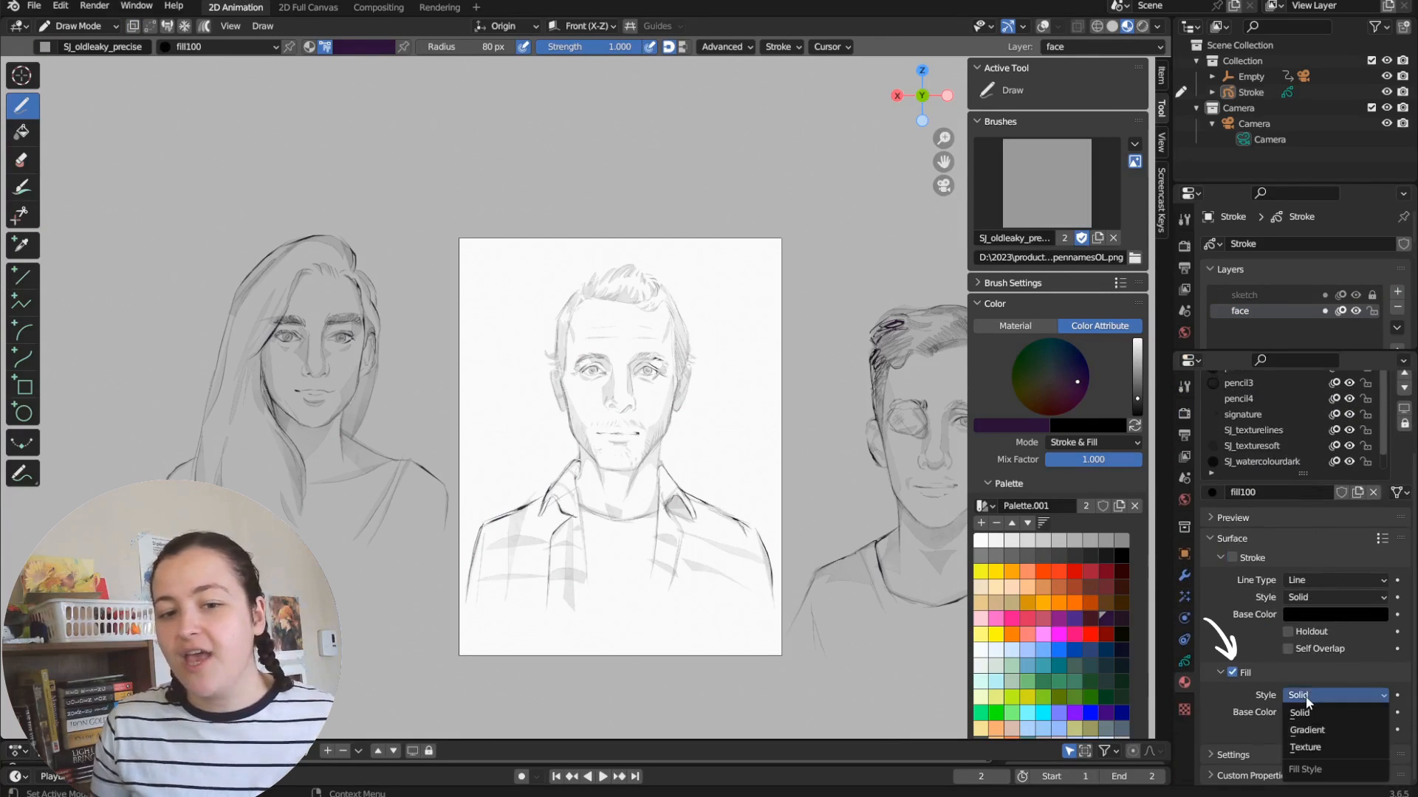
pyautogui.click(1335, 712)
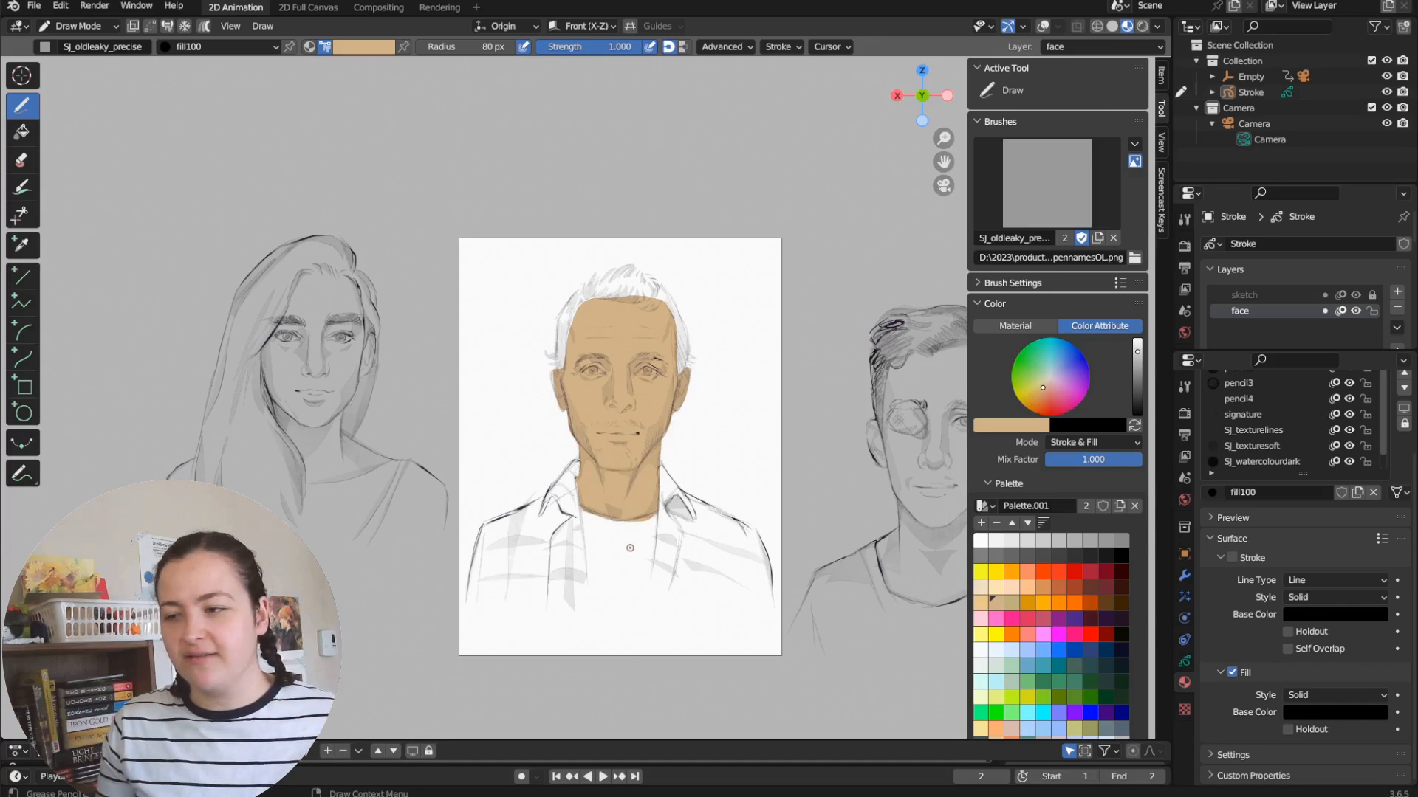
pyautogui.press('Tab')
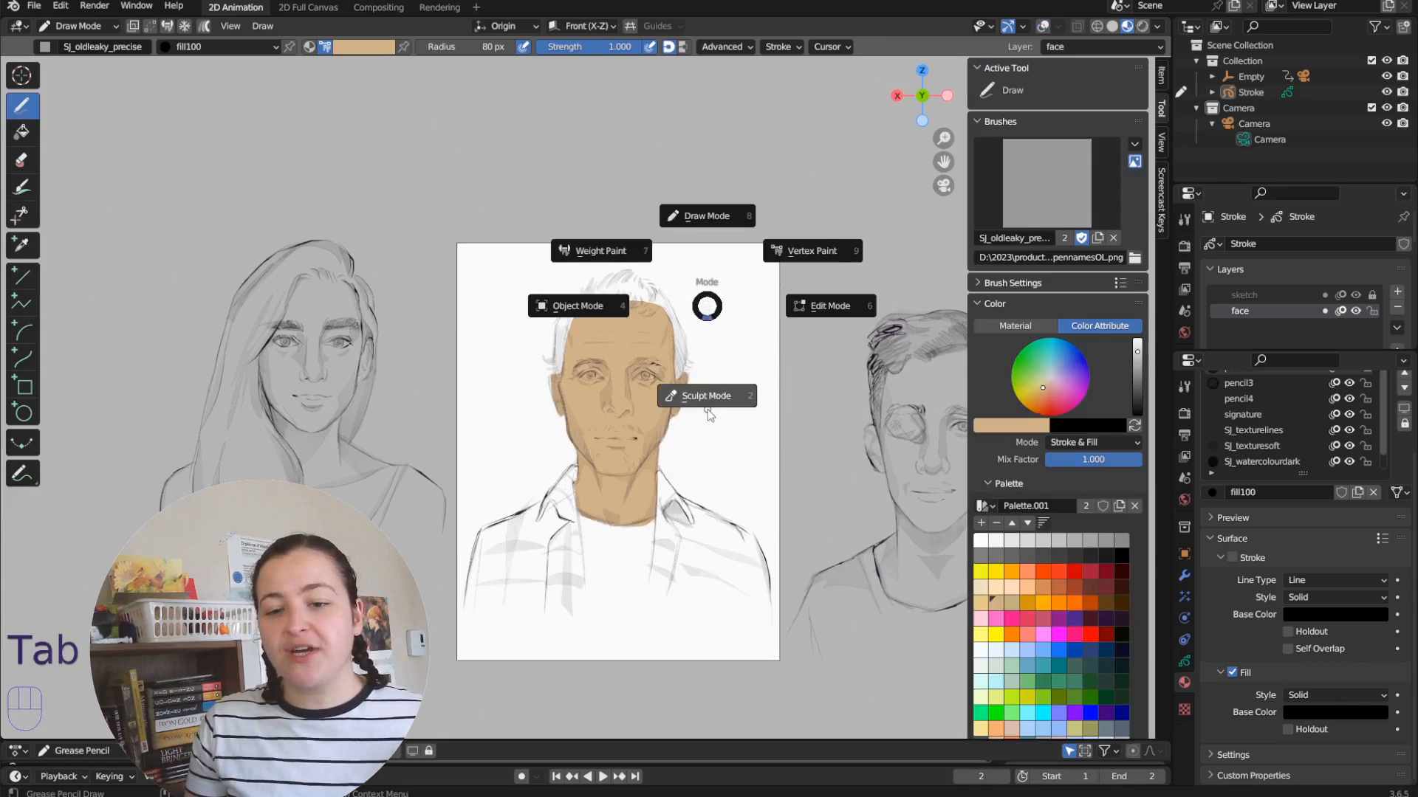
# Step: In Sculpt Mode, shrink the Push brush and push the hair and jaw strokes into place
pyautogui.click(705, 395)
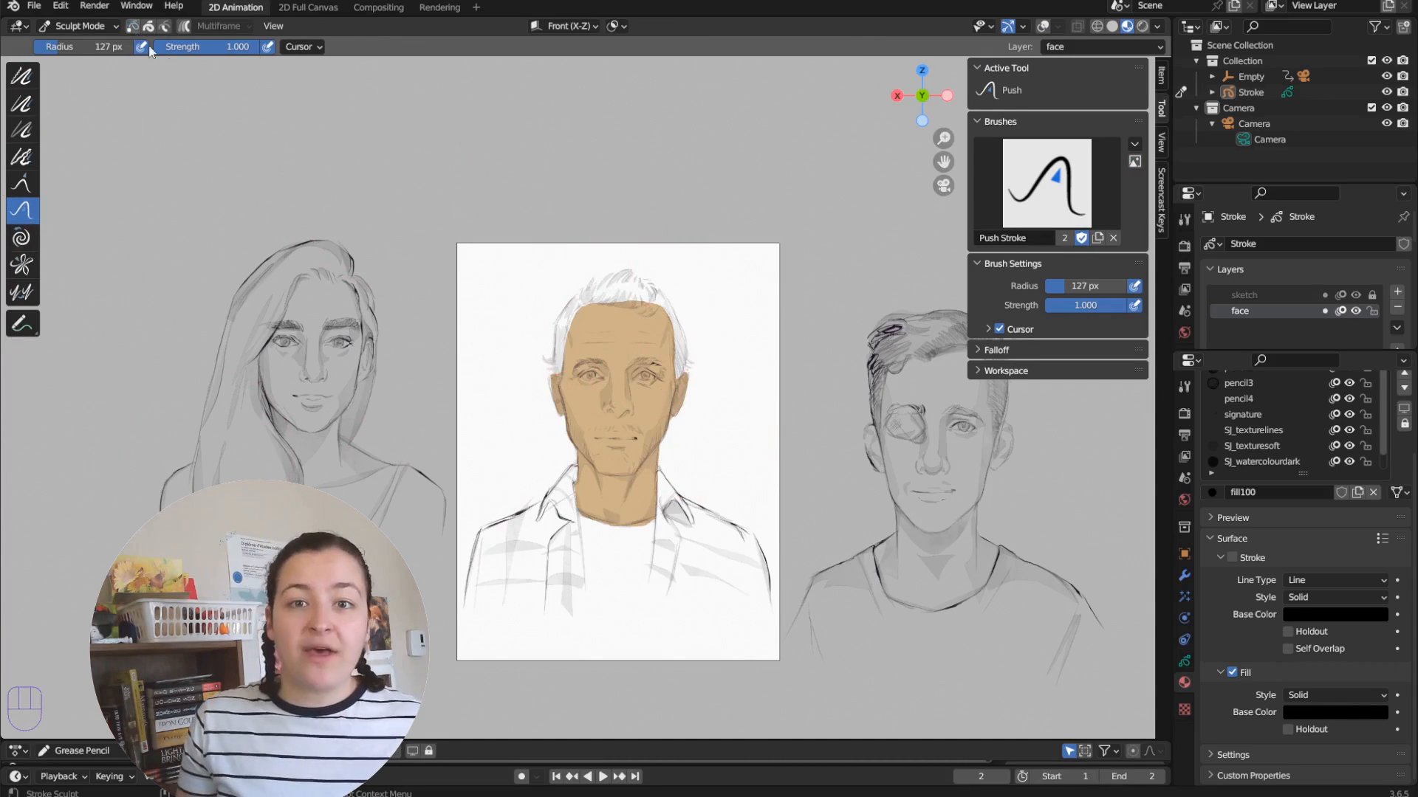
pyautogui.press('f')
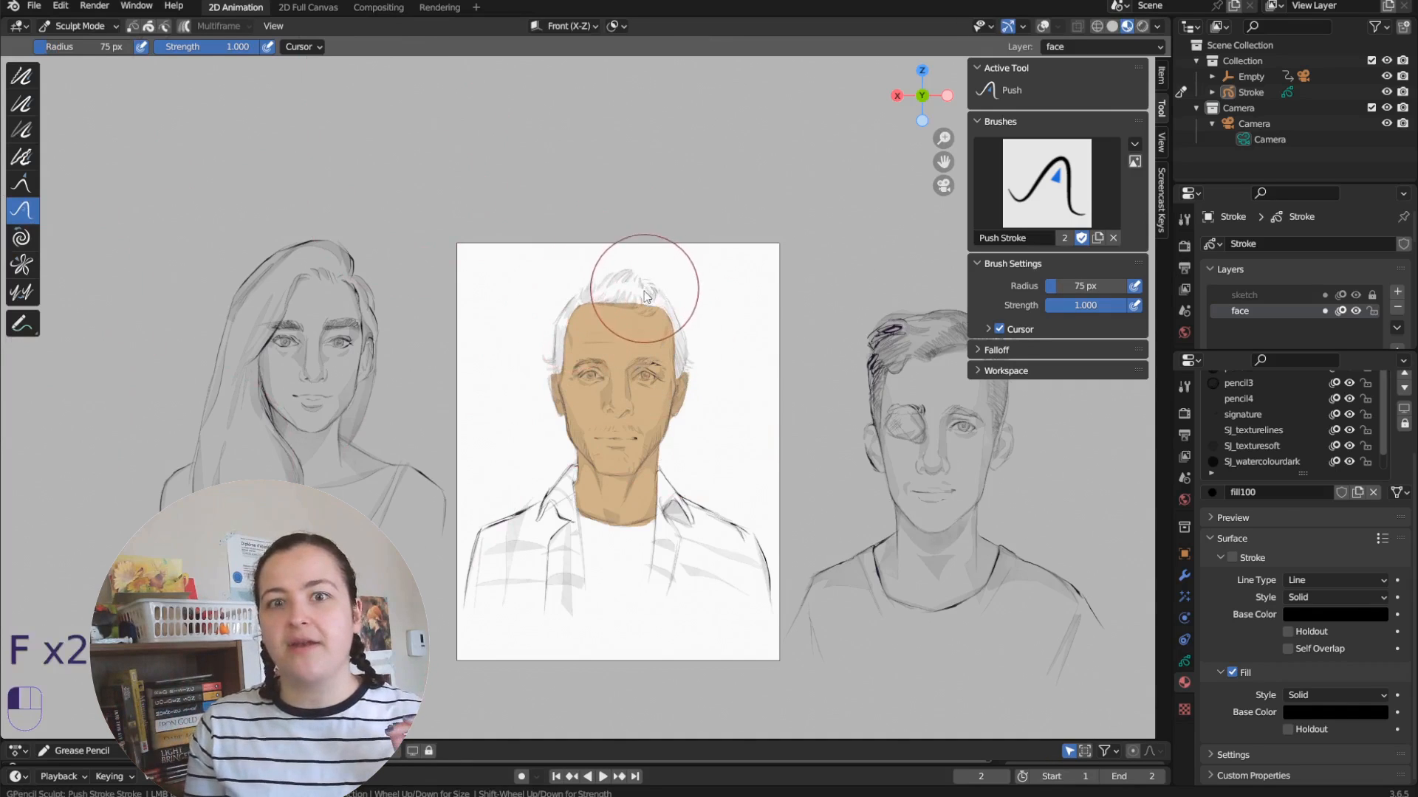
pyautogui.scroll(-3)
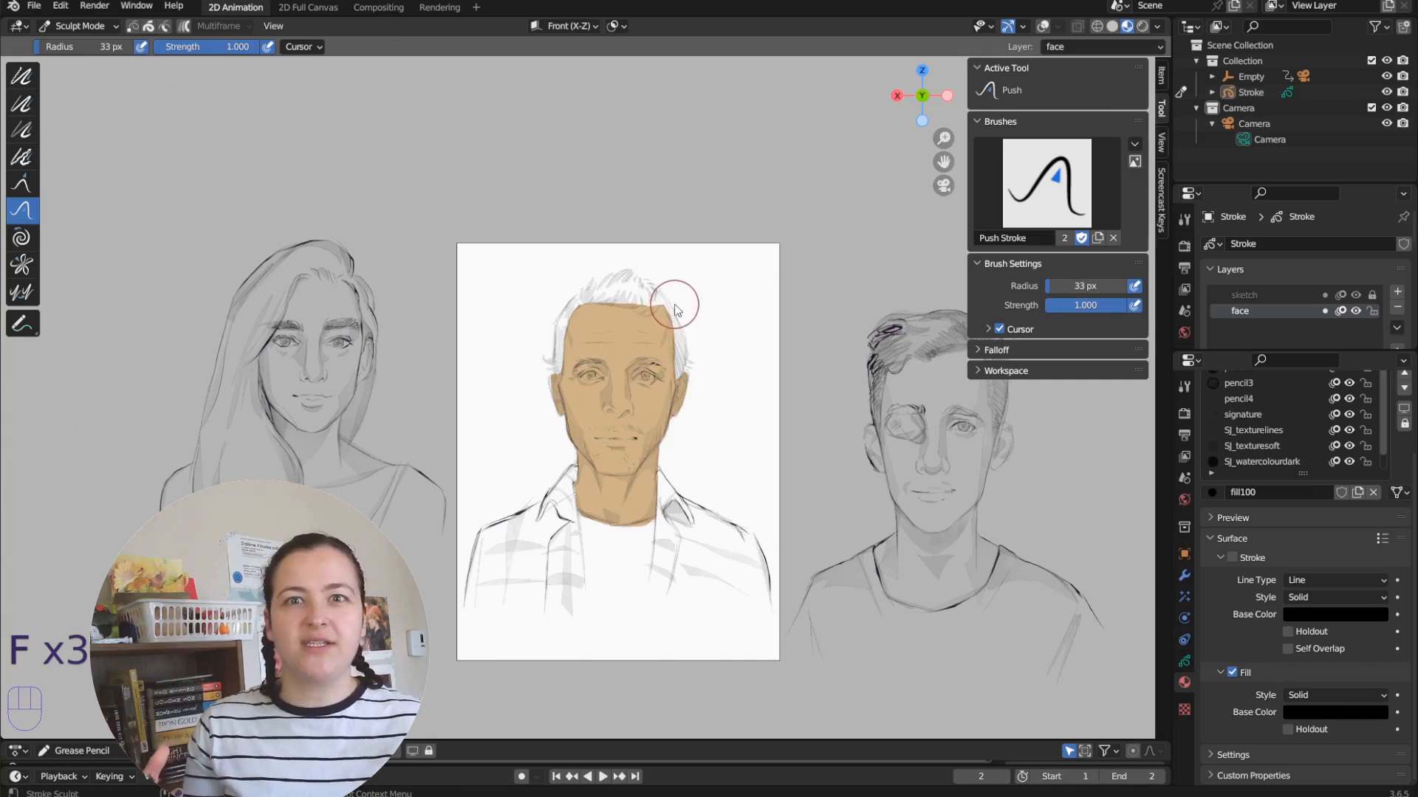
pyautogui.moveTo(673, 421)
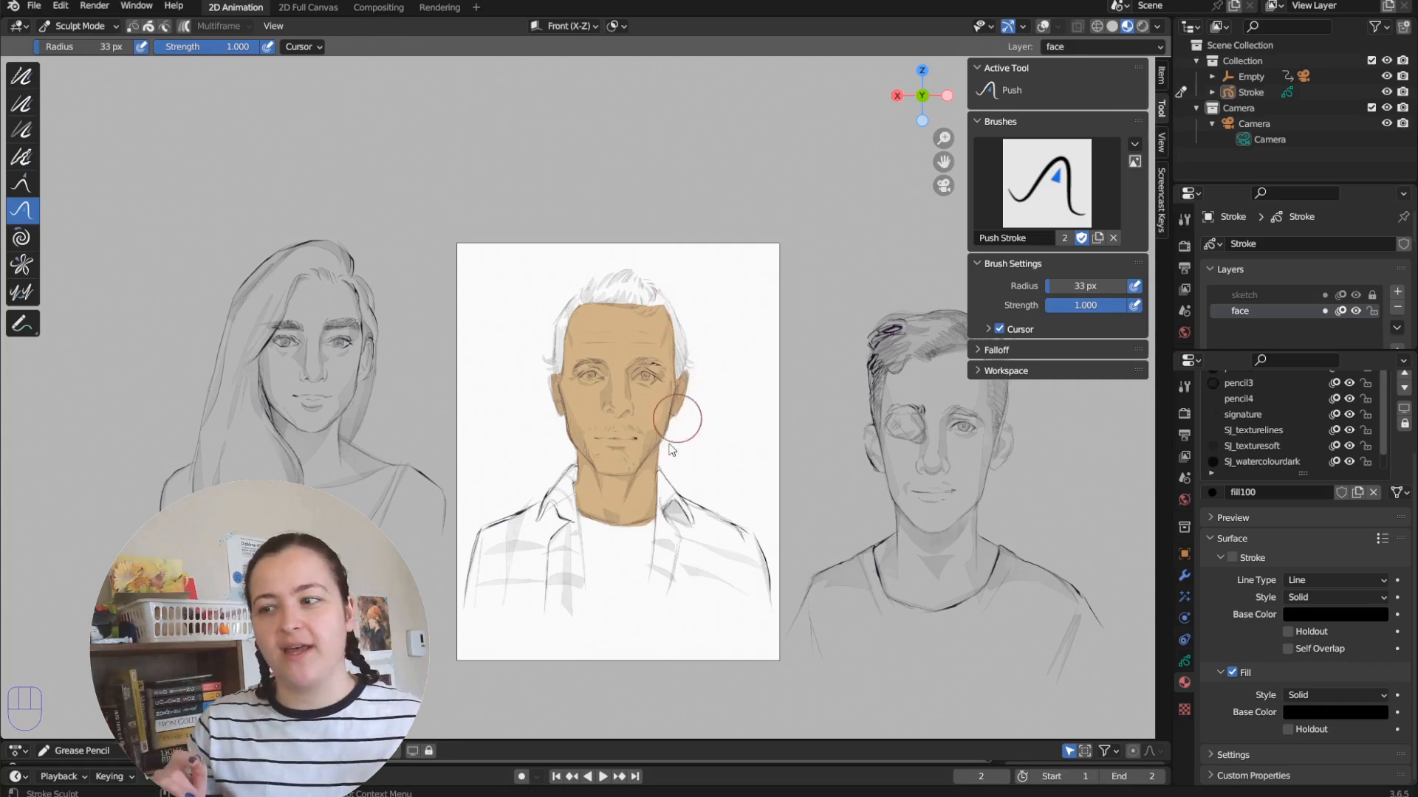
pyautogui.press('f')
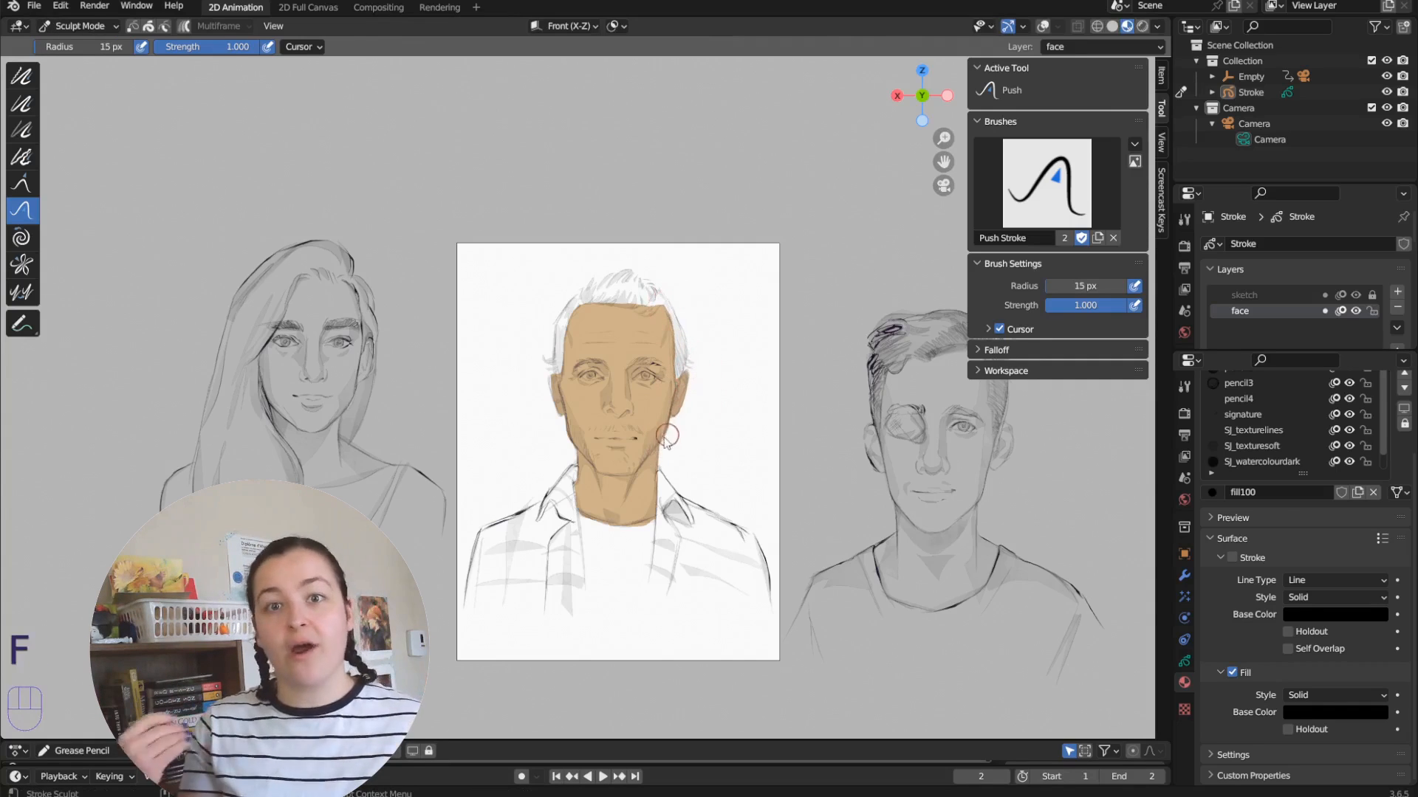
pyautogui.press('f')
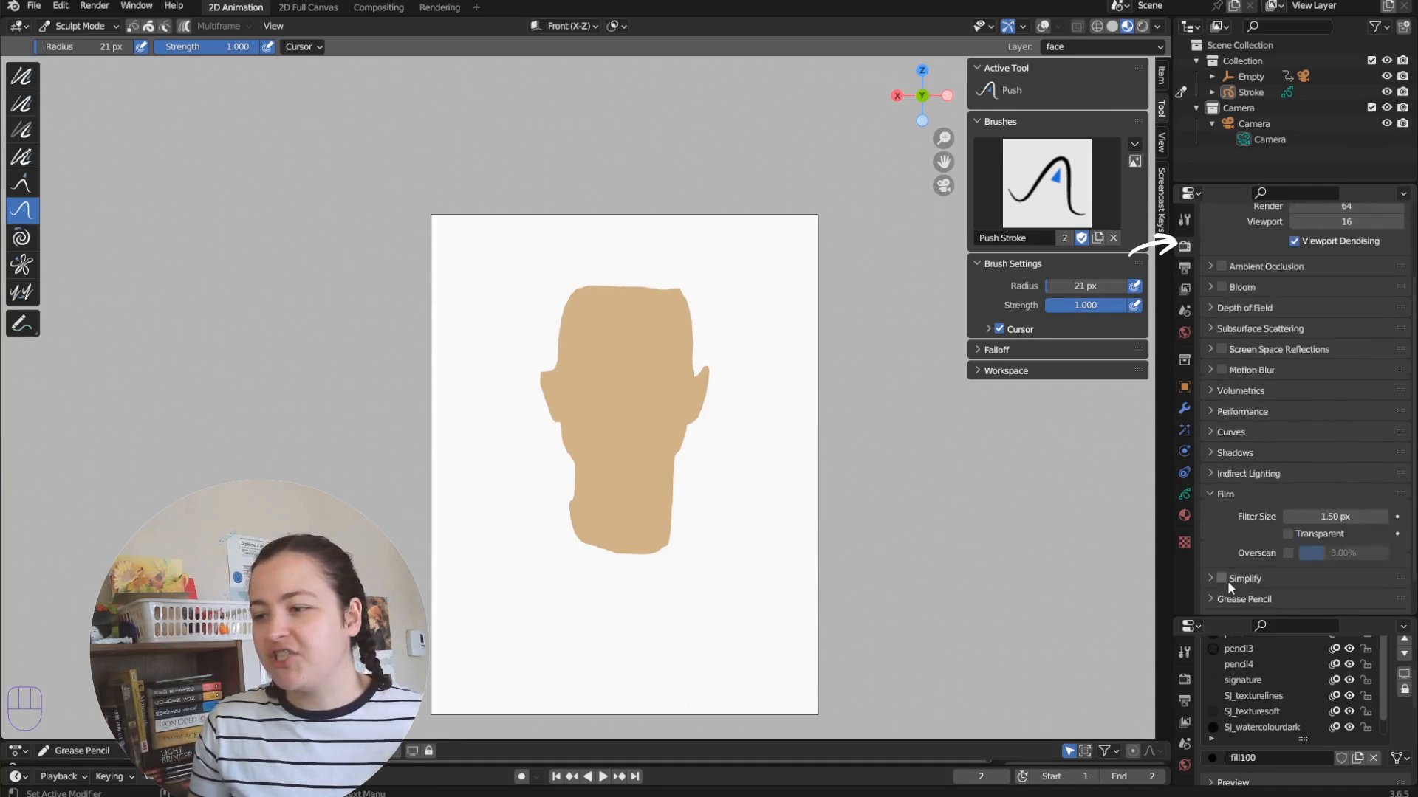
# Step: Enable transparent film with RGBA output, preview in Rendered view, and render the frame
pyautogui.click(1288, 497)
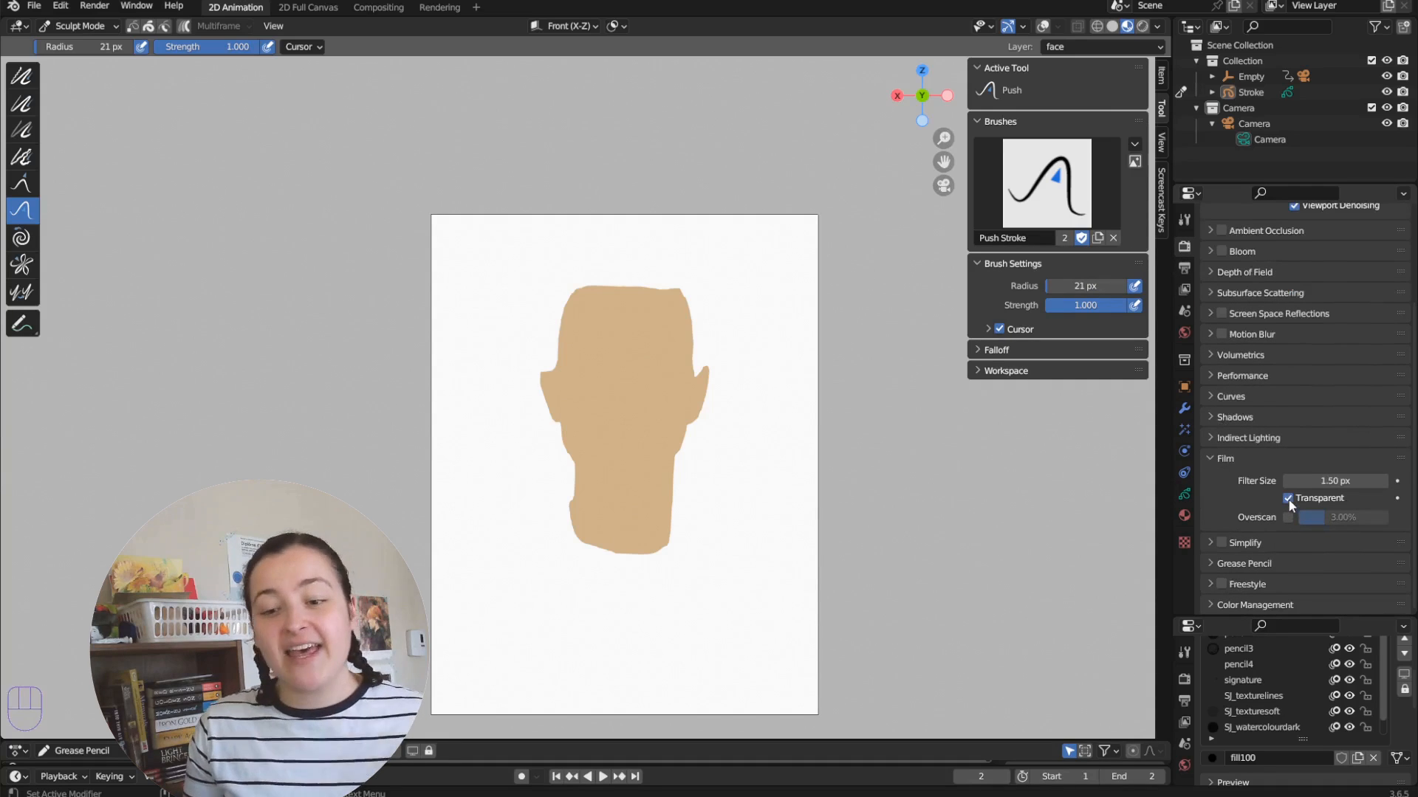
pyautogui.click(1184, 269)
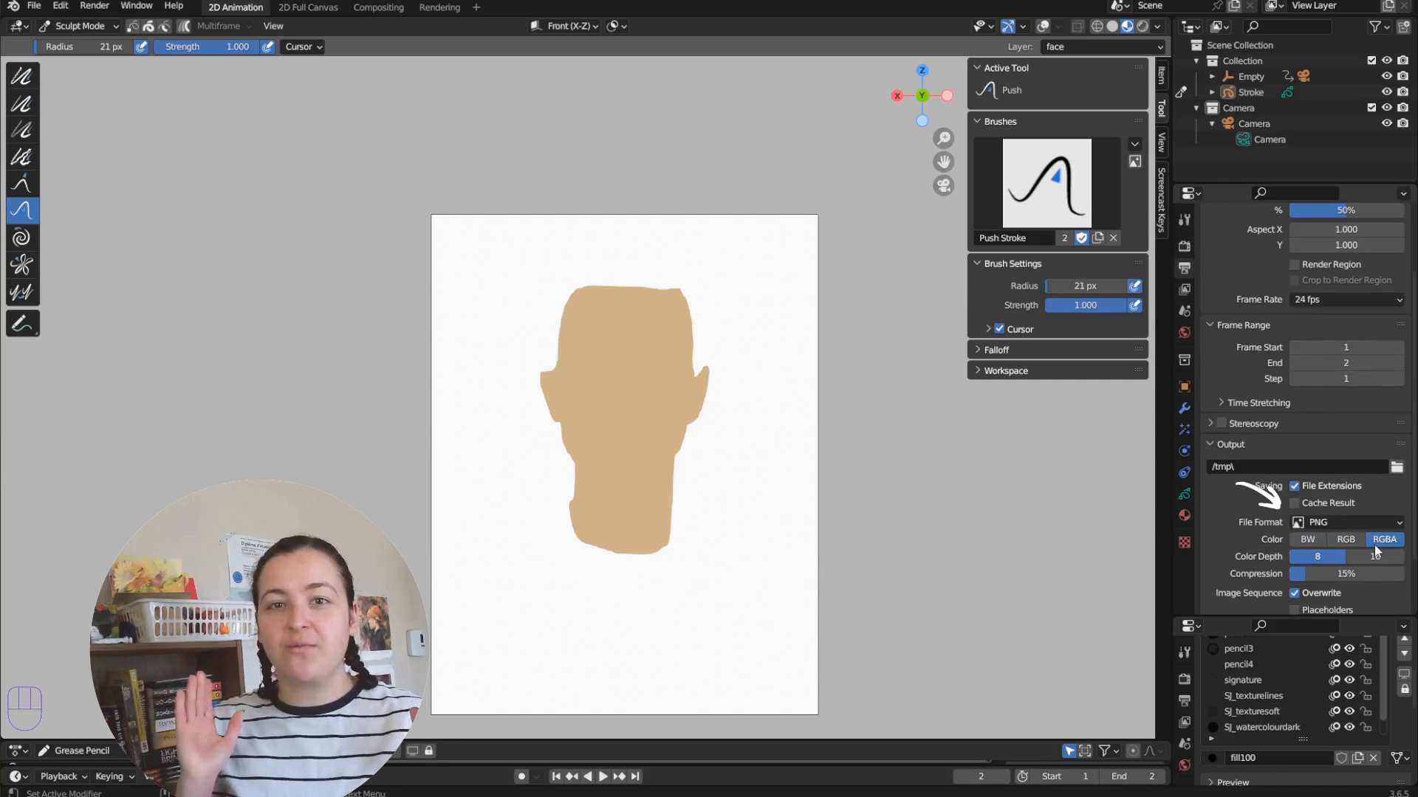
pyautogui.click(1143, 27)
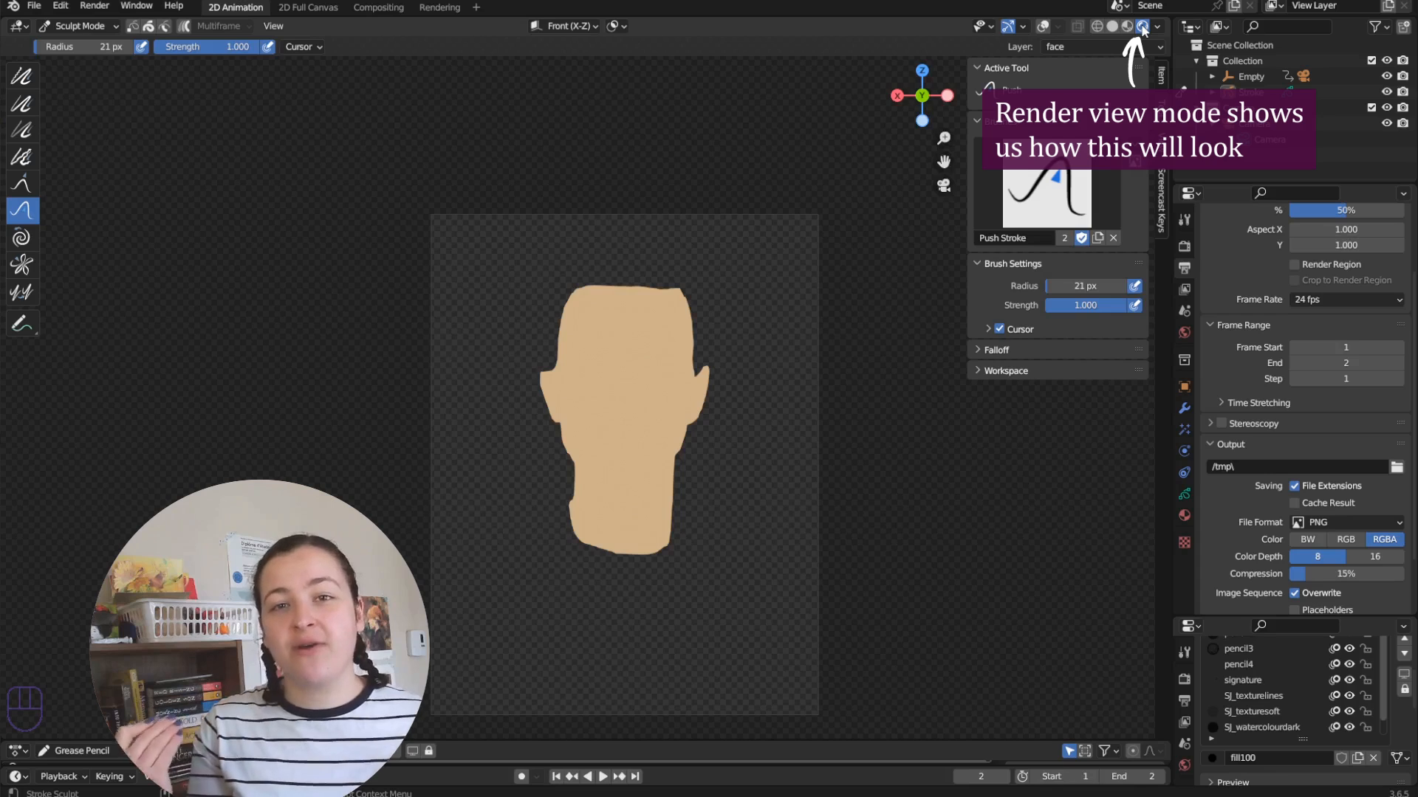
pyautogui.click(77, 26)
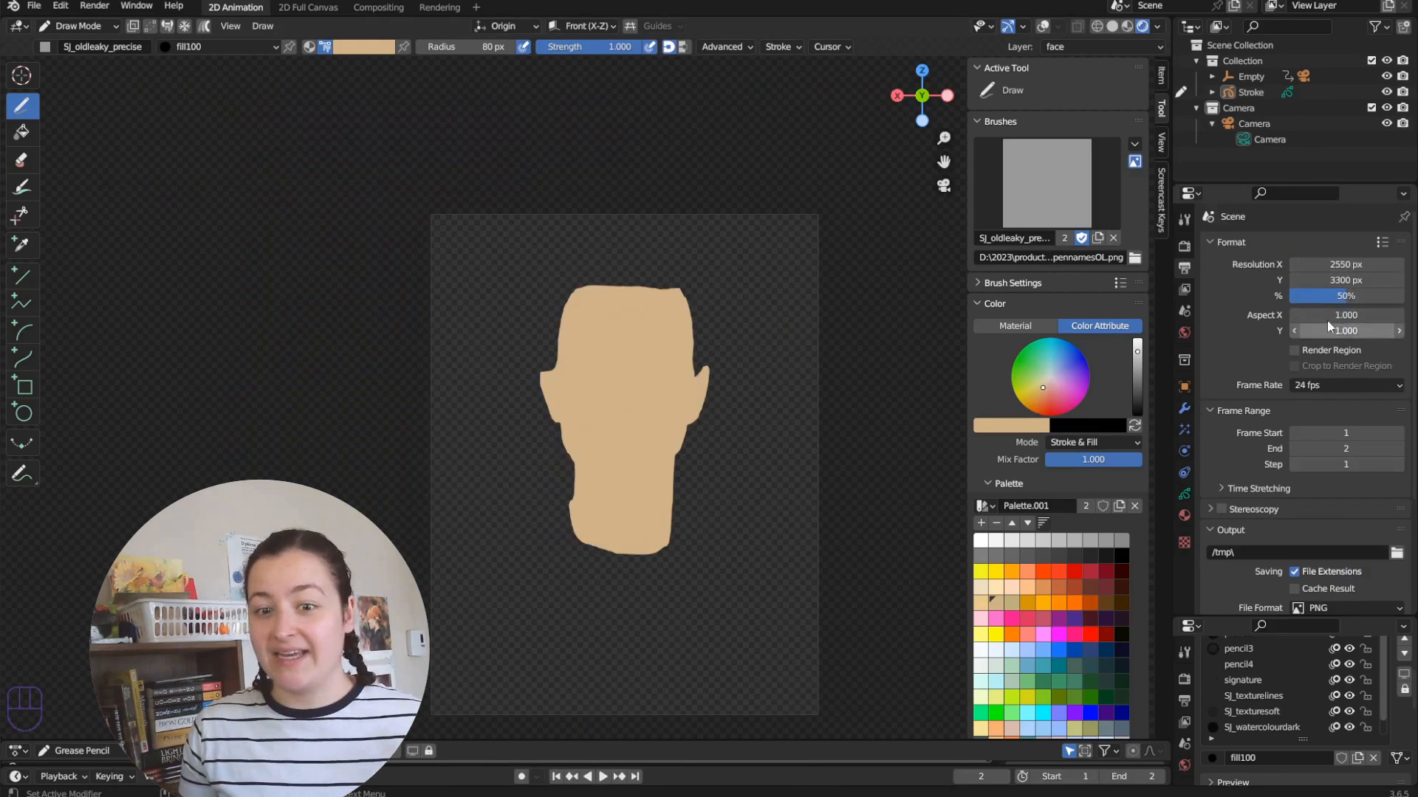
pyautogui.click(439, 7)
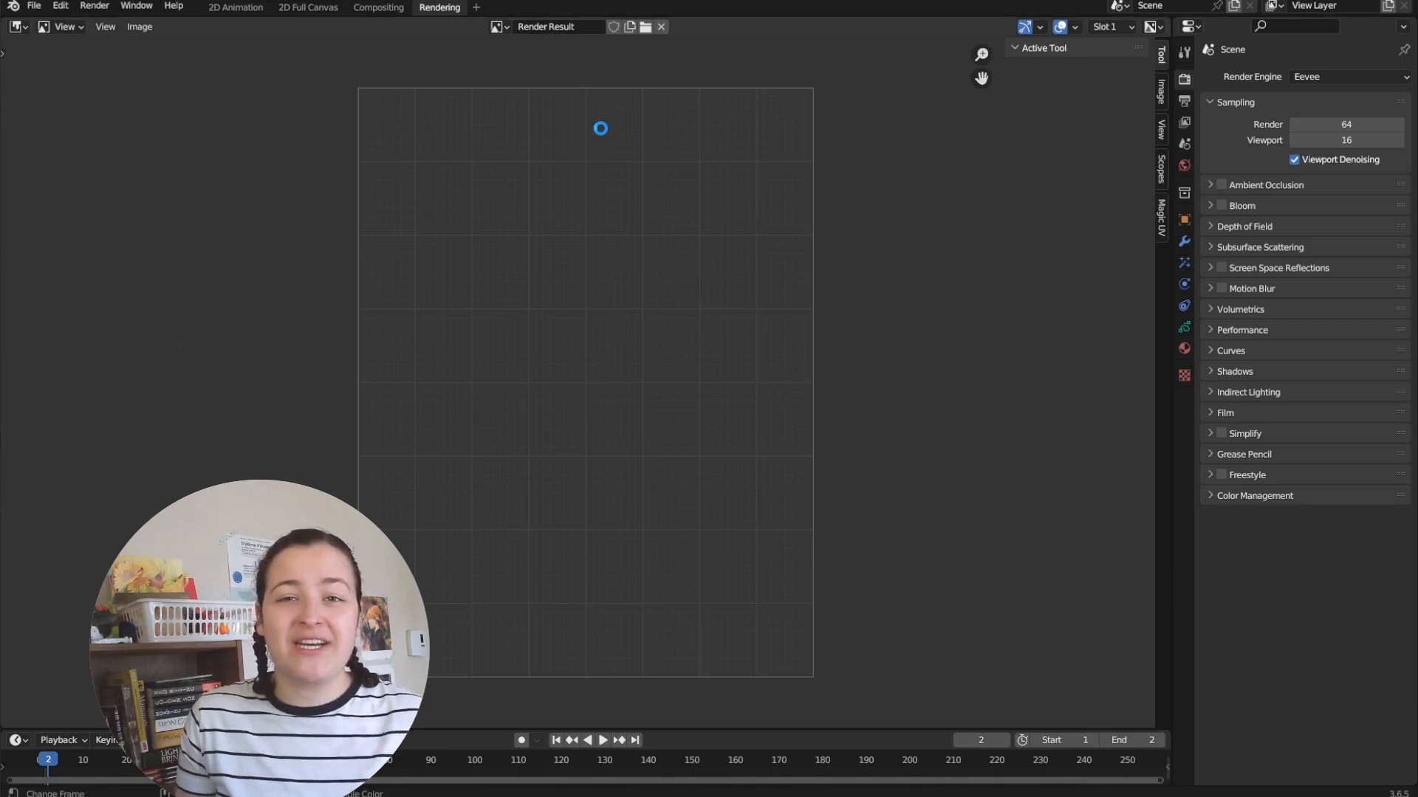
# Step: Save the face render as facescanvas1.png, generate a grease pencil object from it, and return to 2D Animation
pyautogui.click(140, 27)
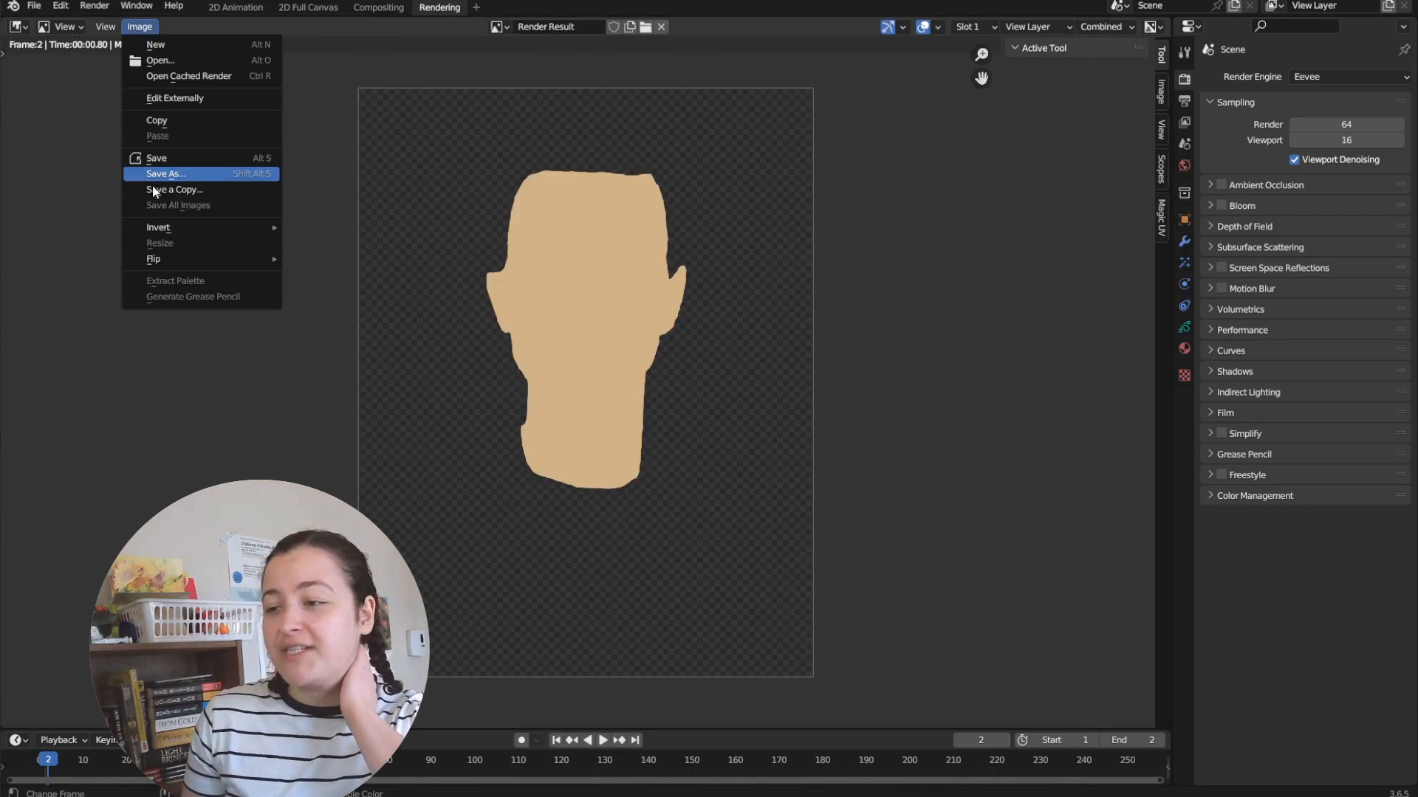
pyautogui.click(164, 174)
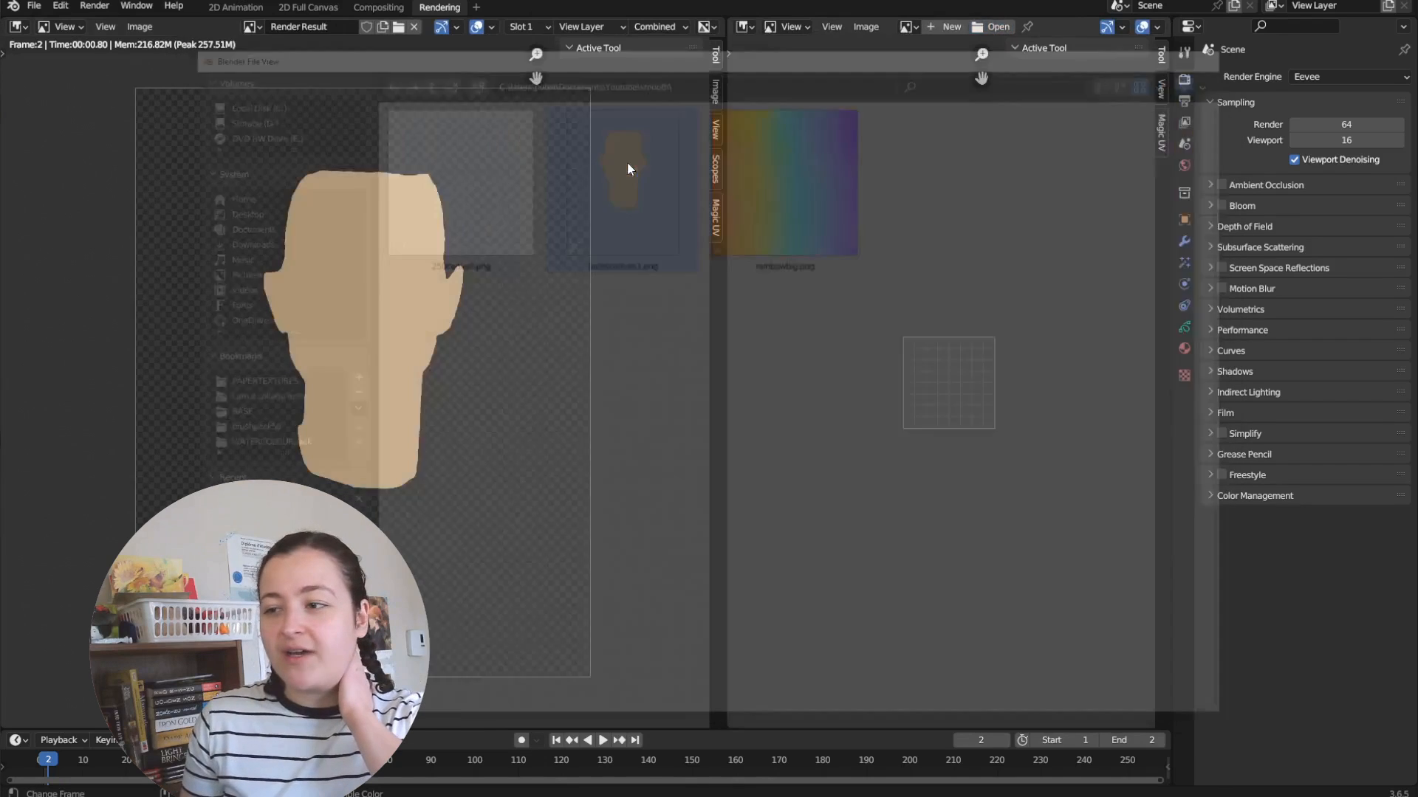
pyautogui.click(865, 27)
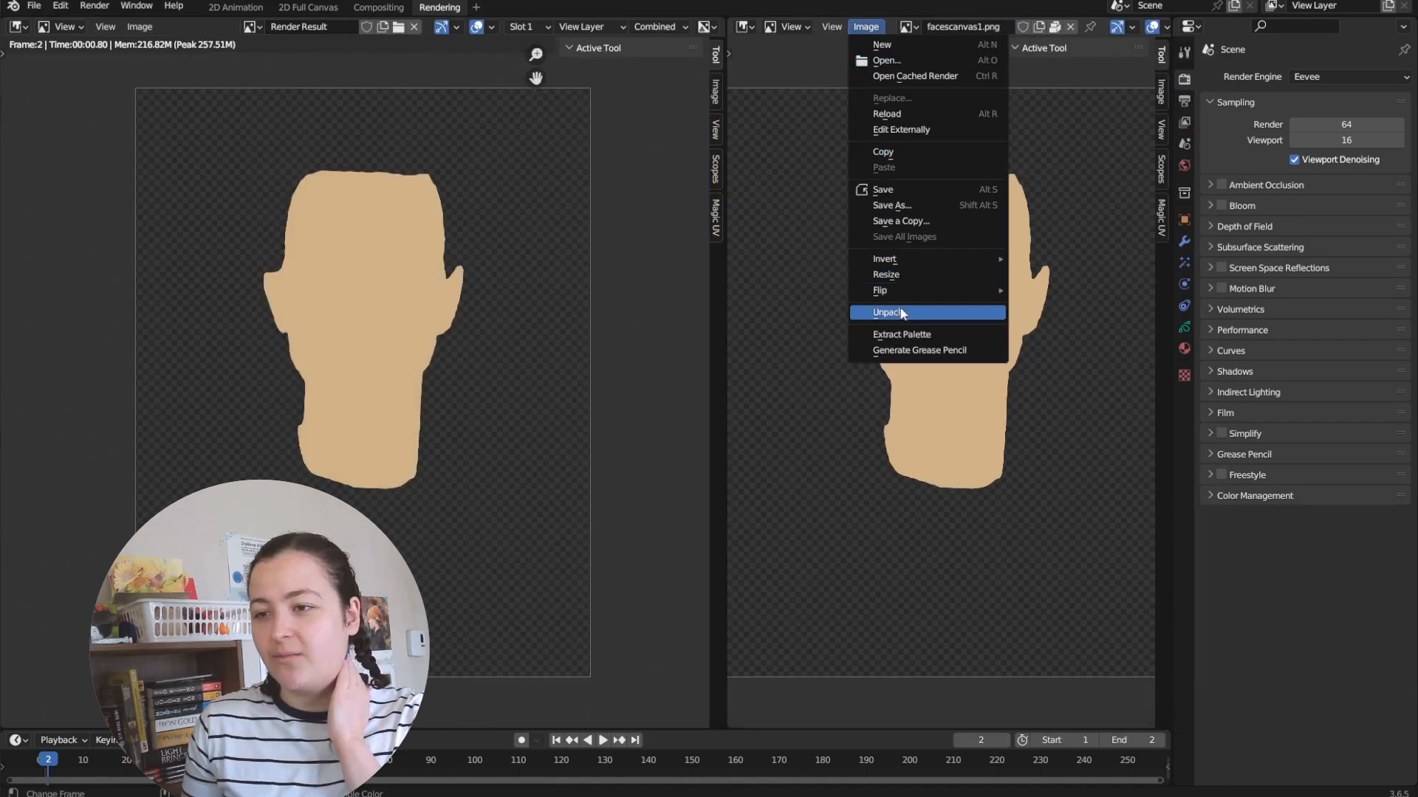
pyautogui.moveTo(891, 374)
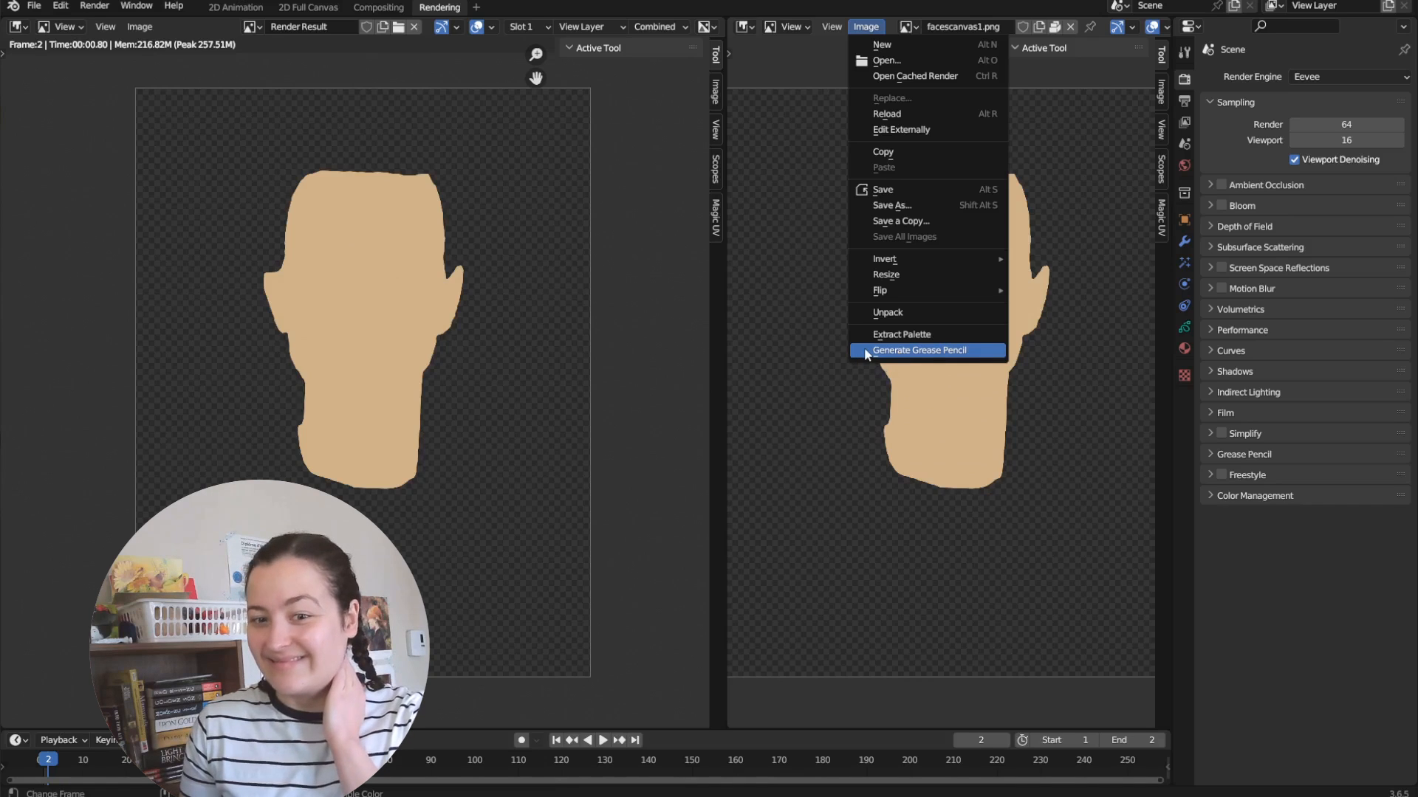
pyautogui.click(917, 350)
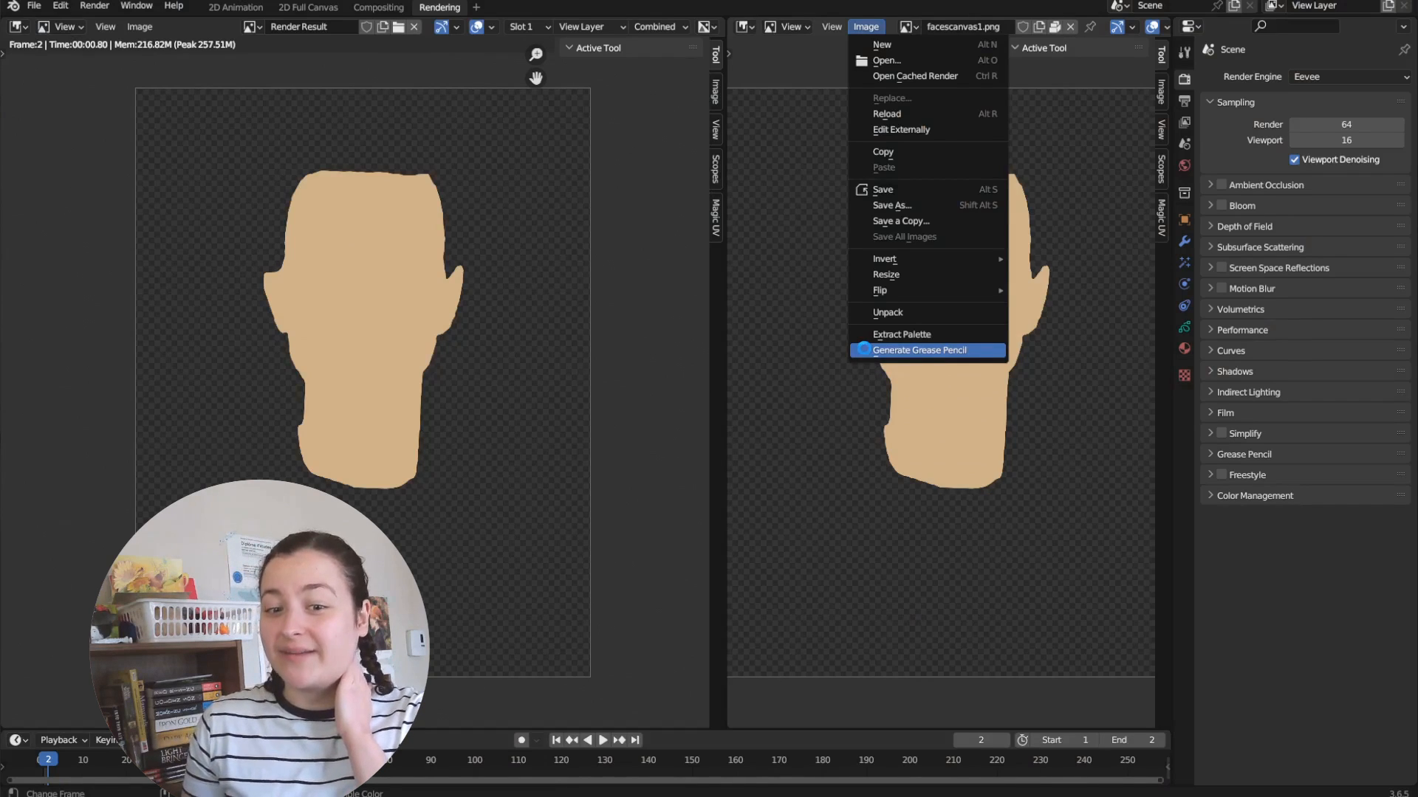
pyautogui.click(918, 350)
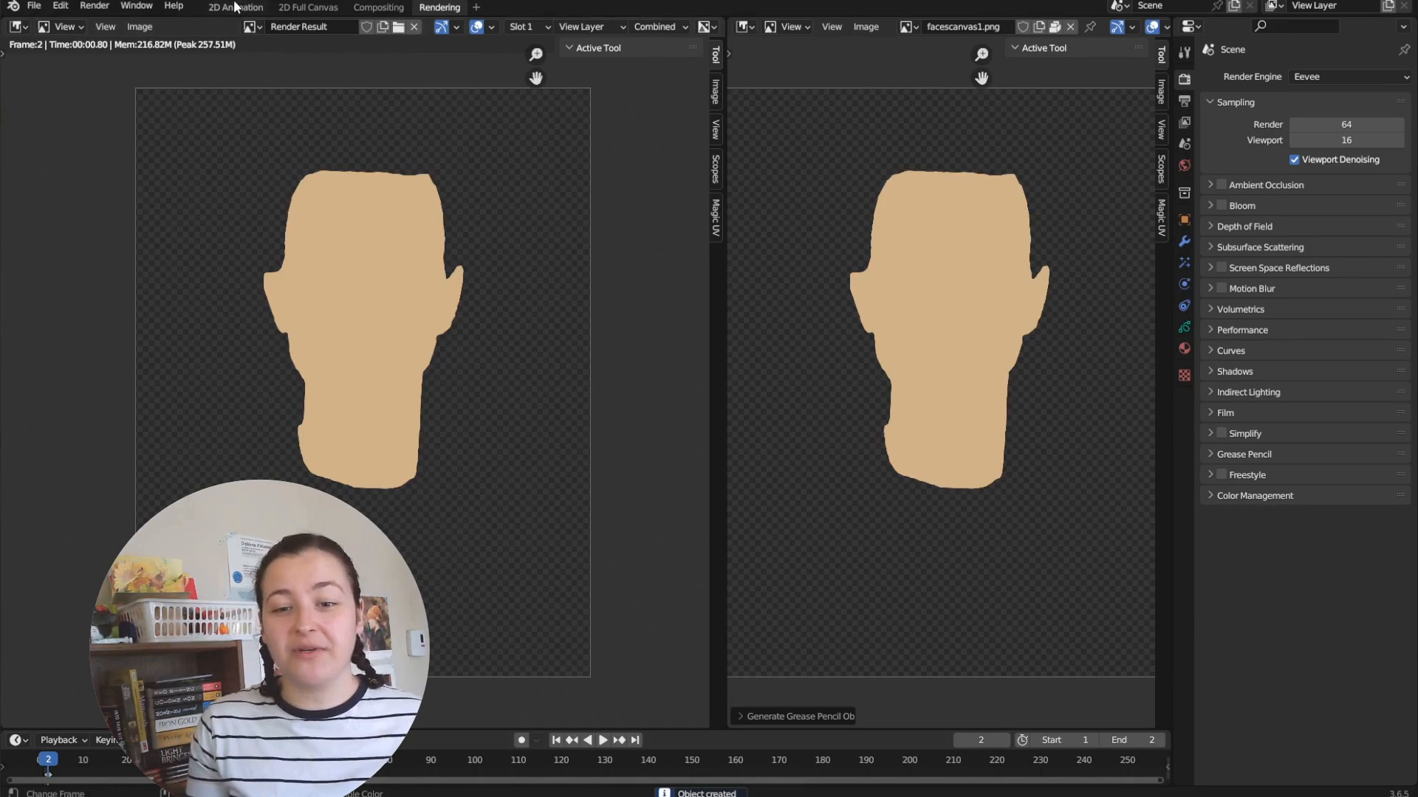
pyautogui.click(234, 8)
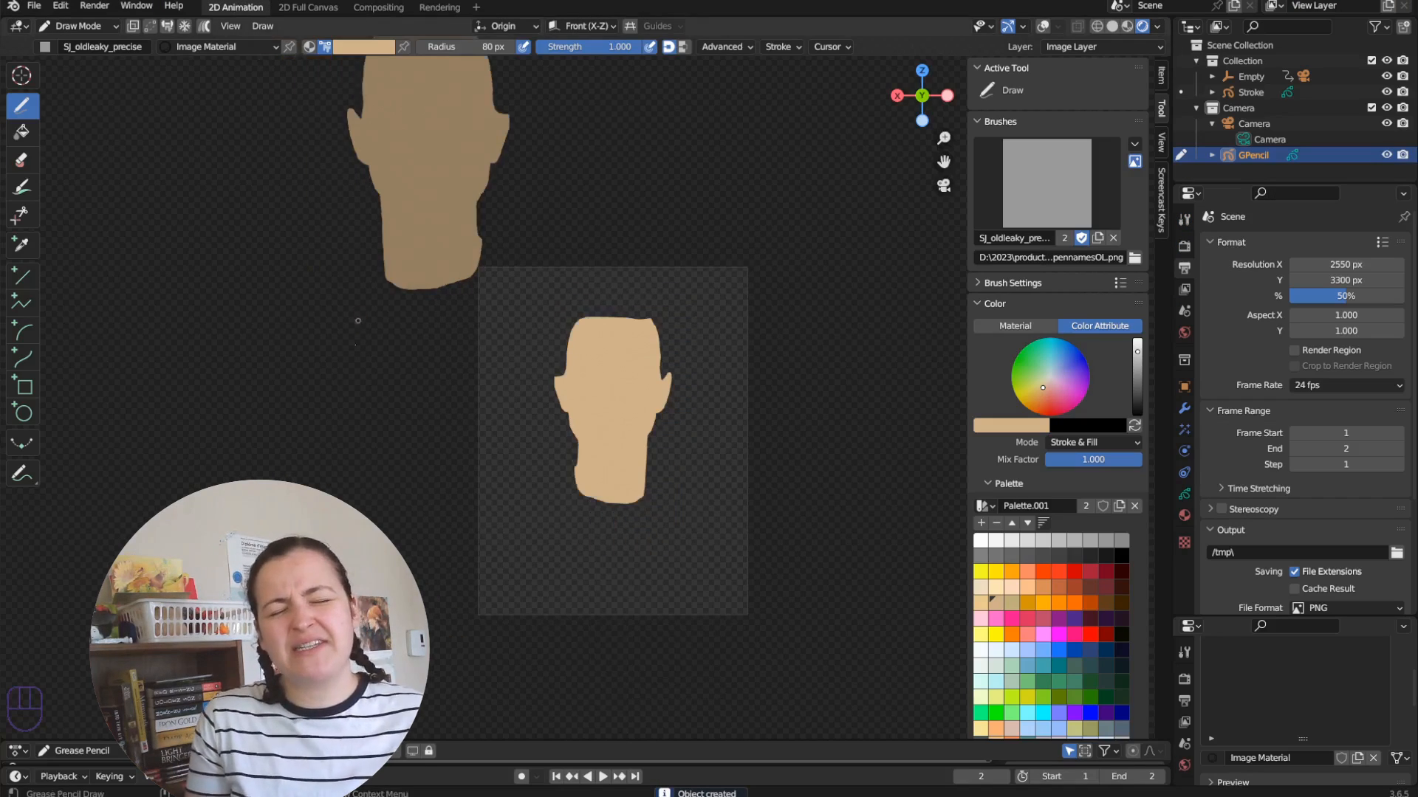
# Step: Undo the generated object and render the face at 40% and 30%, saving facescanvas2.png and facescanvas3.png
pyautogui.press('Tab')
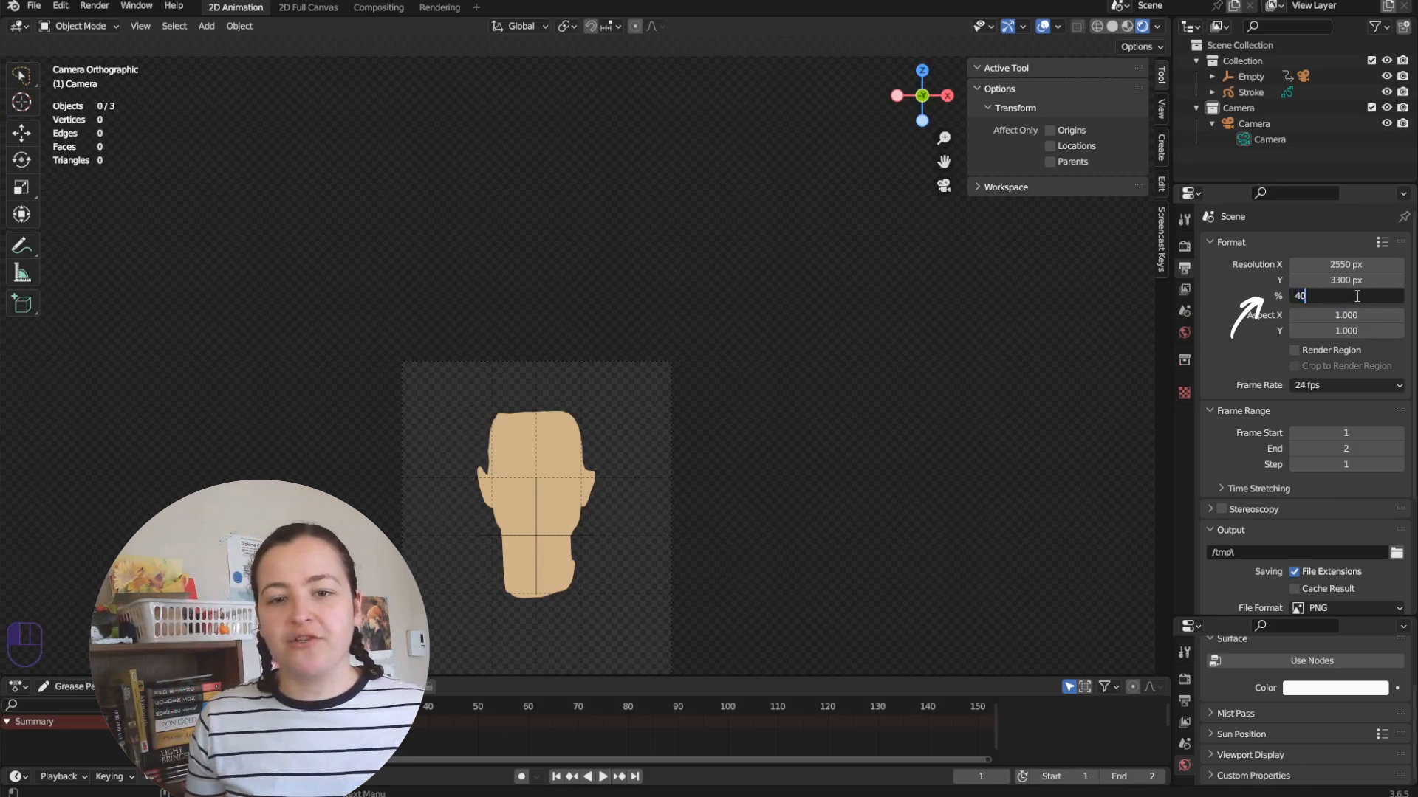
pyautogui.press('Return')
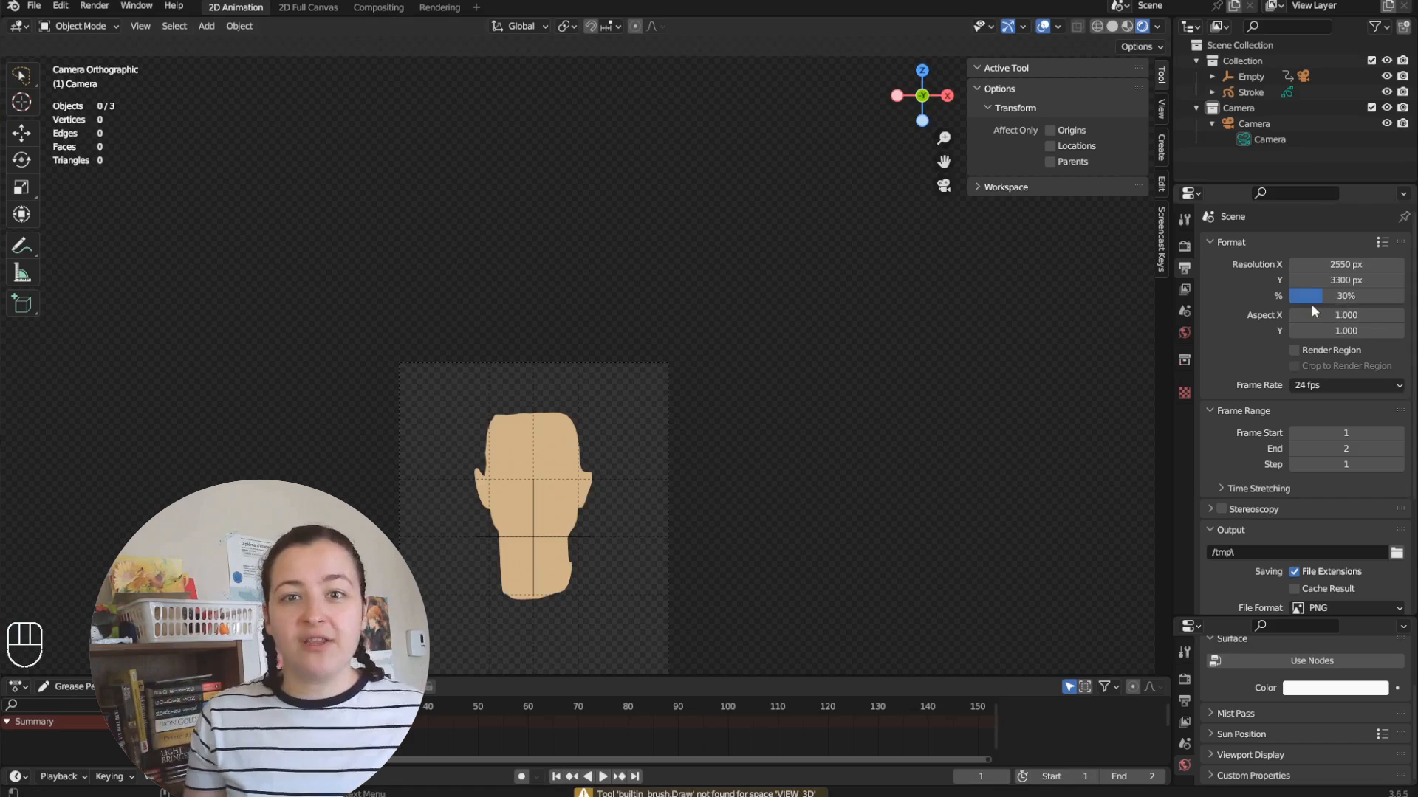
pyautogui.click(439, 8)
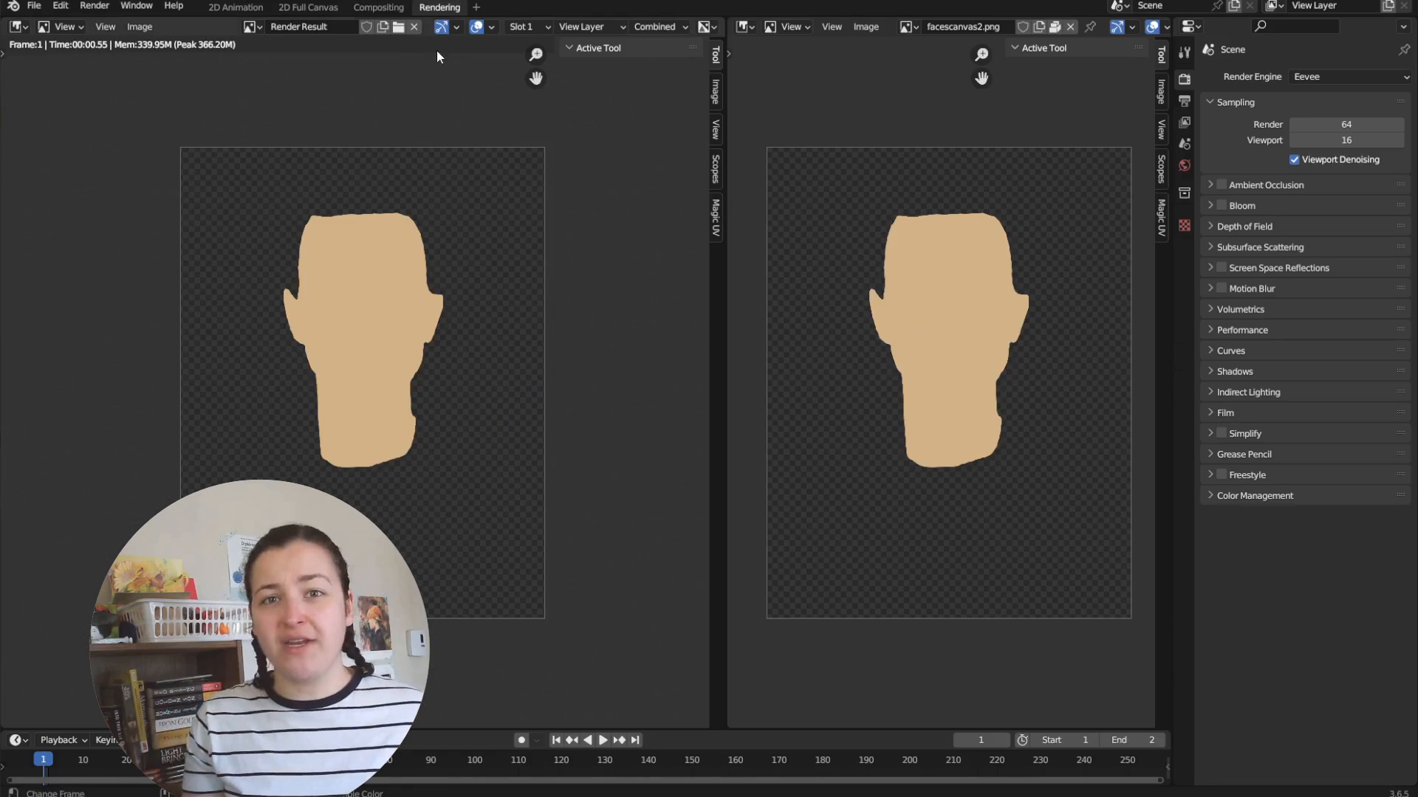
pyautogui.click(992, 27)
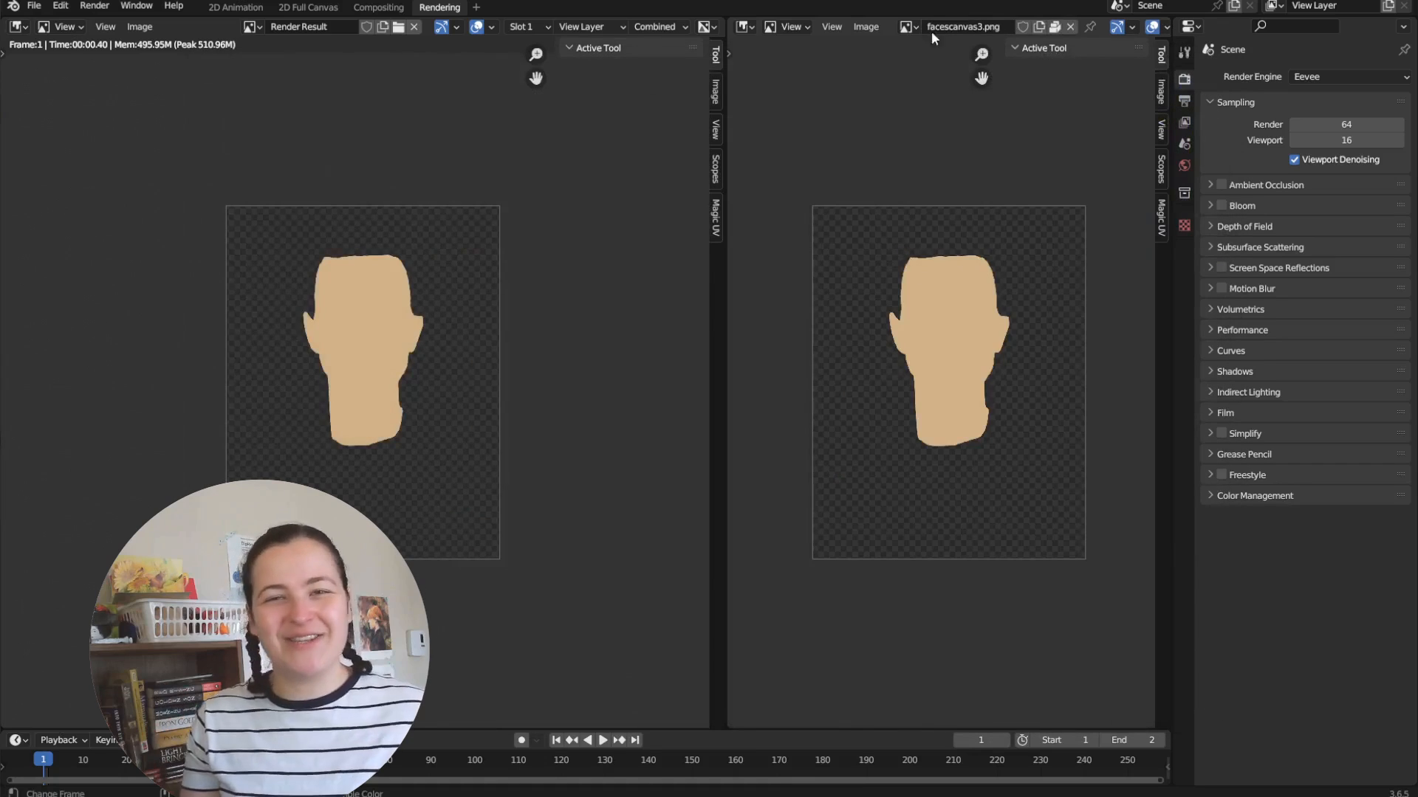
# Step: Resize facescanvas1.png to width 638 and generate a grease pencil face object from it
pyautogui.click(864, 27)
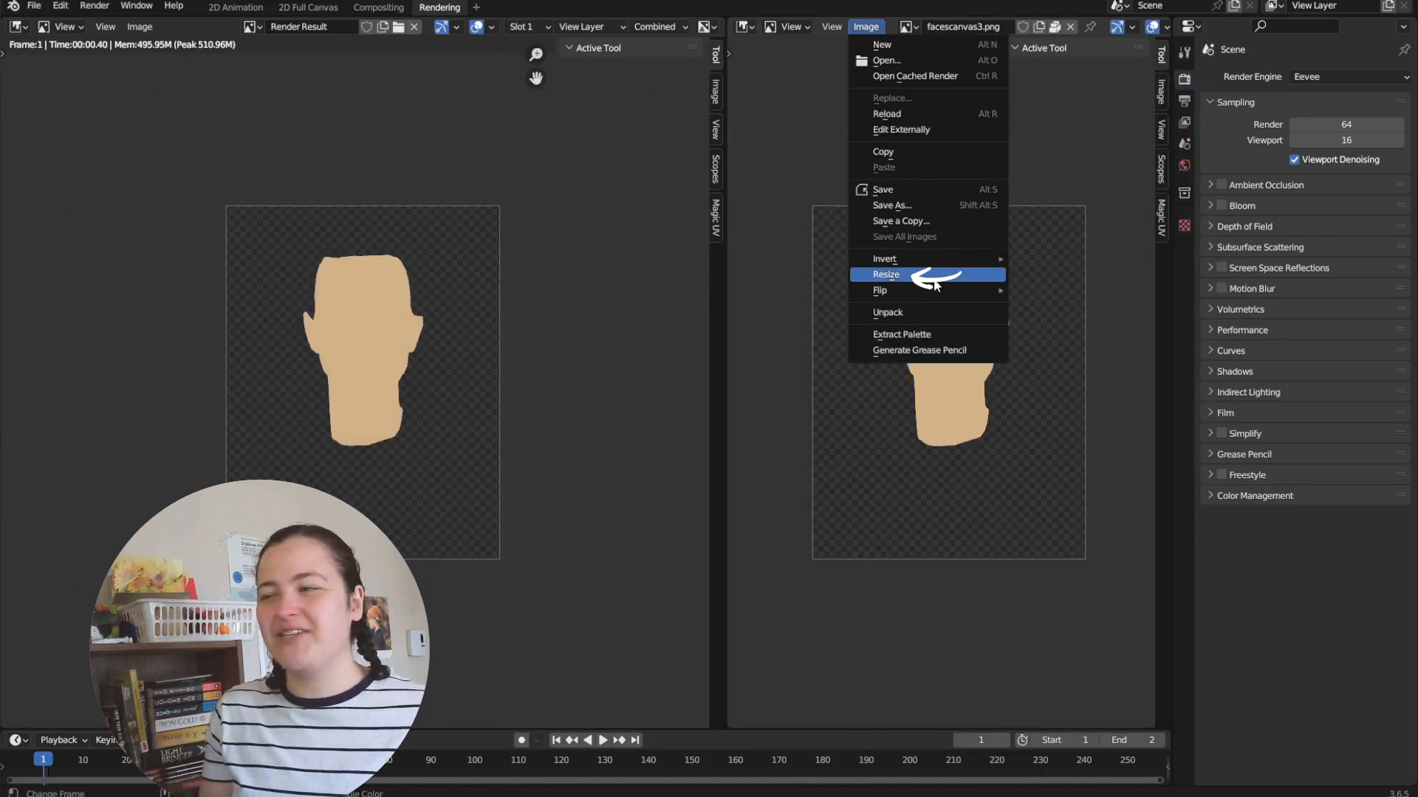
pyautogui.click(886, 274)
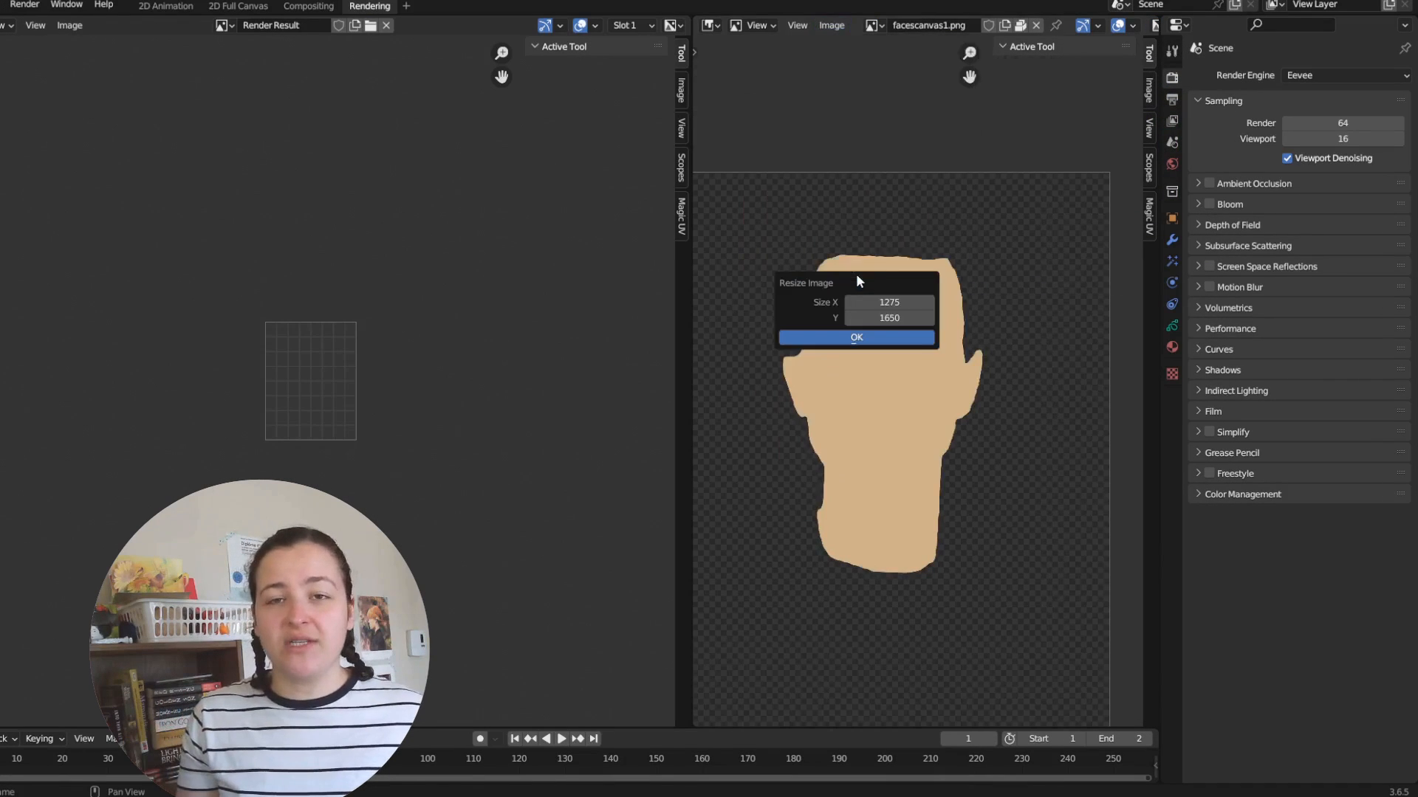
pyautogui.click(889, 302)
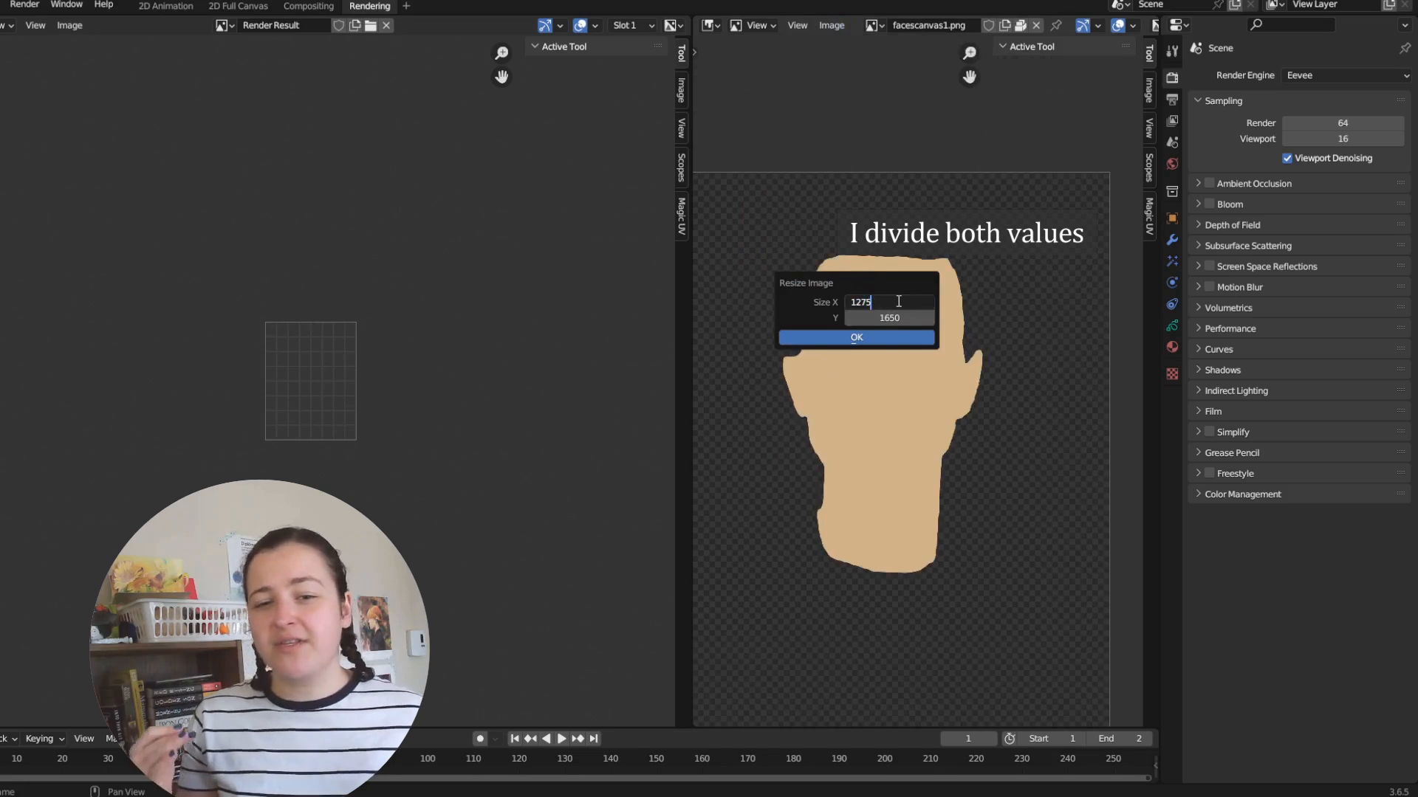
pyautogui.write('638')
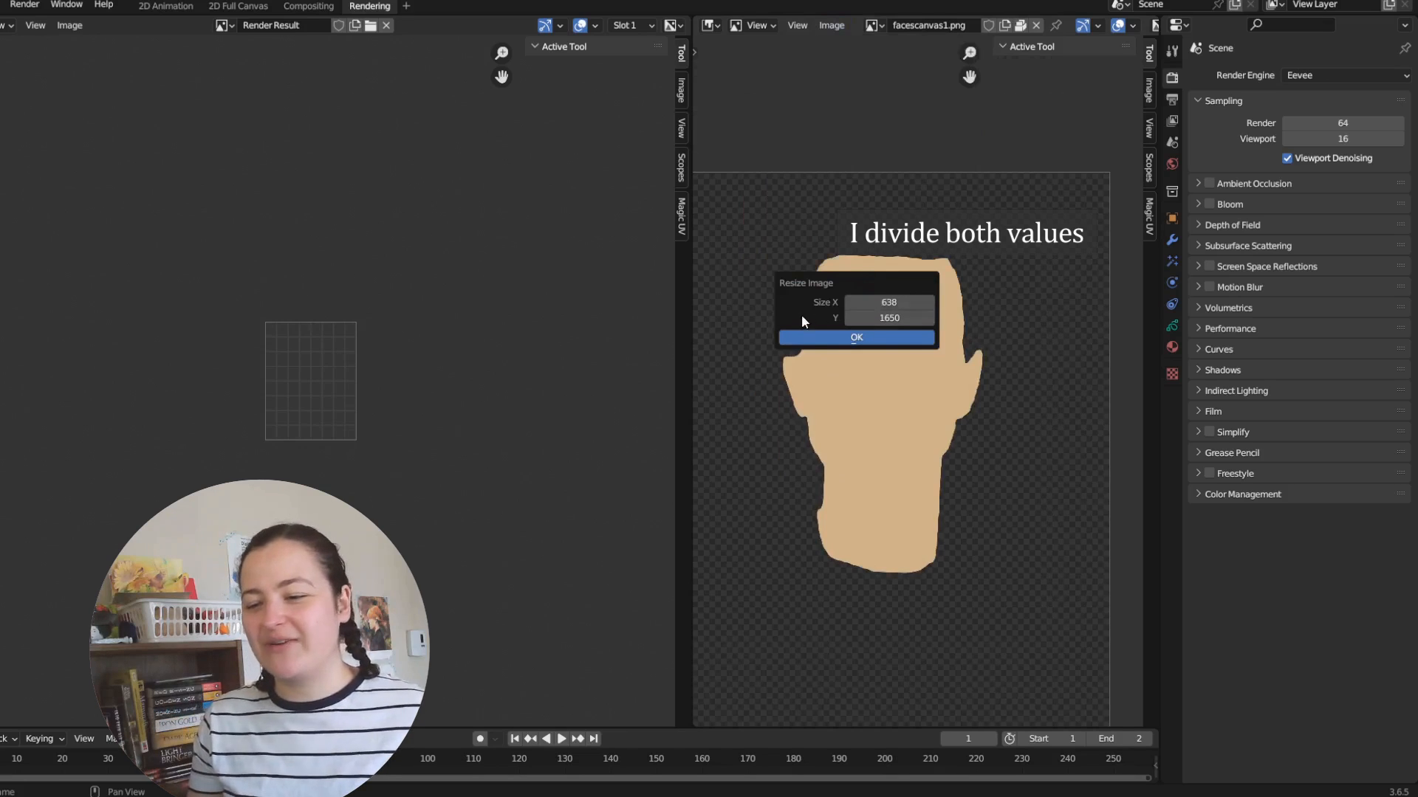
pyautogui.click(888, 318)
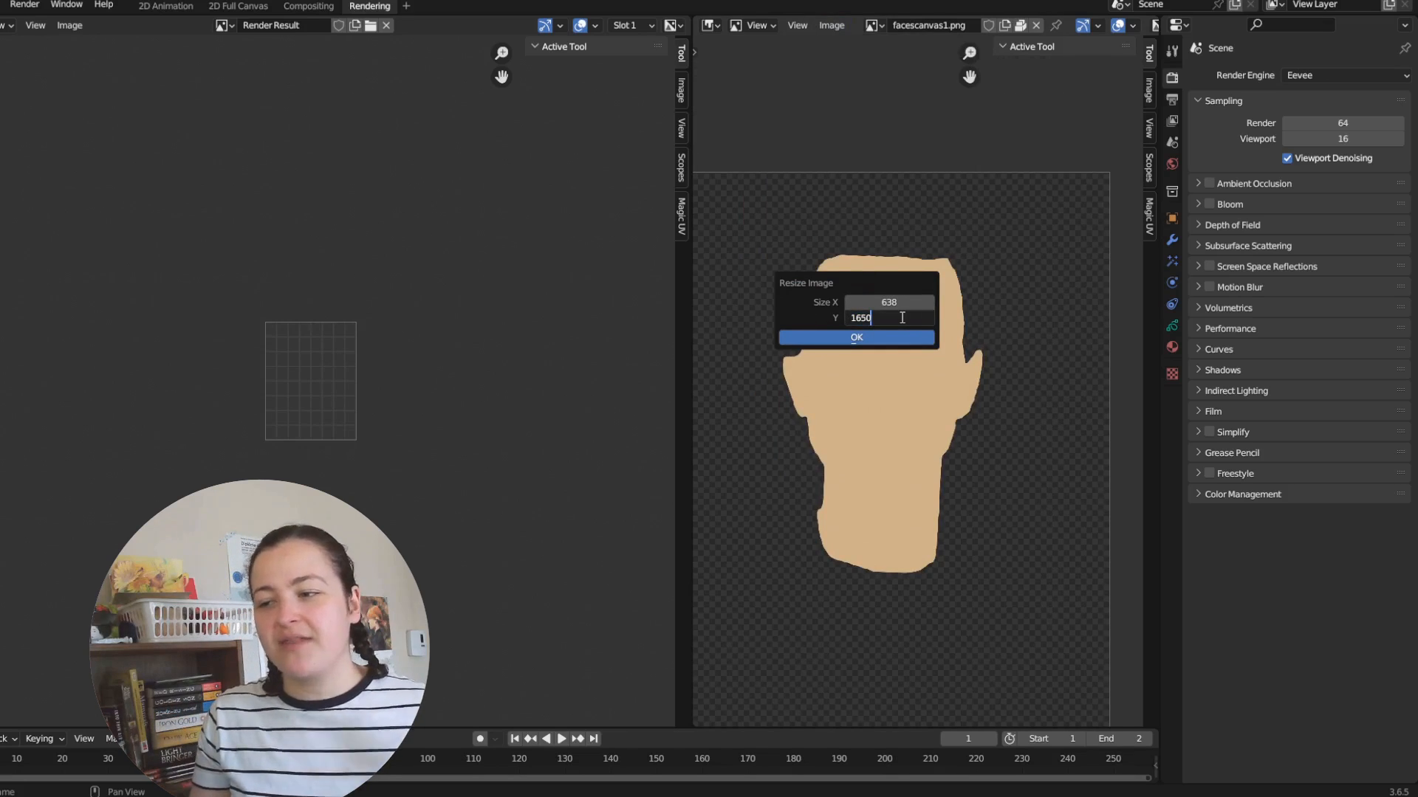
pyautogui.click(855, 338)
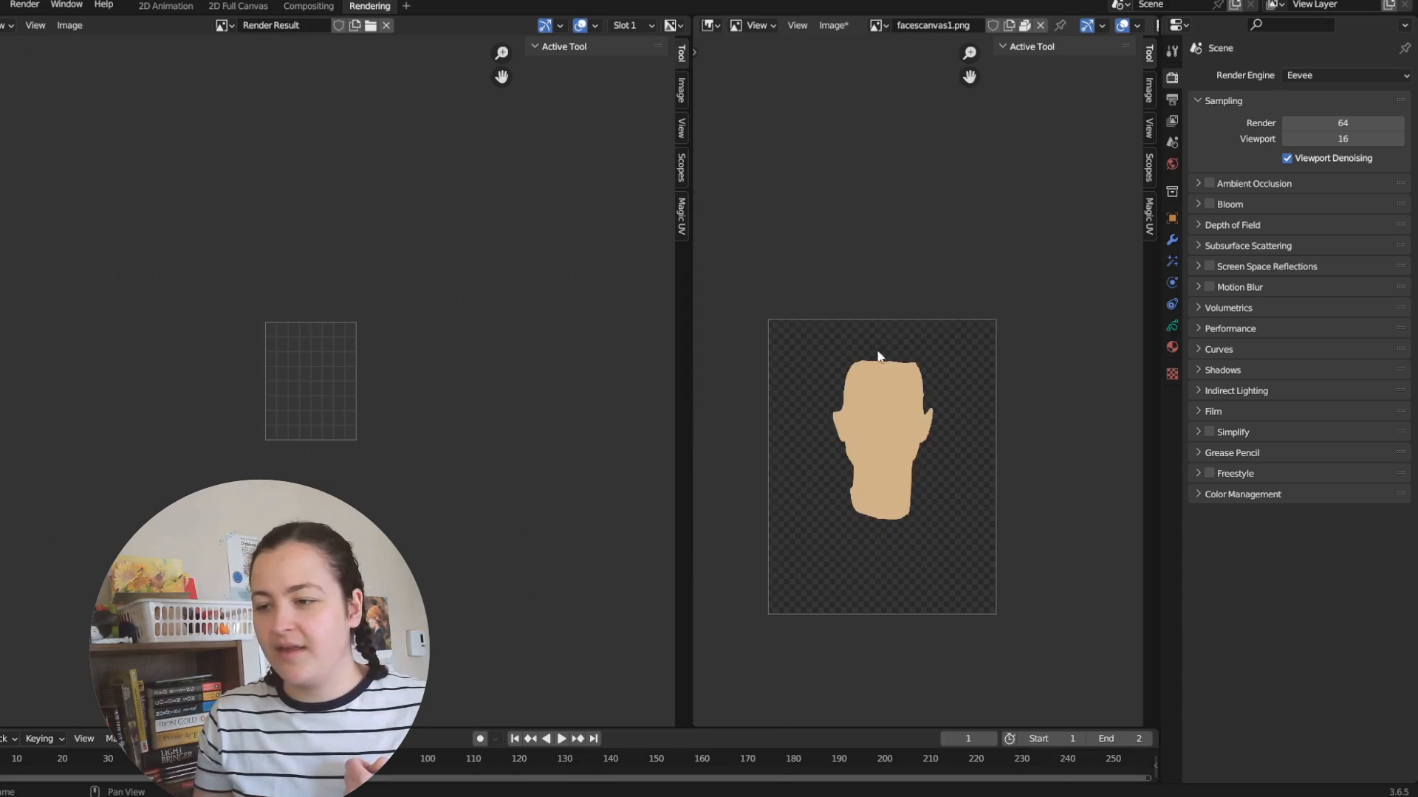
pyautogui.click(234, 7)
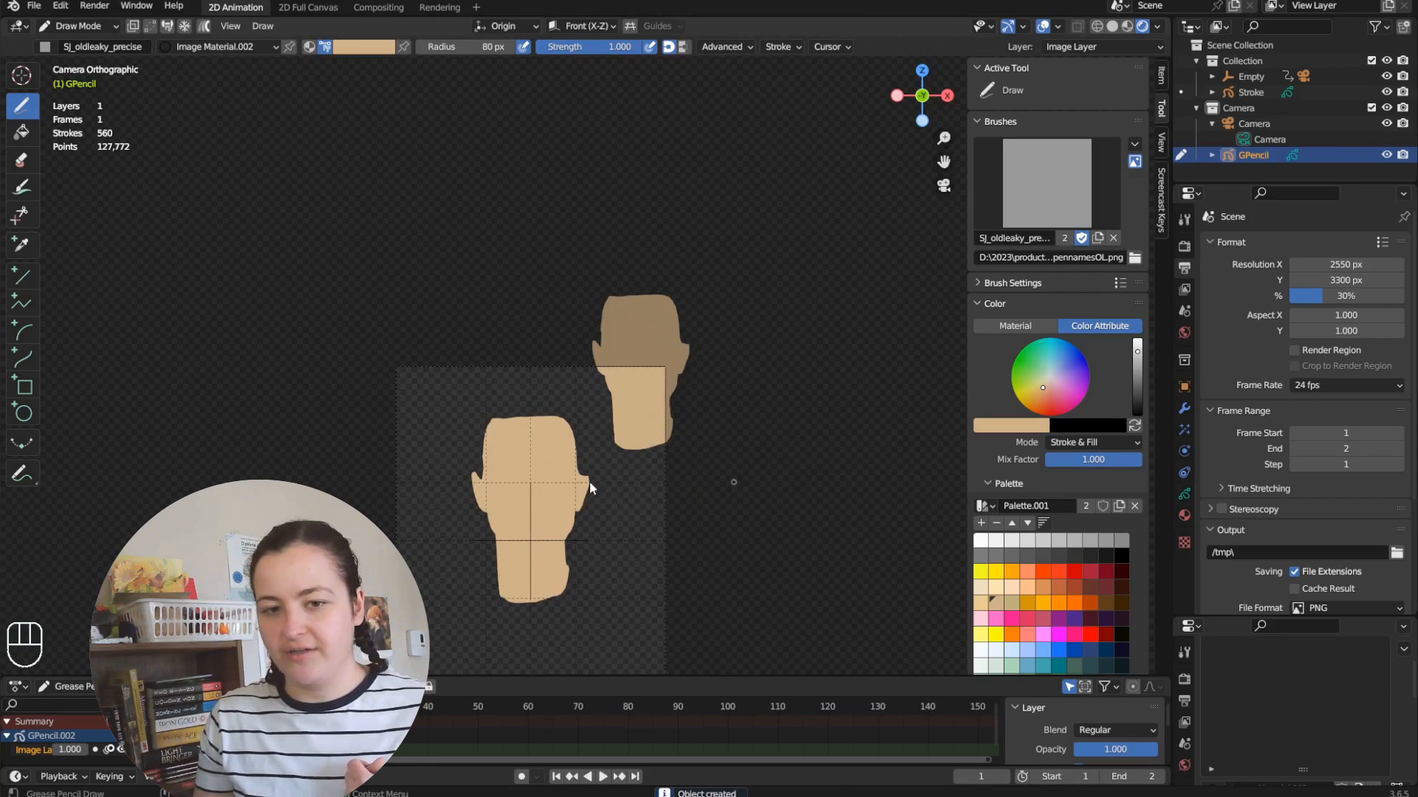
# Step: Place the 3D cursor at the canvas's bottom-left corner and set the face drawing's origin to it
pyautogui.press('Tab')
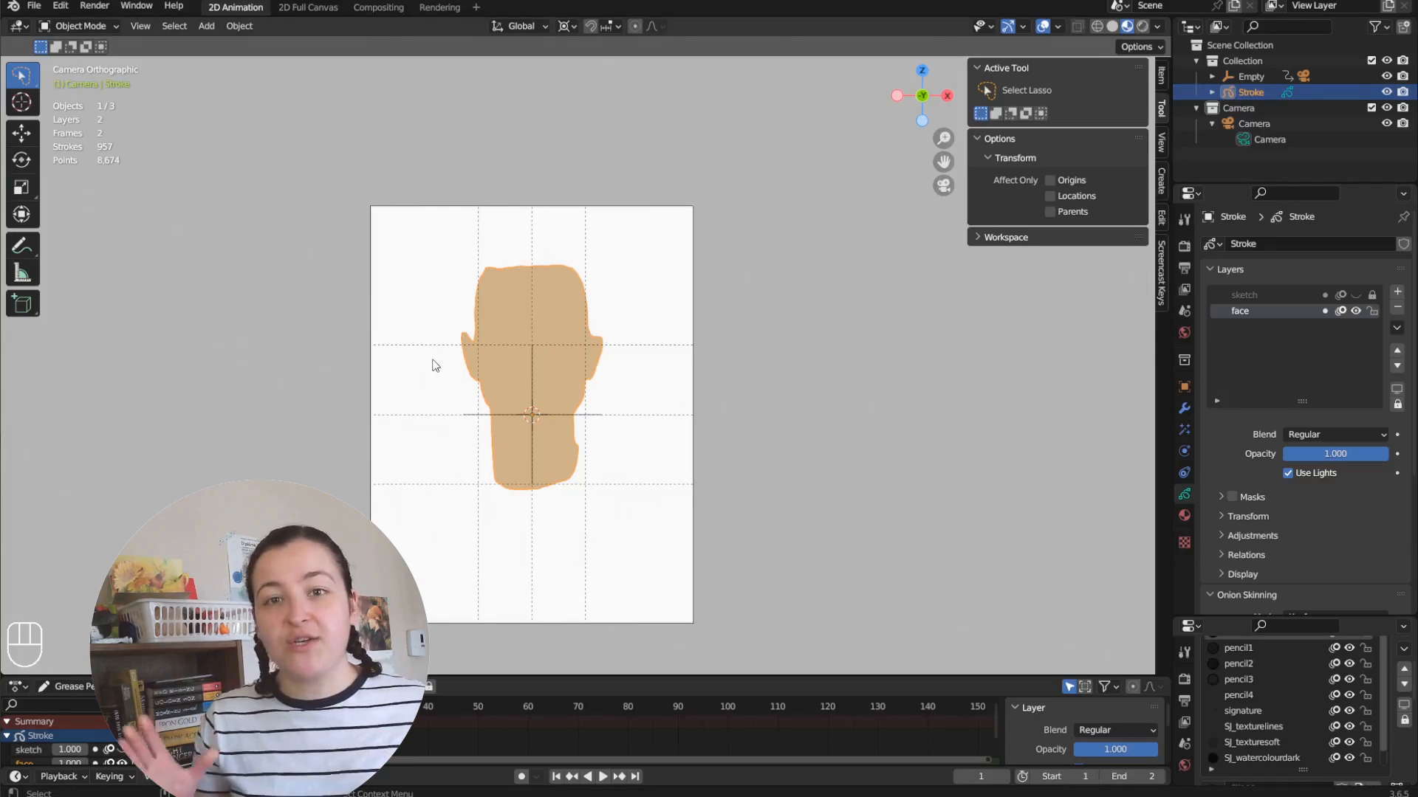
pyautogui.click(21, 101)
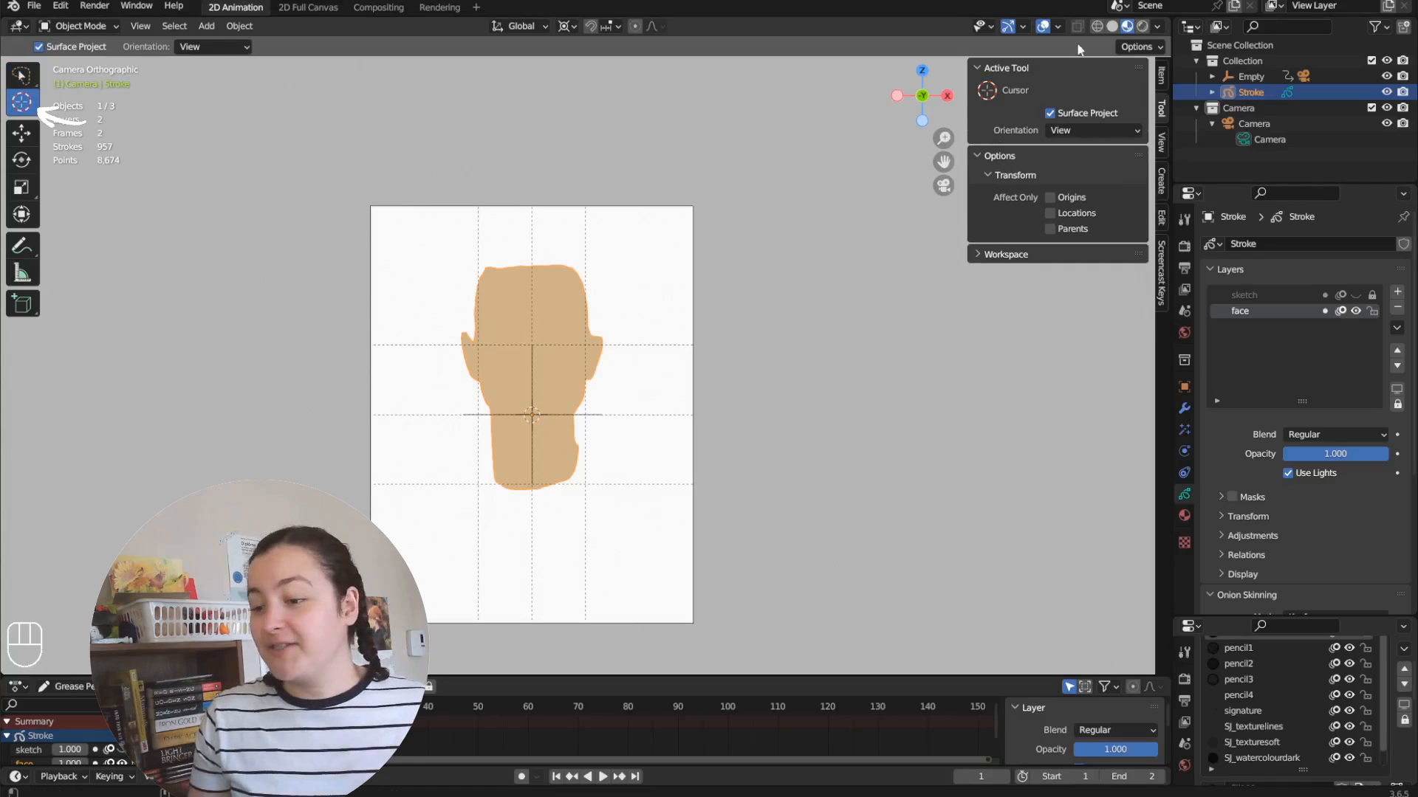
pyautogui.click(1057, 27)
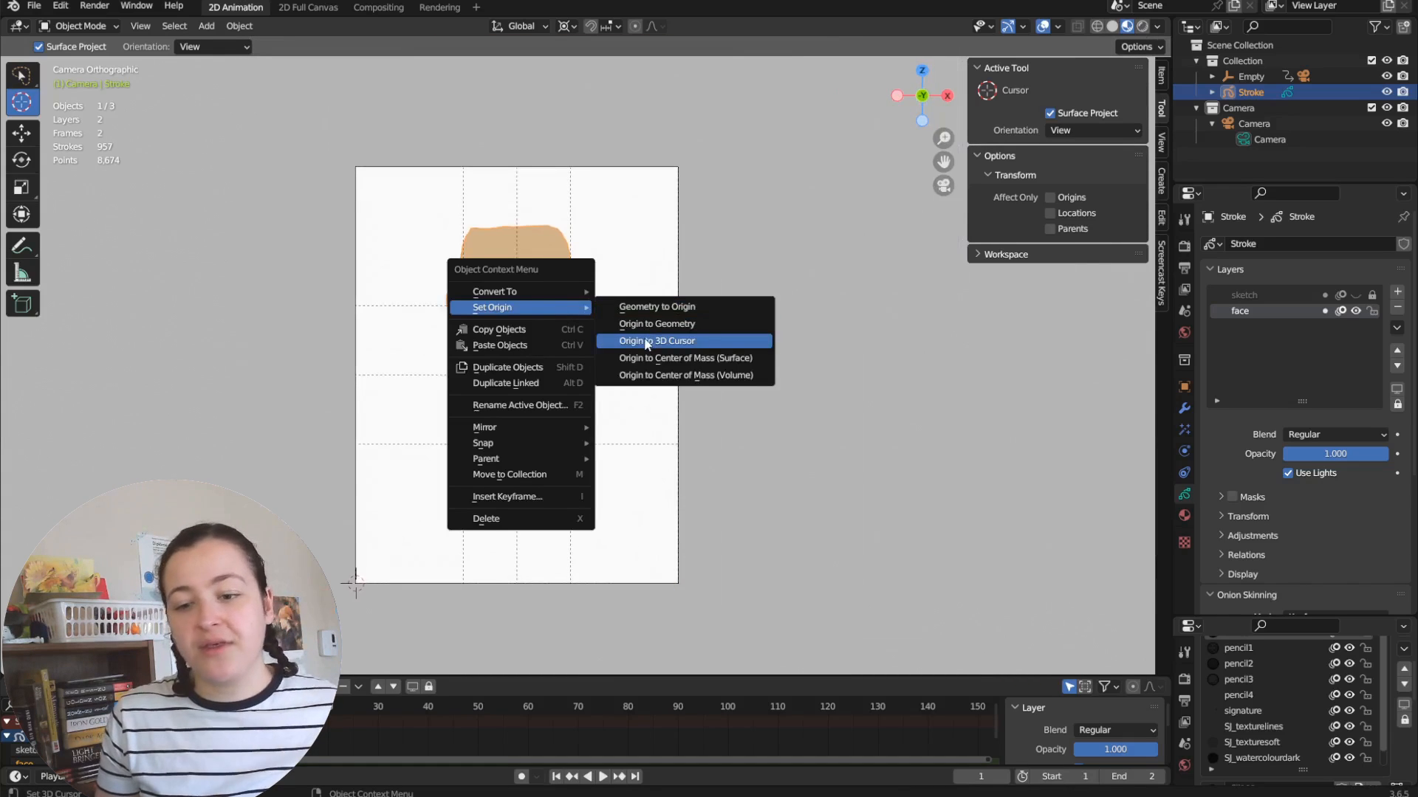
pyautogui.click(657, 341)
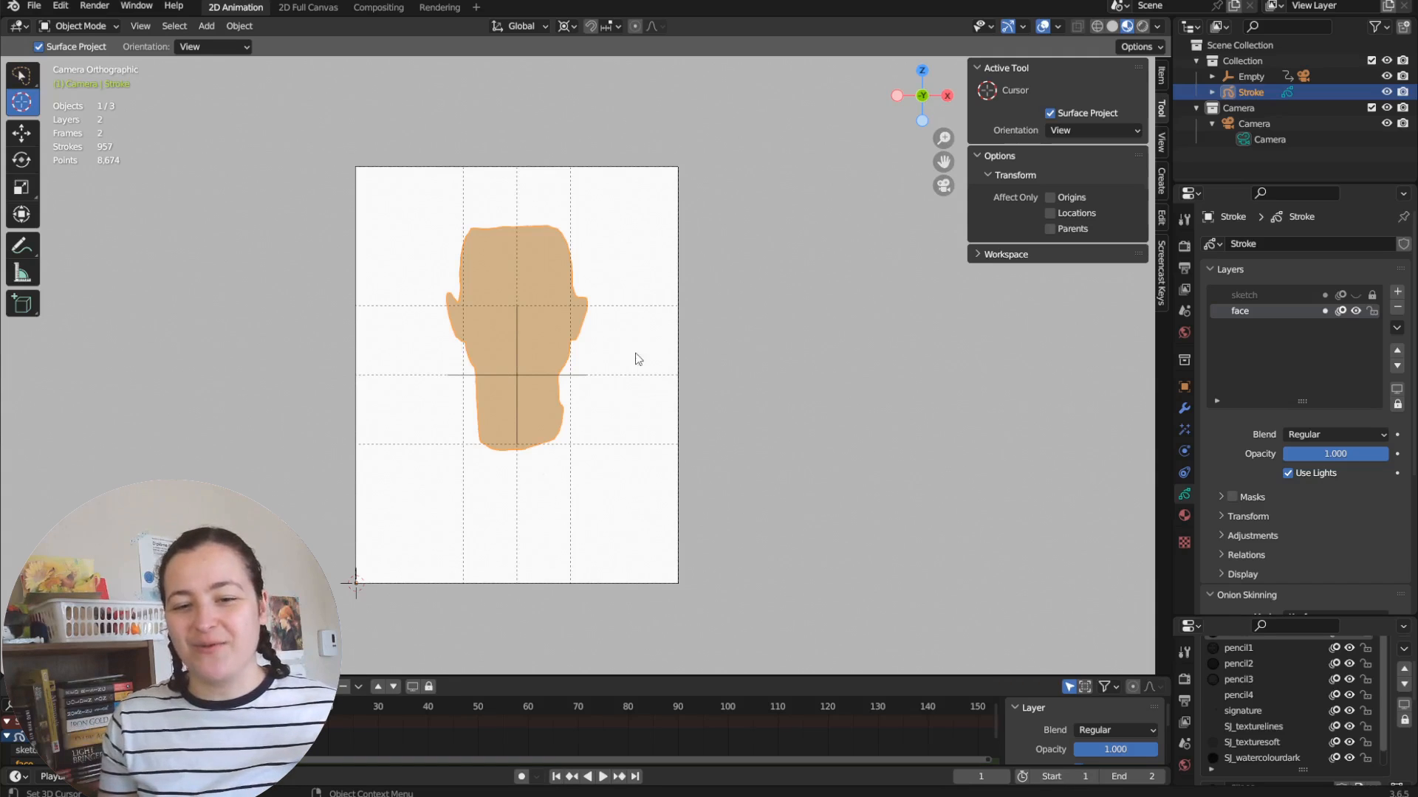
pyautogui.moveTo(400, 563)
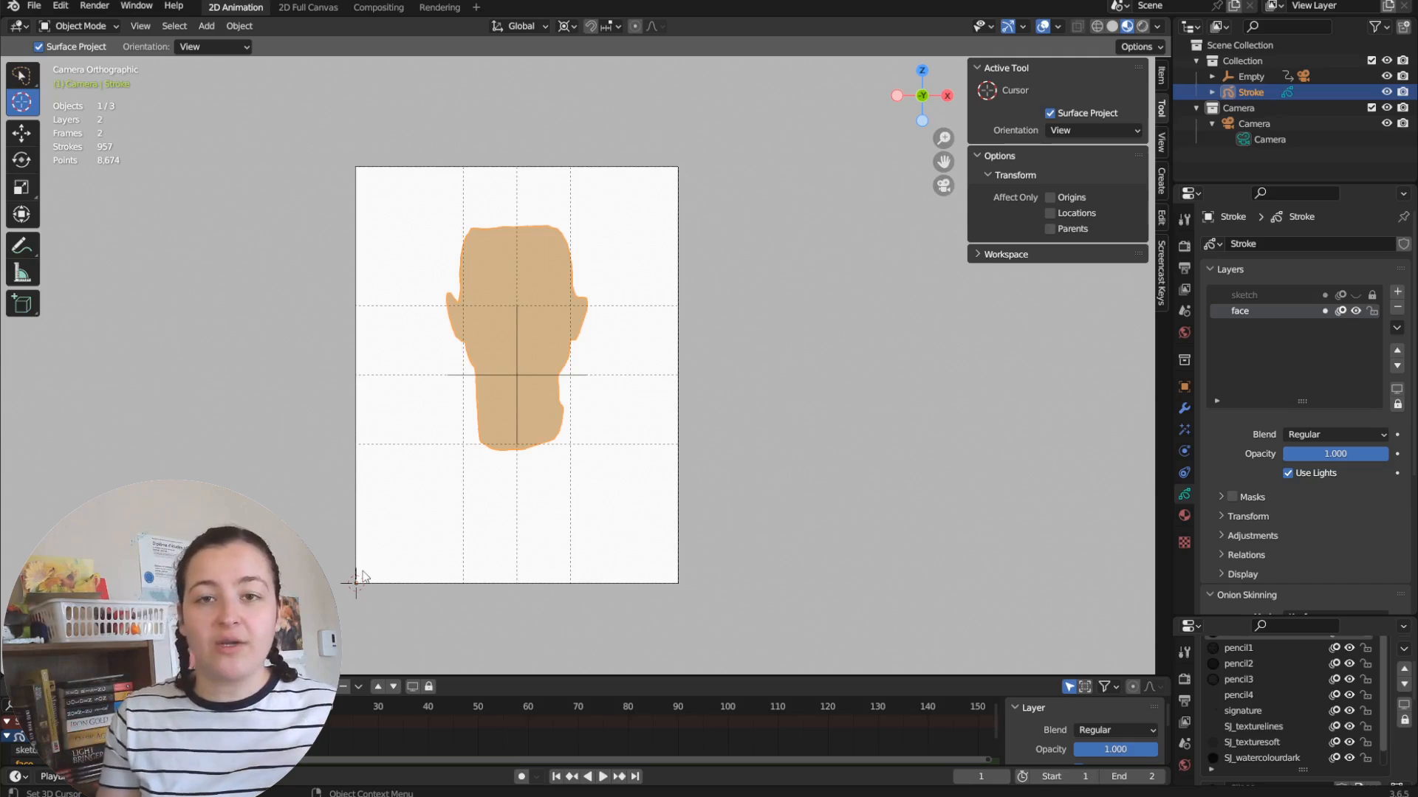
# Step: Generate a grease pencil object from the face image in the Rendering workspace
pyautogui.click(439, 8)
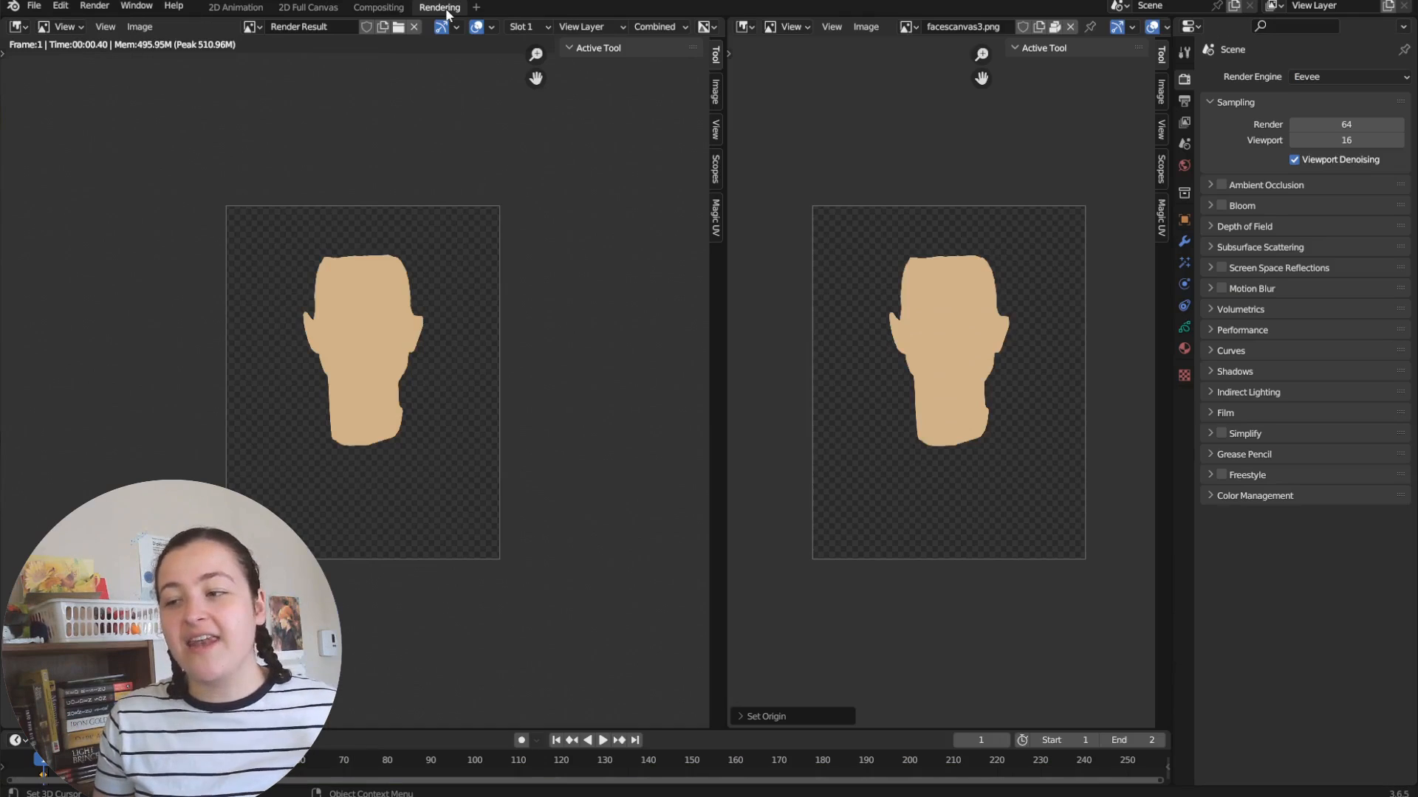
pyautogui.click(863, 26)
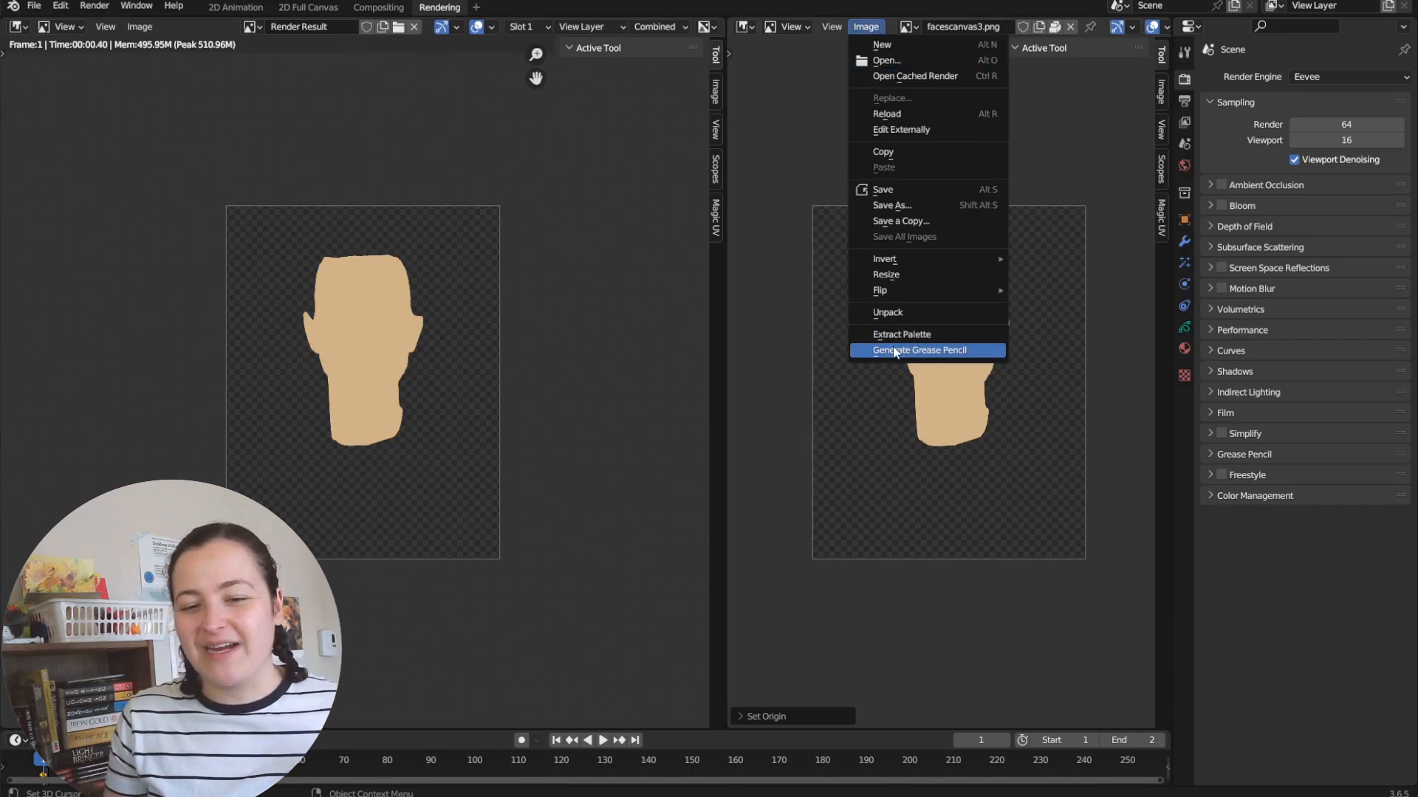
pyautogui.click(918, 351)
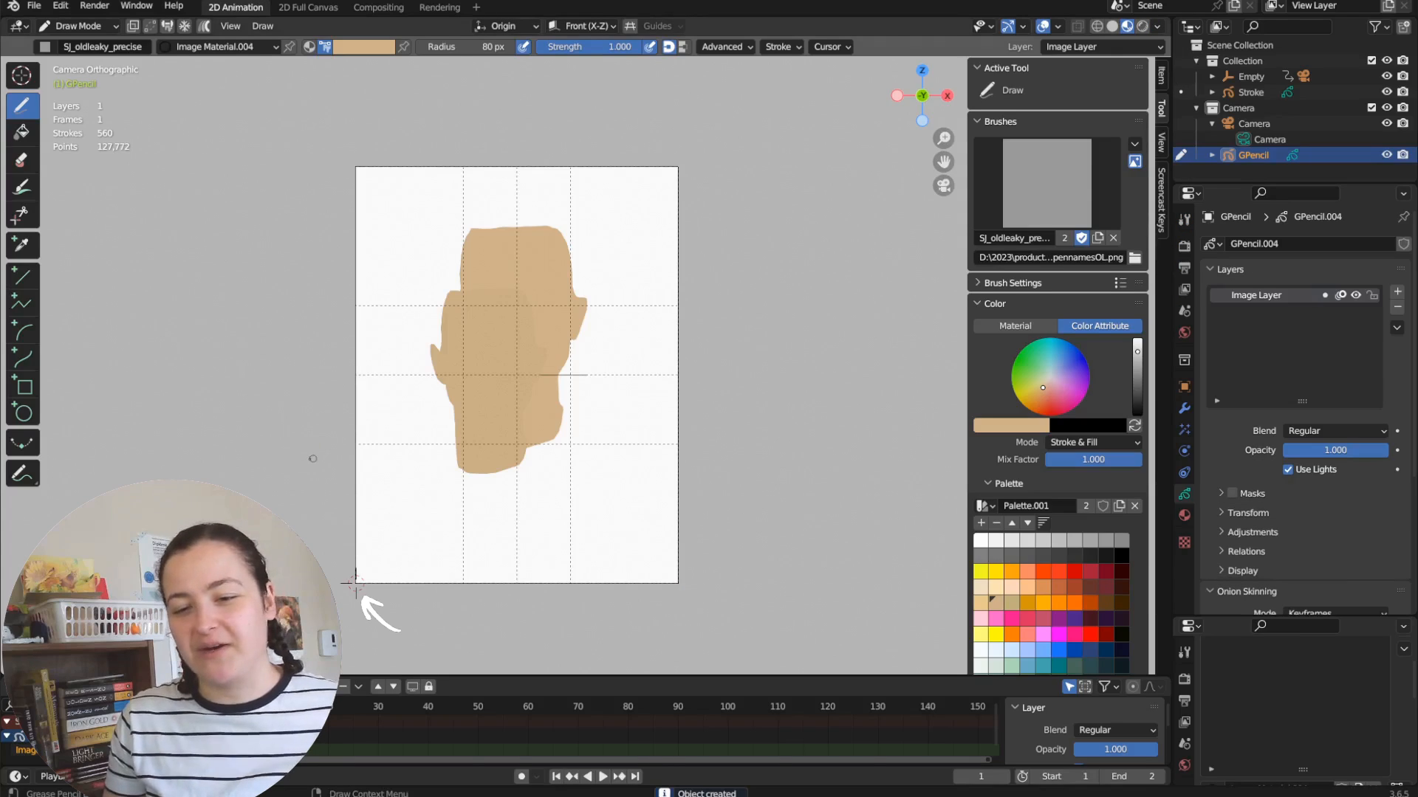
# Step: In Object Mode, select GPencil with Stroke and copy its image layer into Stroke
pyautogui.press('Tab')
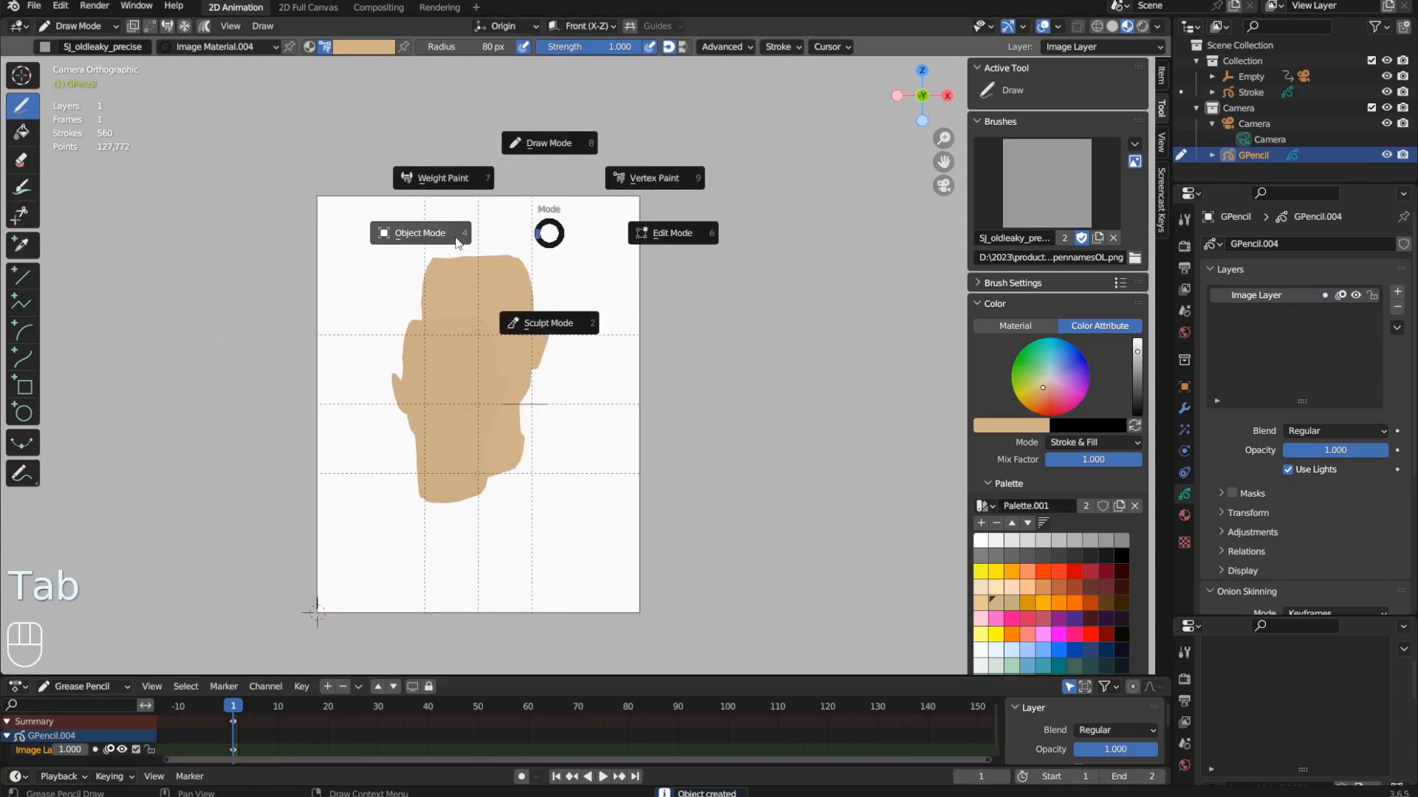
pyautogui.click(419, 233)
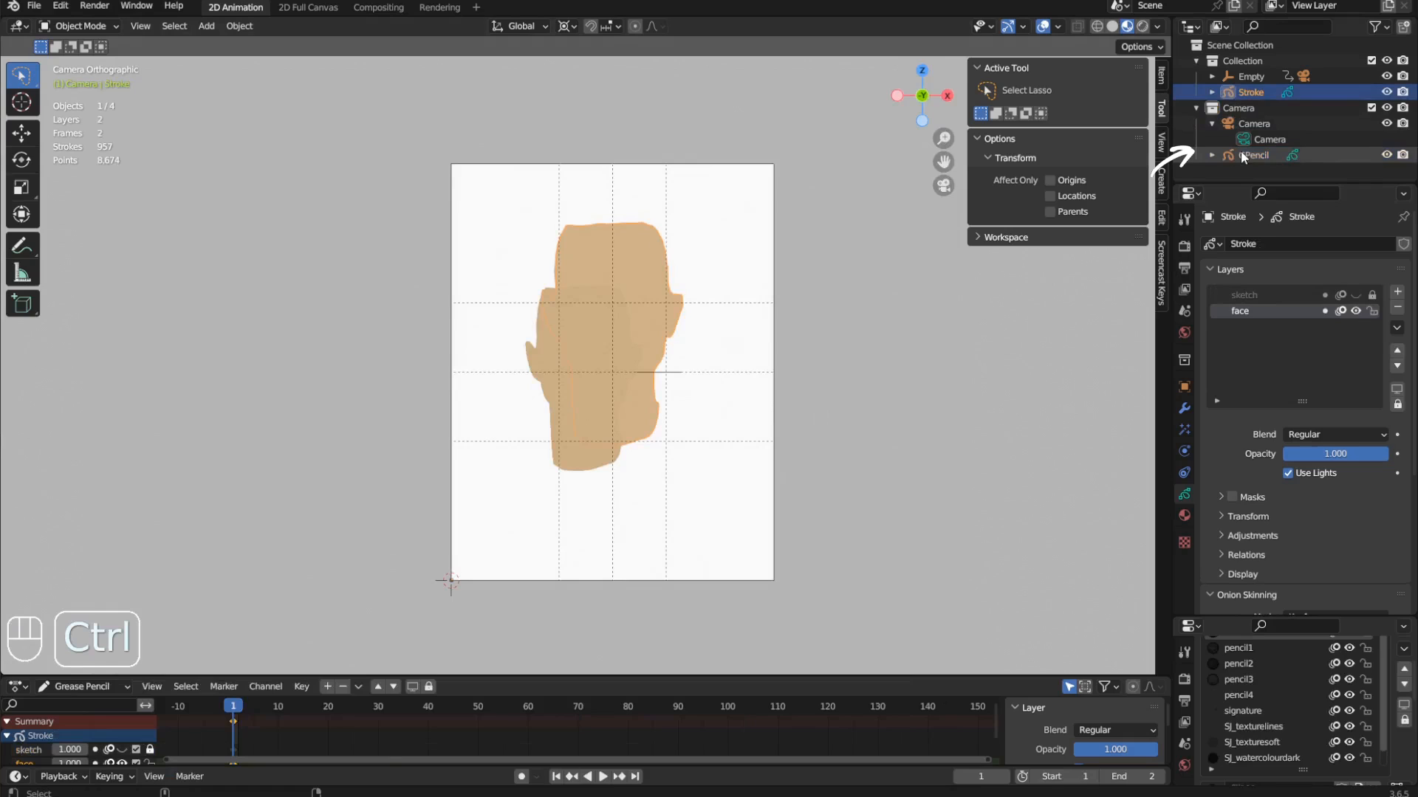
pyautogui.click(1255, 154)
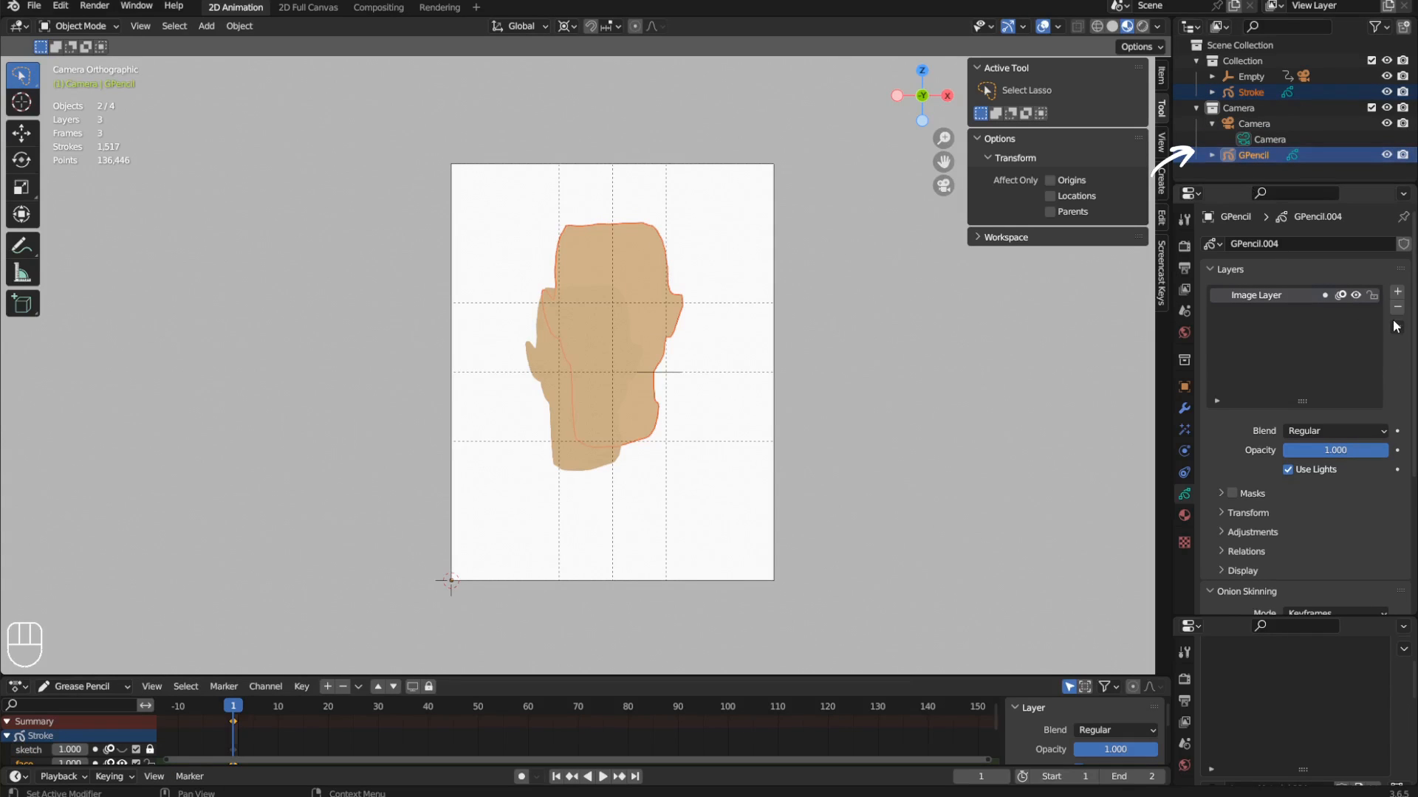
pyautogui.click(1396, 327)
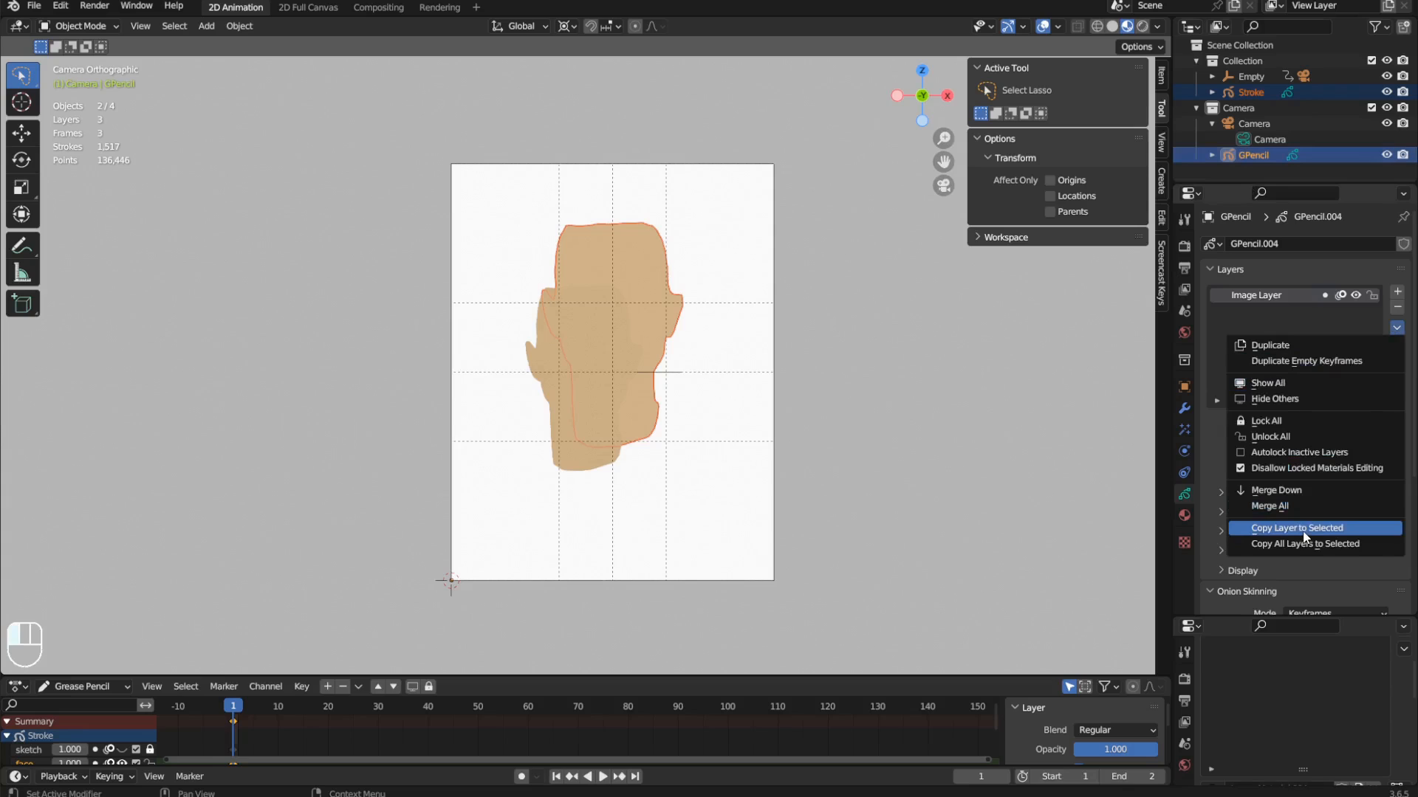
pyautogui.click(1296, 528)
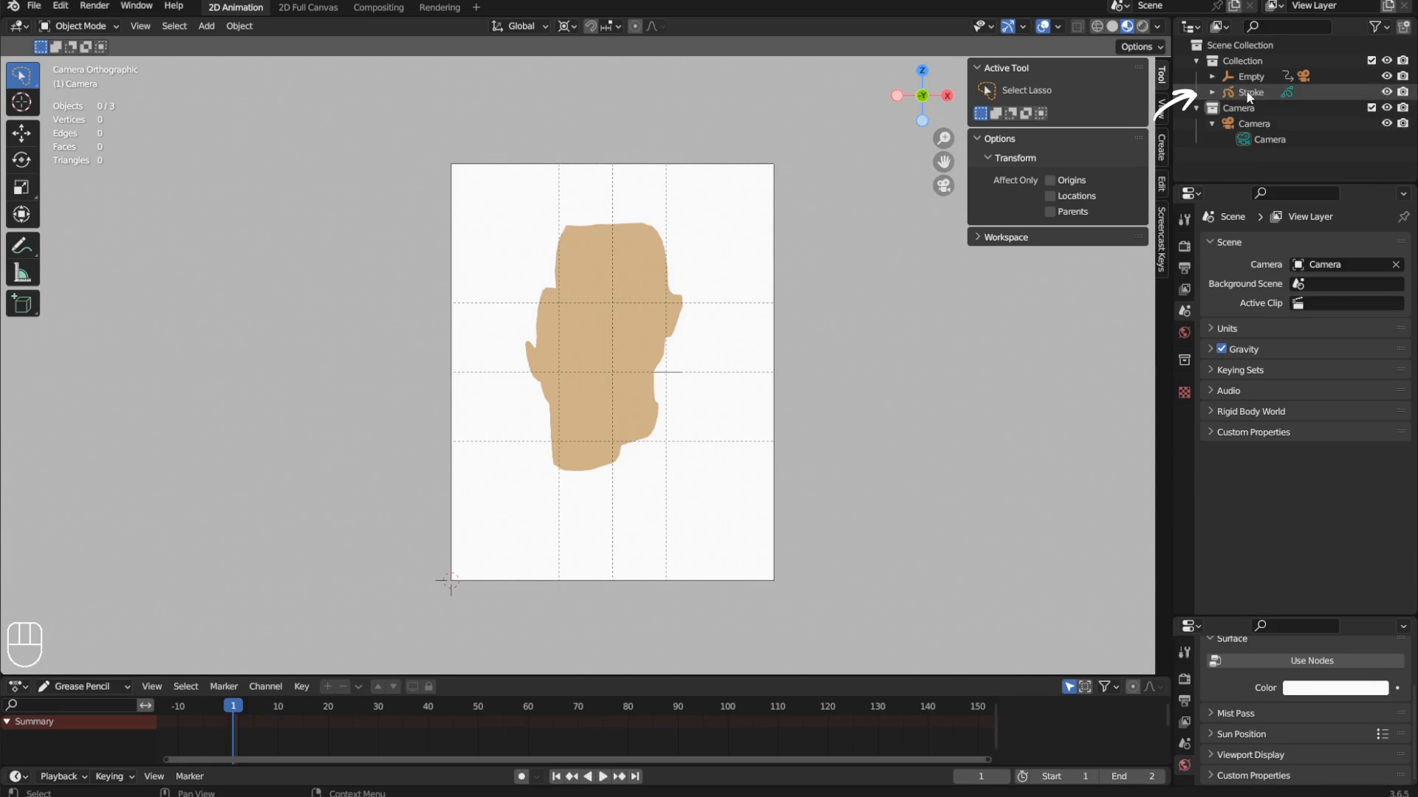
# Step: Lower the face layer's opacity and scale all Image Layer strokes to fit over the original face
pyautogui.click(1255, 92)
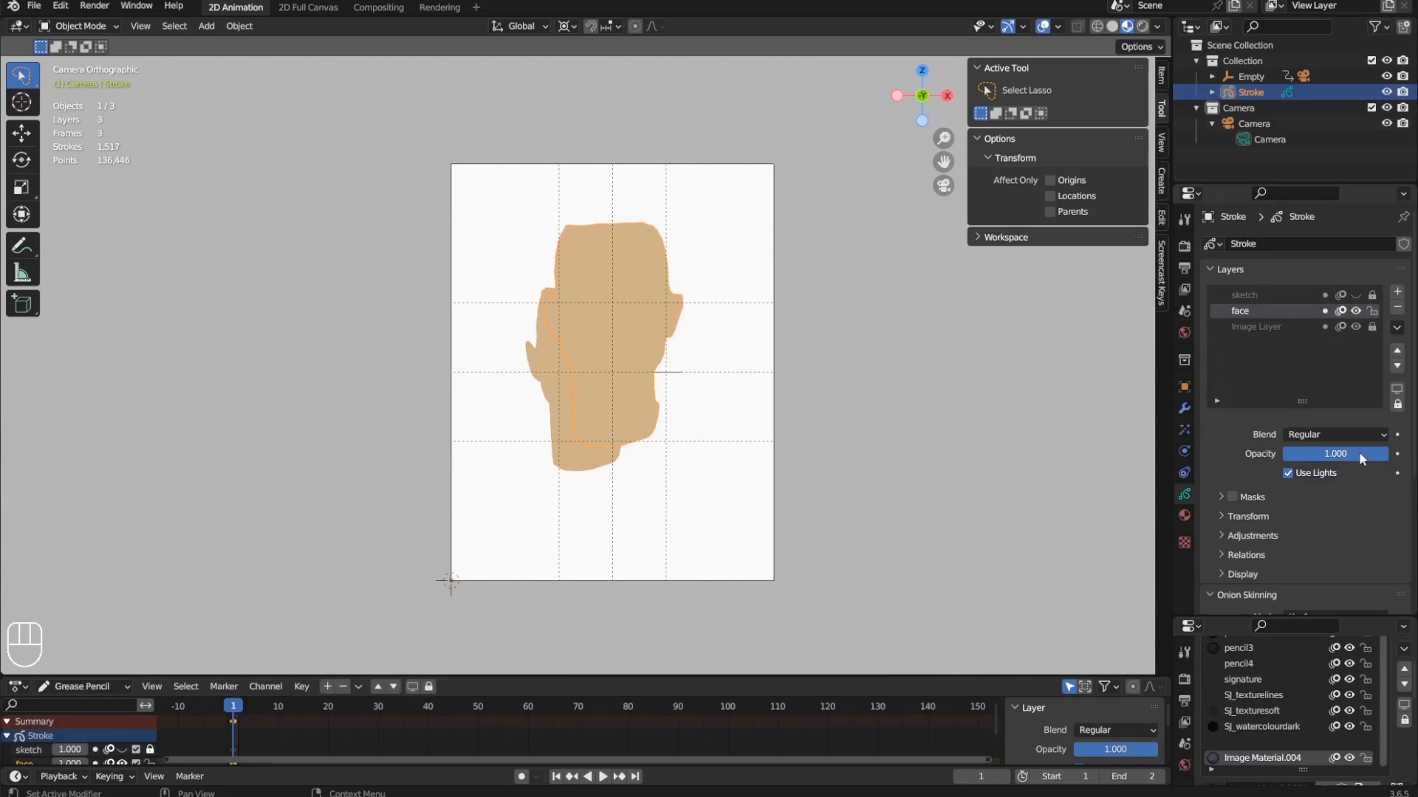
pyautogui.moveTo(1356, 453); pyautogui.dragTo(1329, 452)
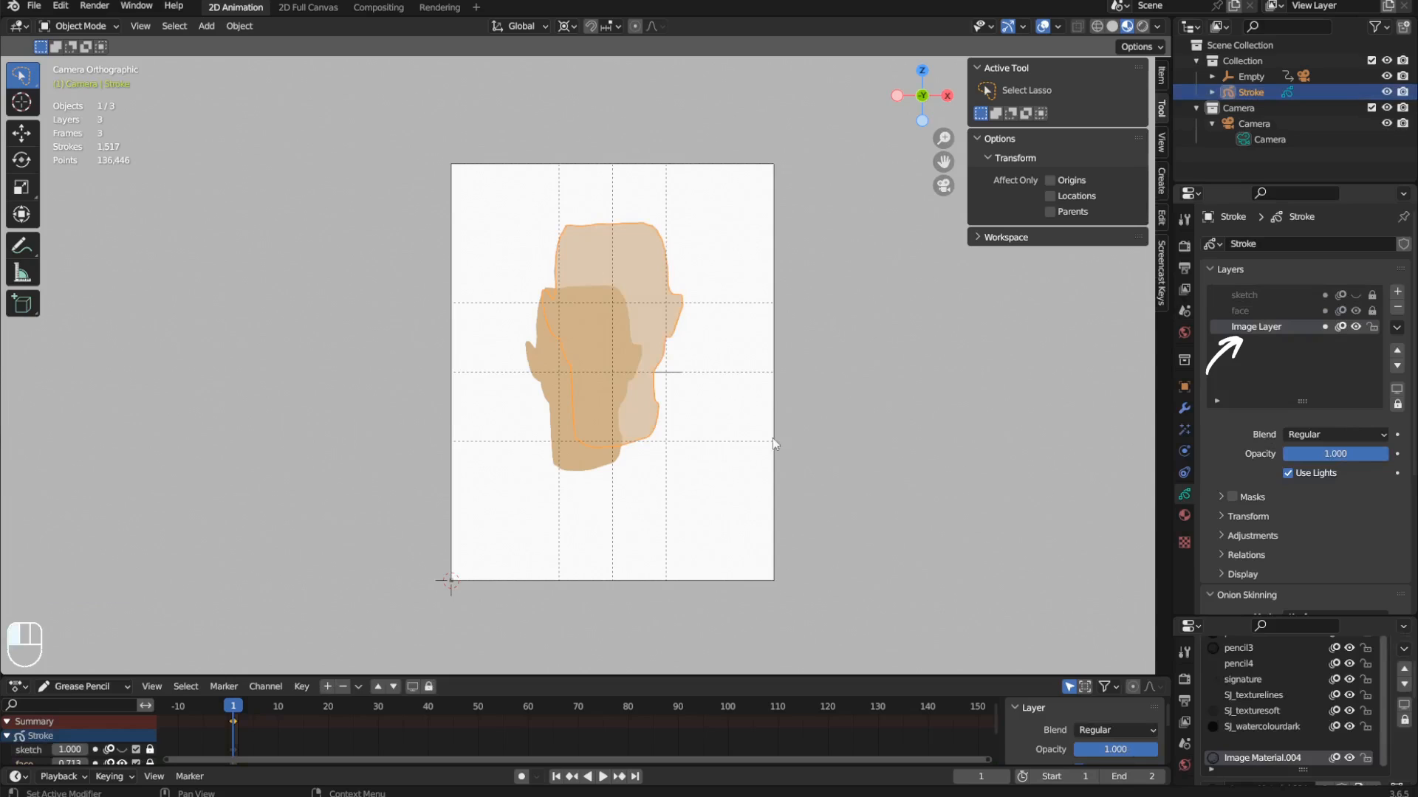
pyautogui.press('Tab')
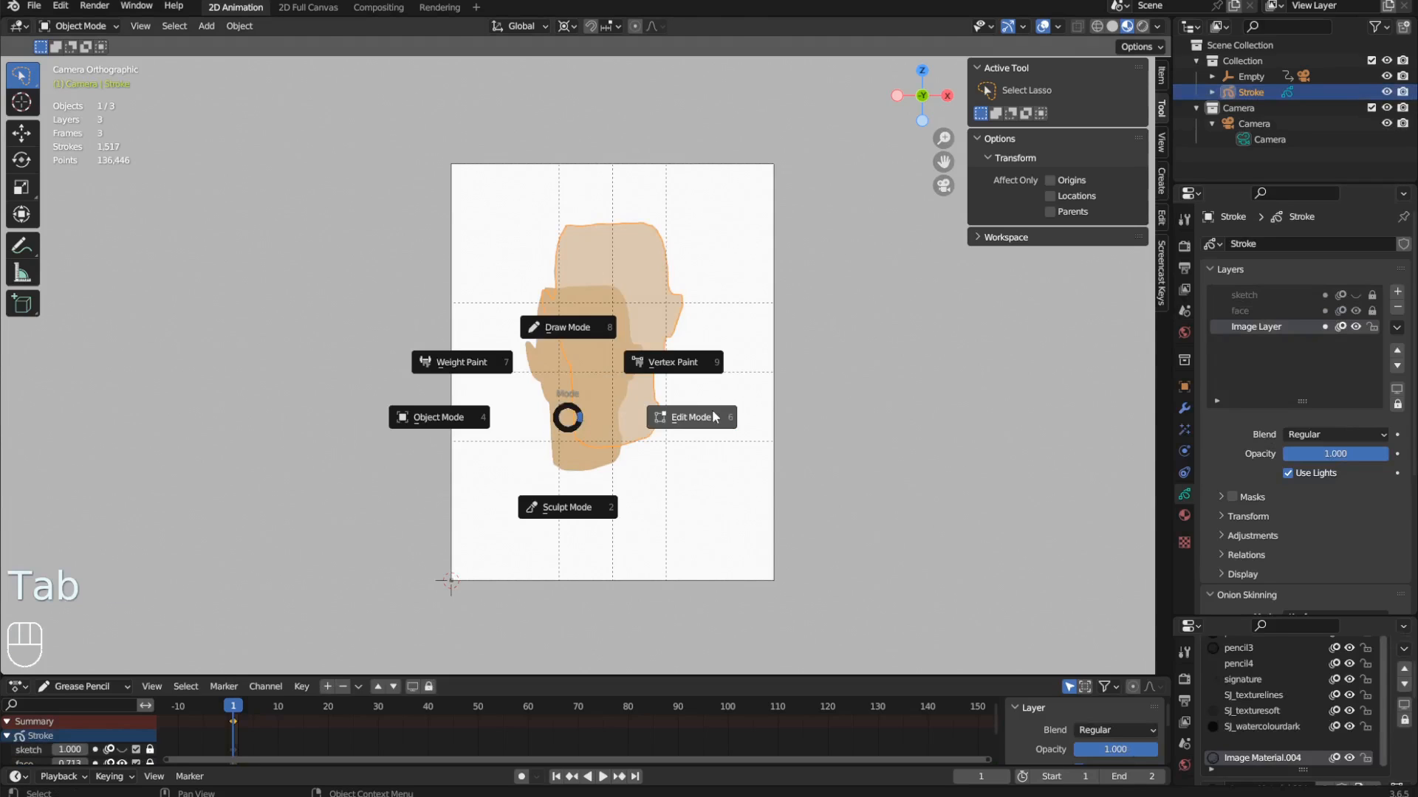
pyautogui.click(690, 416)
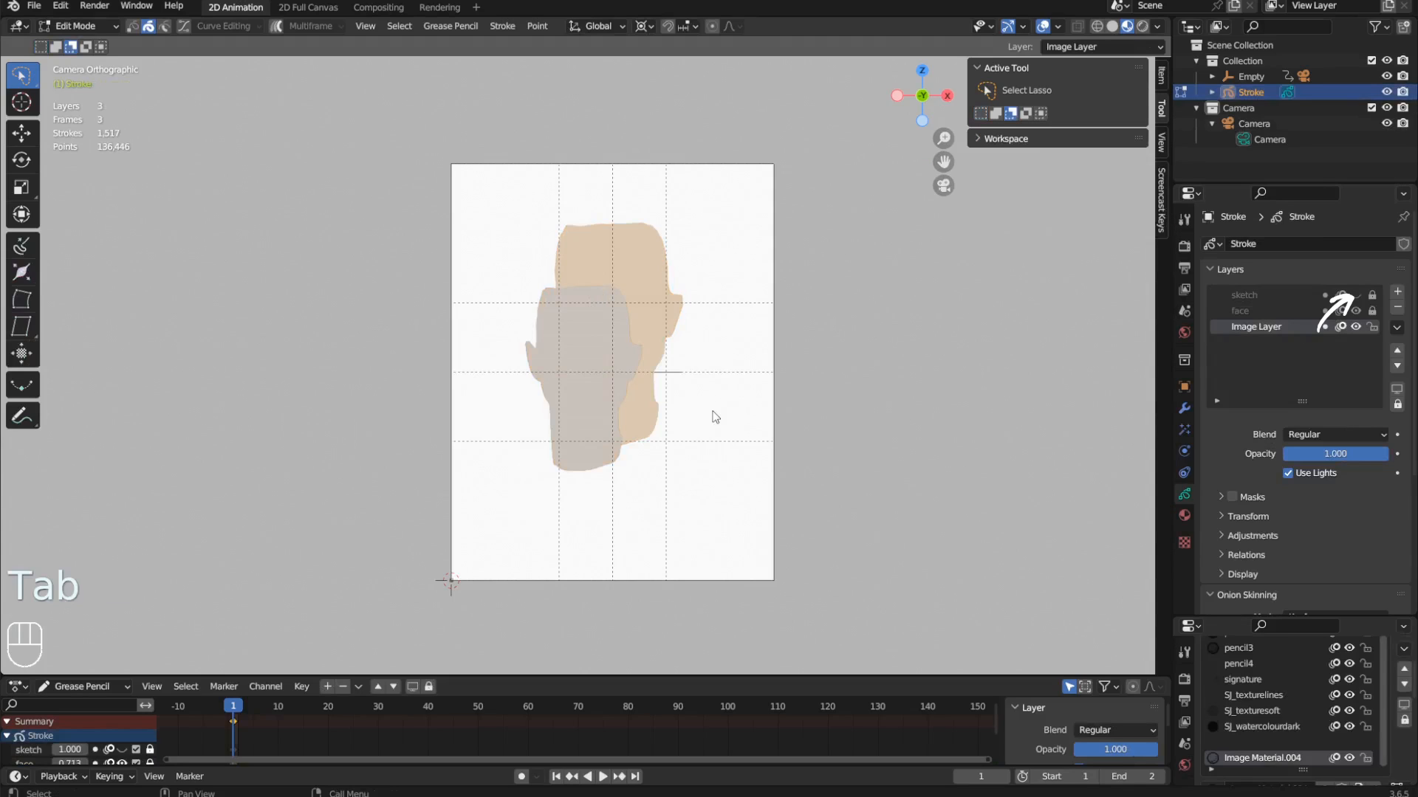
pyautogui.press('a')
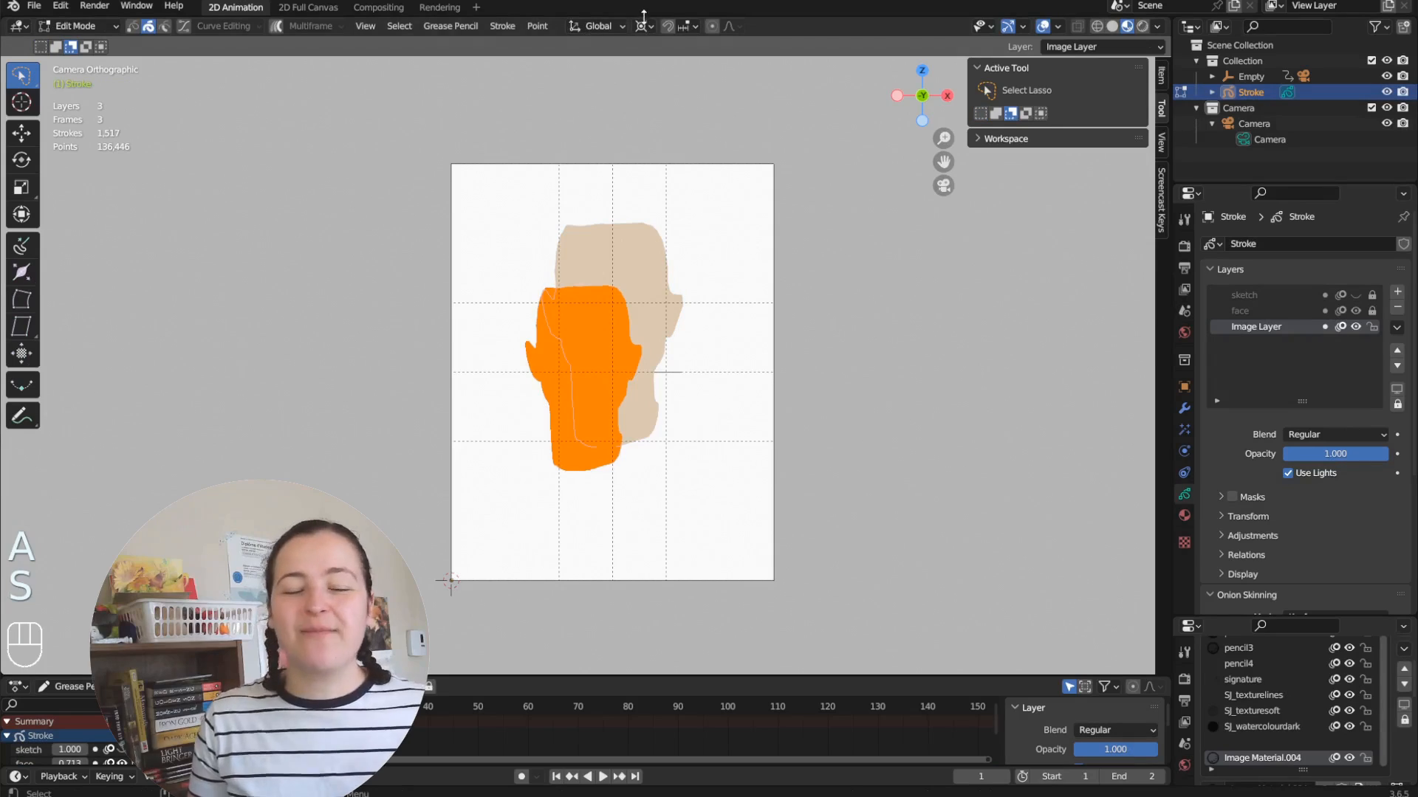
pyautogui.click(641, 25)
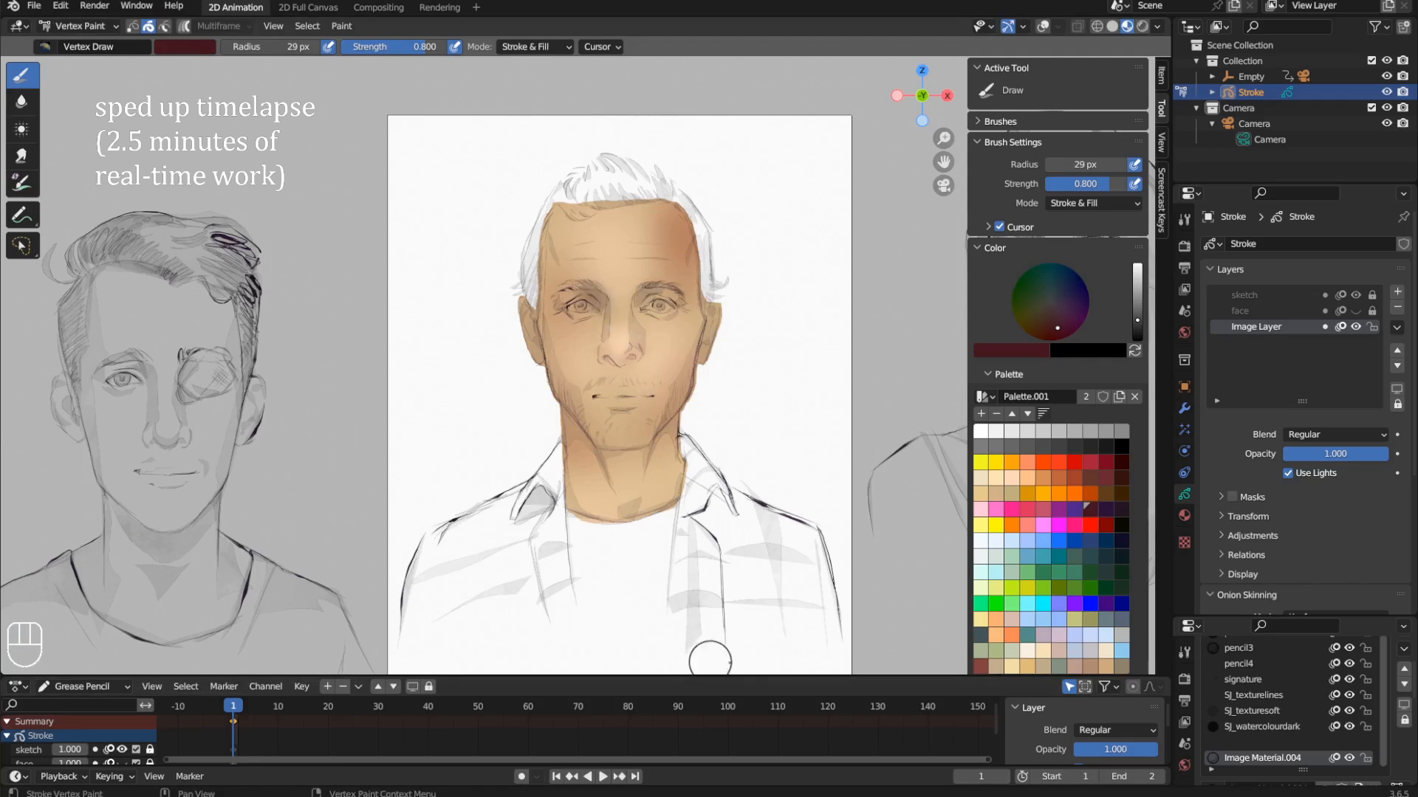
# Step: Vertex-paint orange shading along the jaw, nose and neck, and rename the layer face_pixels
pyautogui.press('ctrl+z')
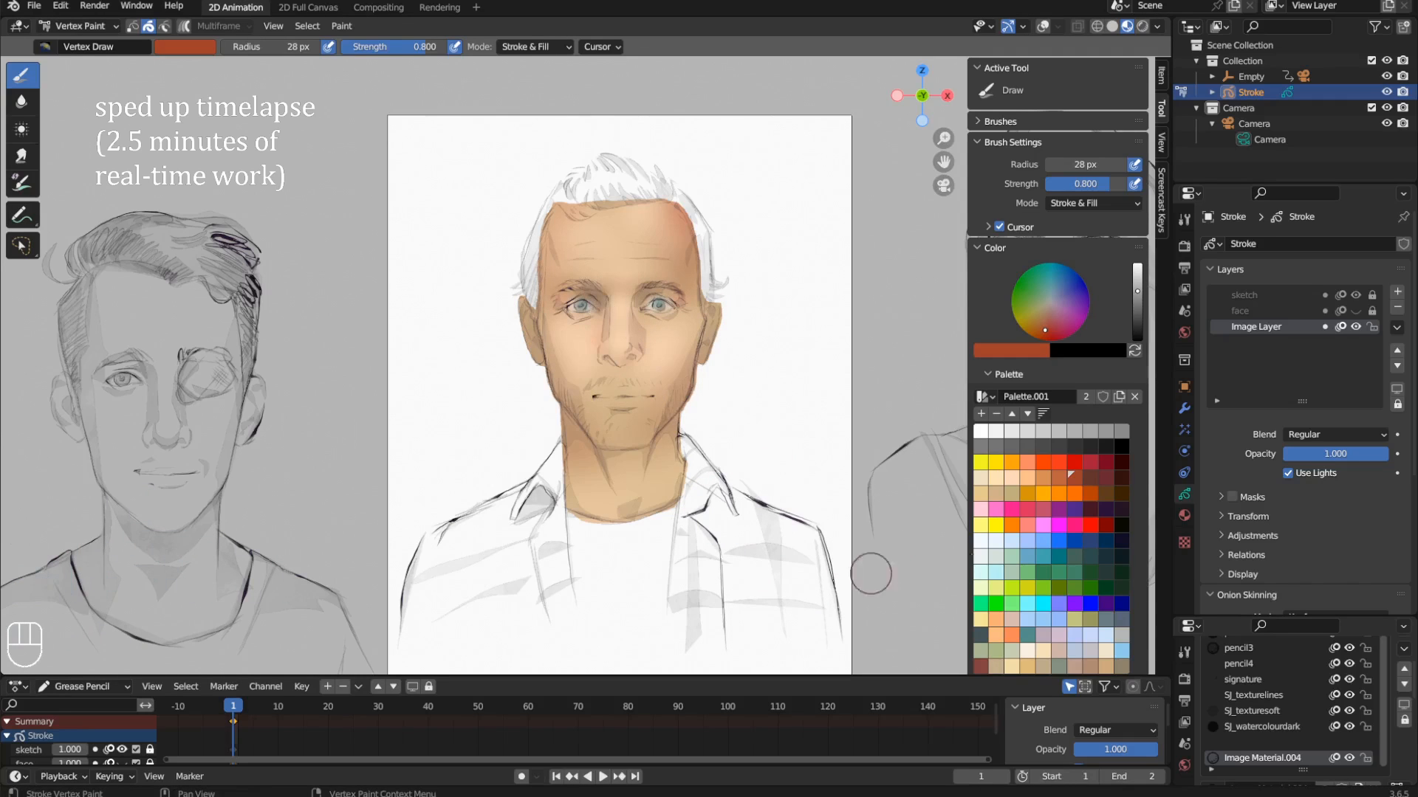
pyautogui.press('f')
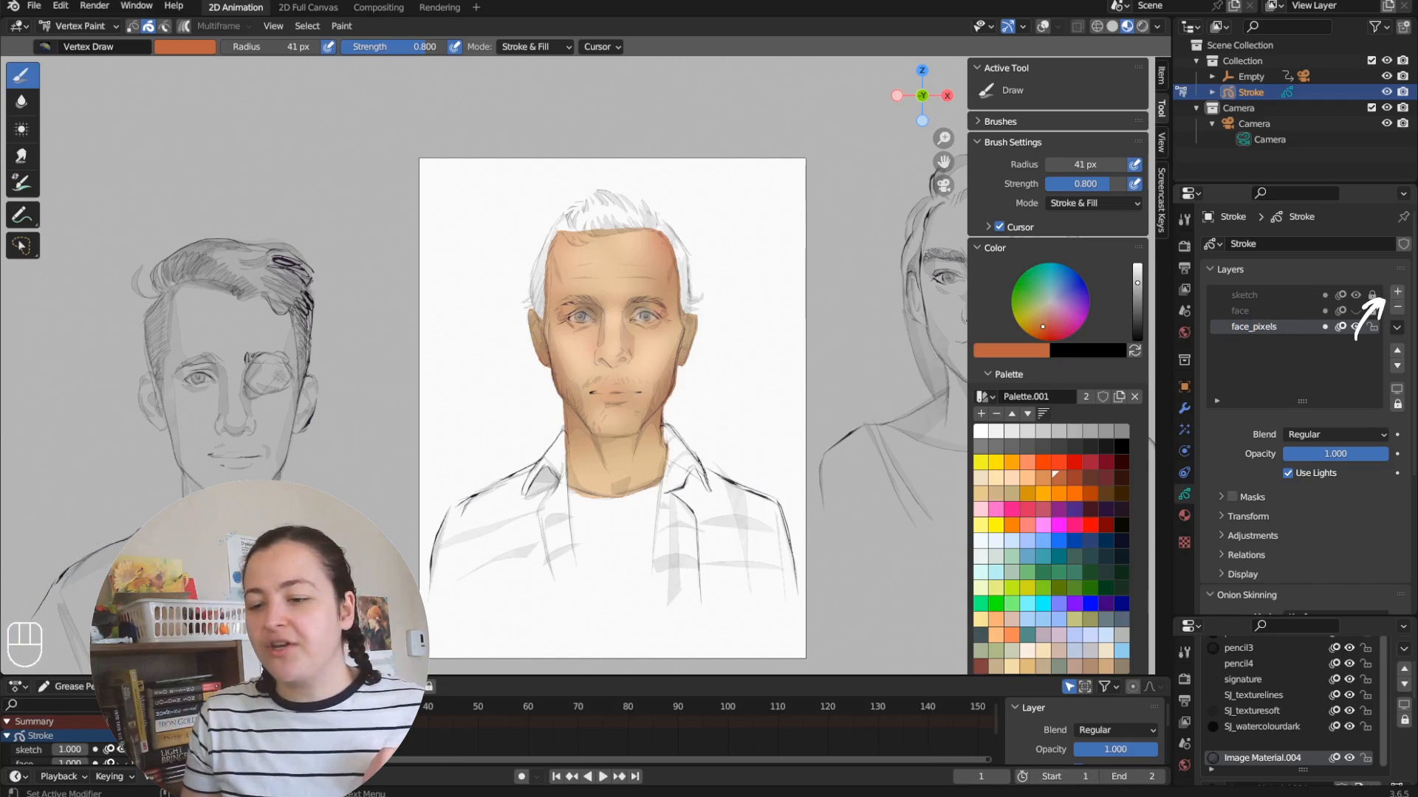
# Step: Add a hair/clothes layer, draw dark teal hair, and isolate that layer for rendering
pyautogui.click(77, 25)
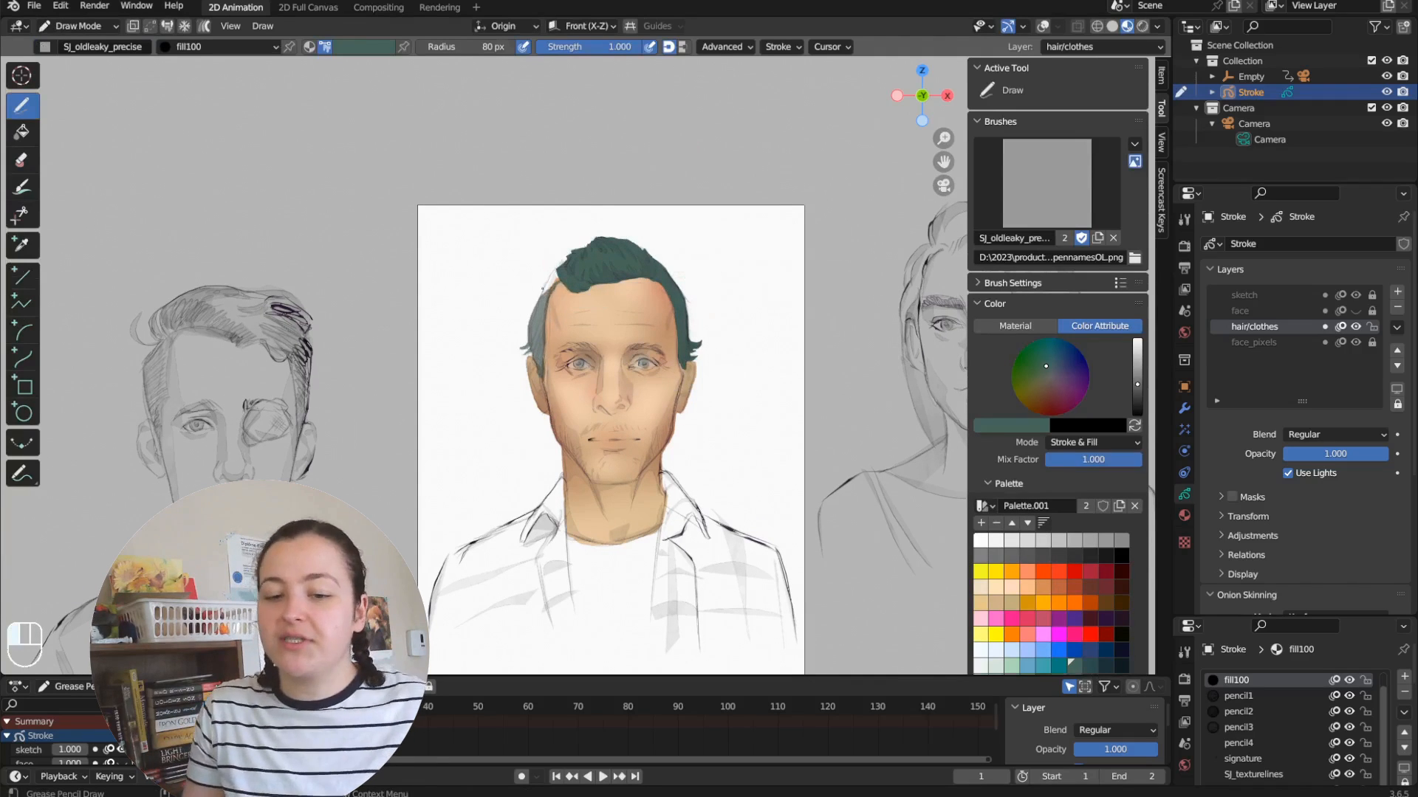
pyautogui.click(1397, 327)
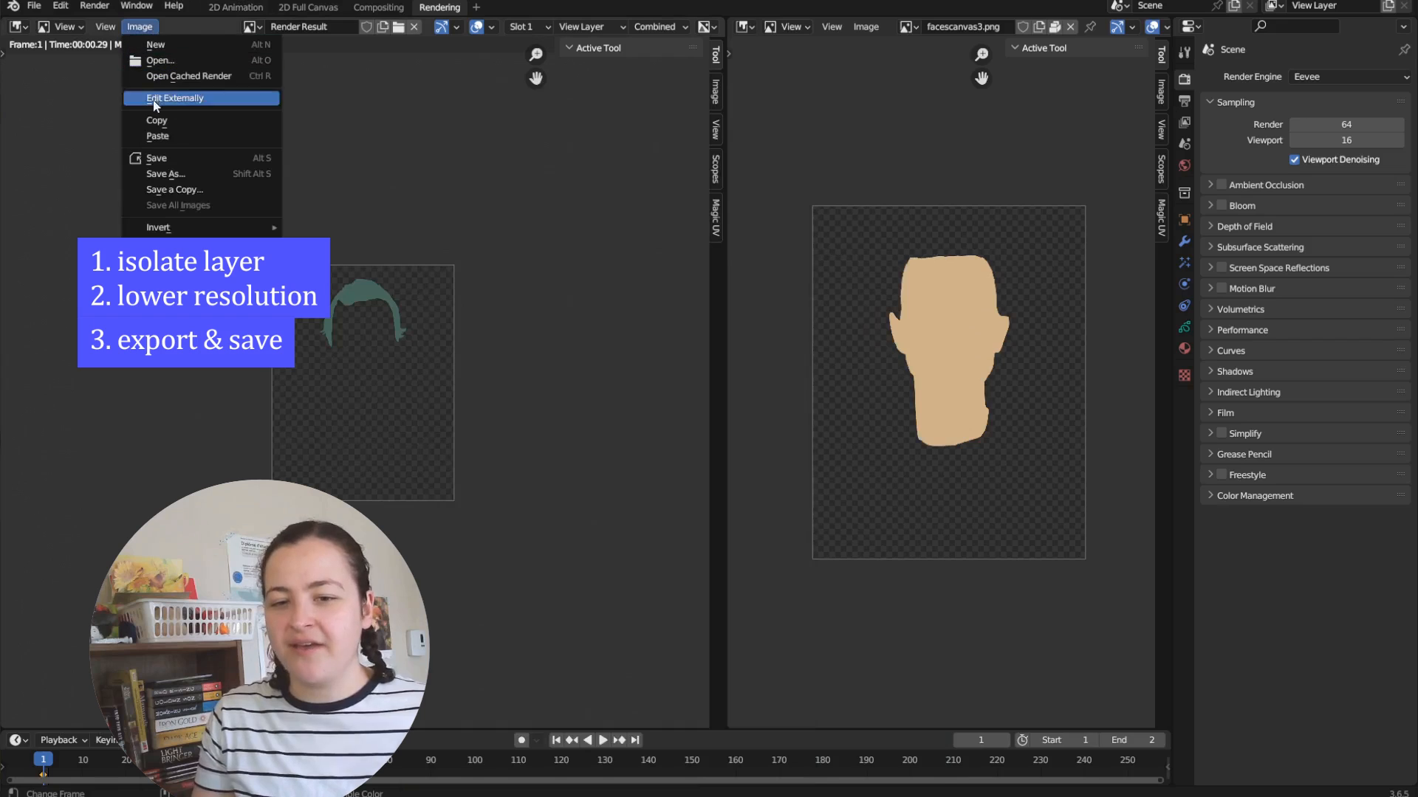
# Step: Generate a grease pencil object from haircanvas.png and select it with Stroke in Object Mode
pyautogui.click(158, 60)
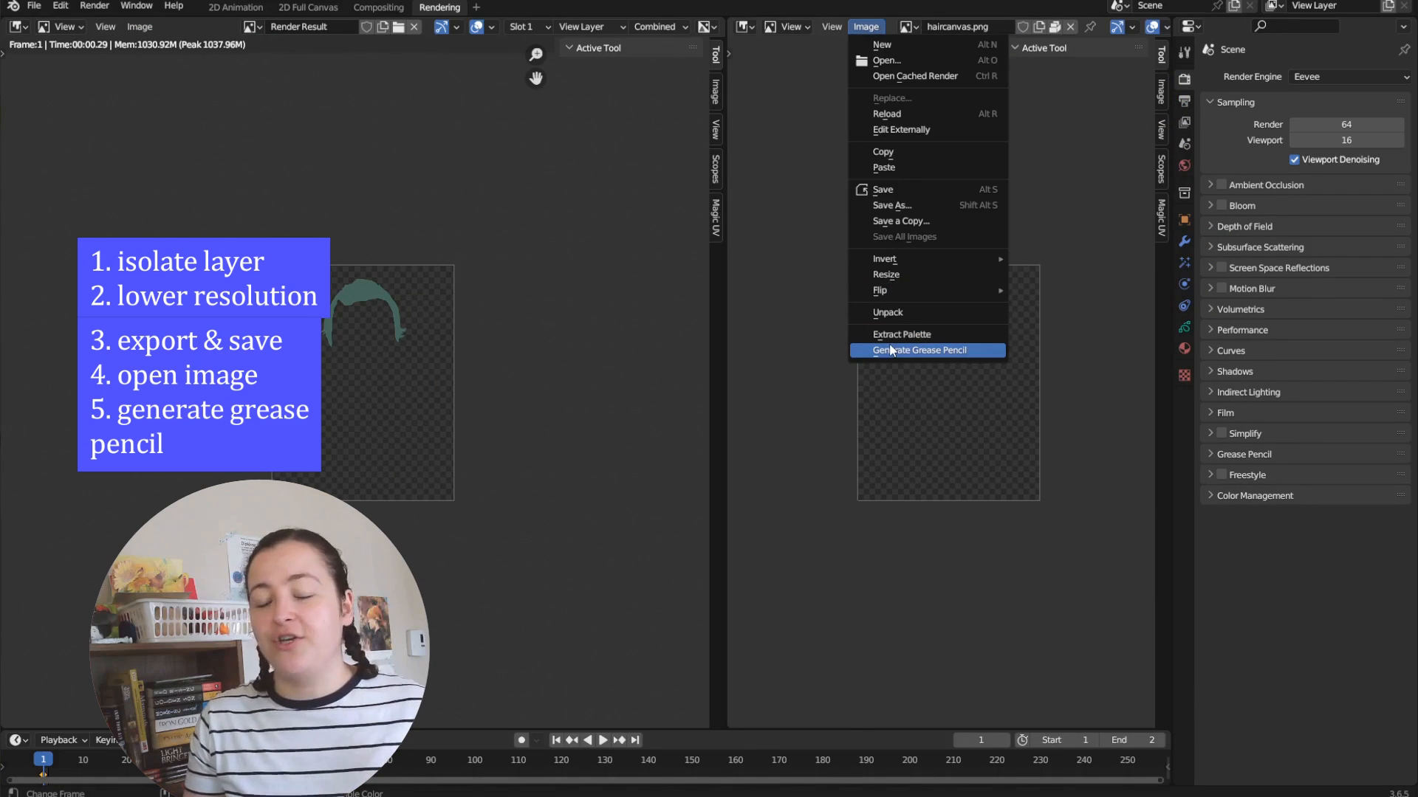
pyautogui.click(919, 350)
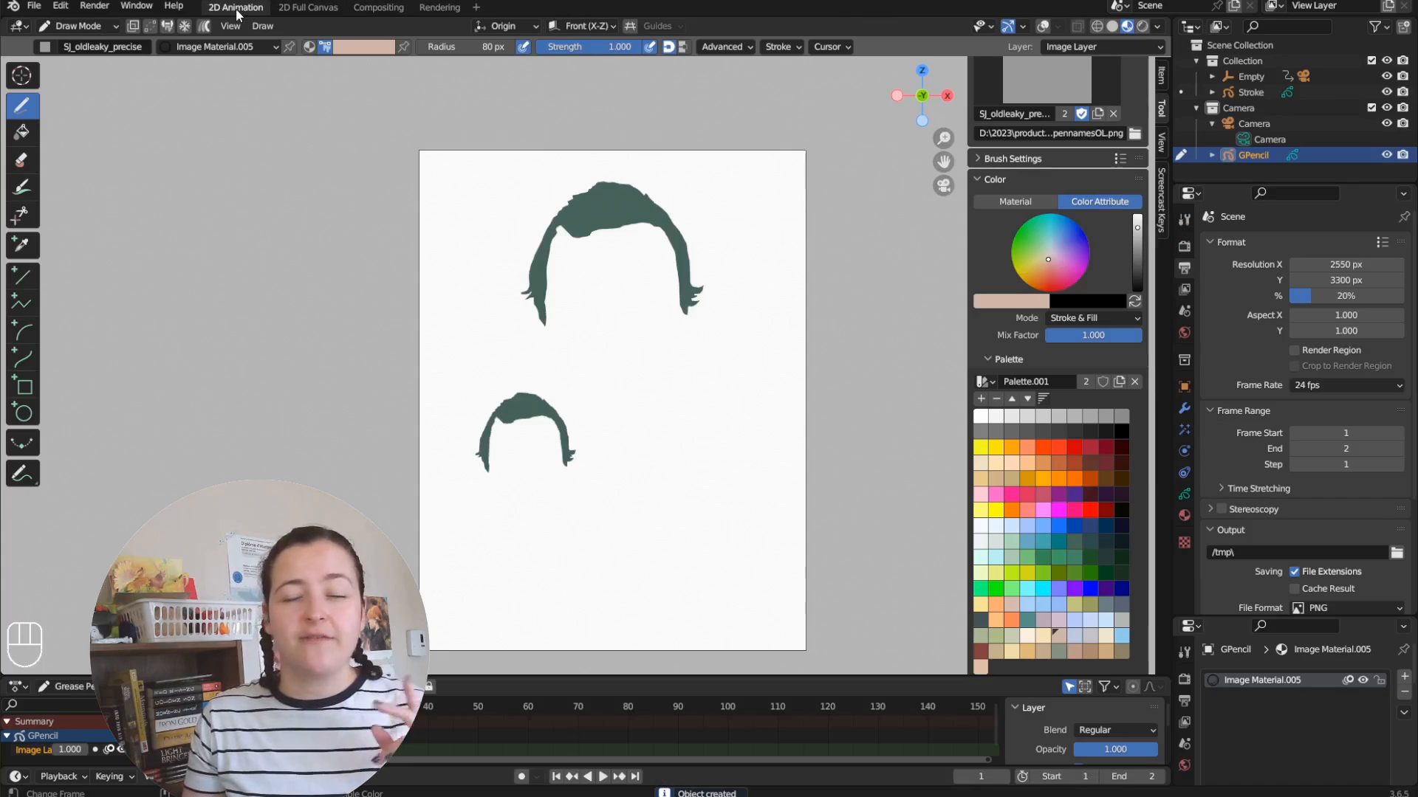
pyautogui.press('Tab')
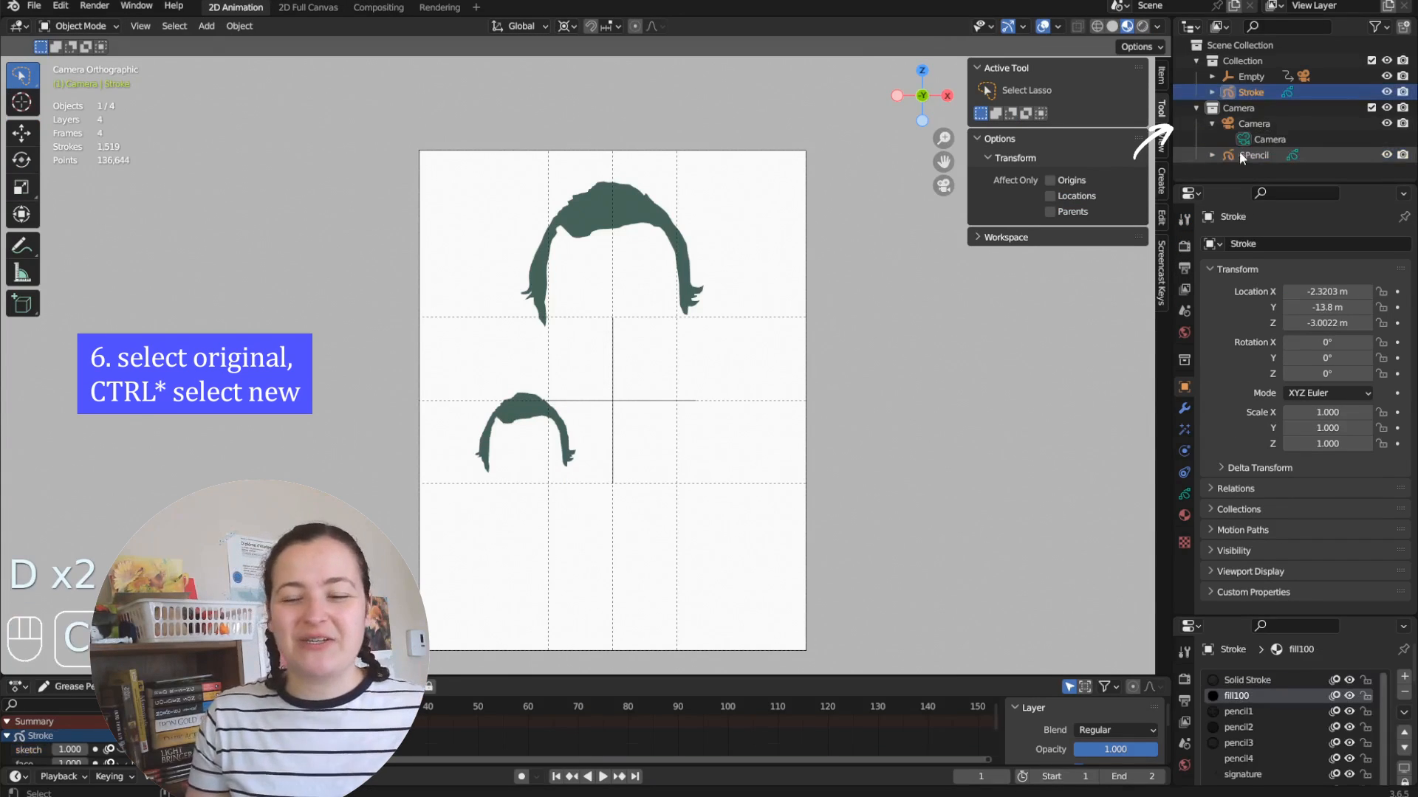
pyautogui.click(1255, 154)
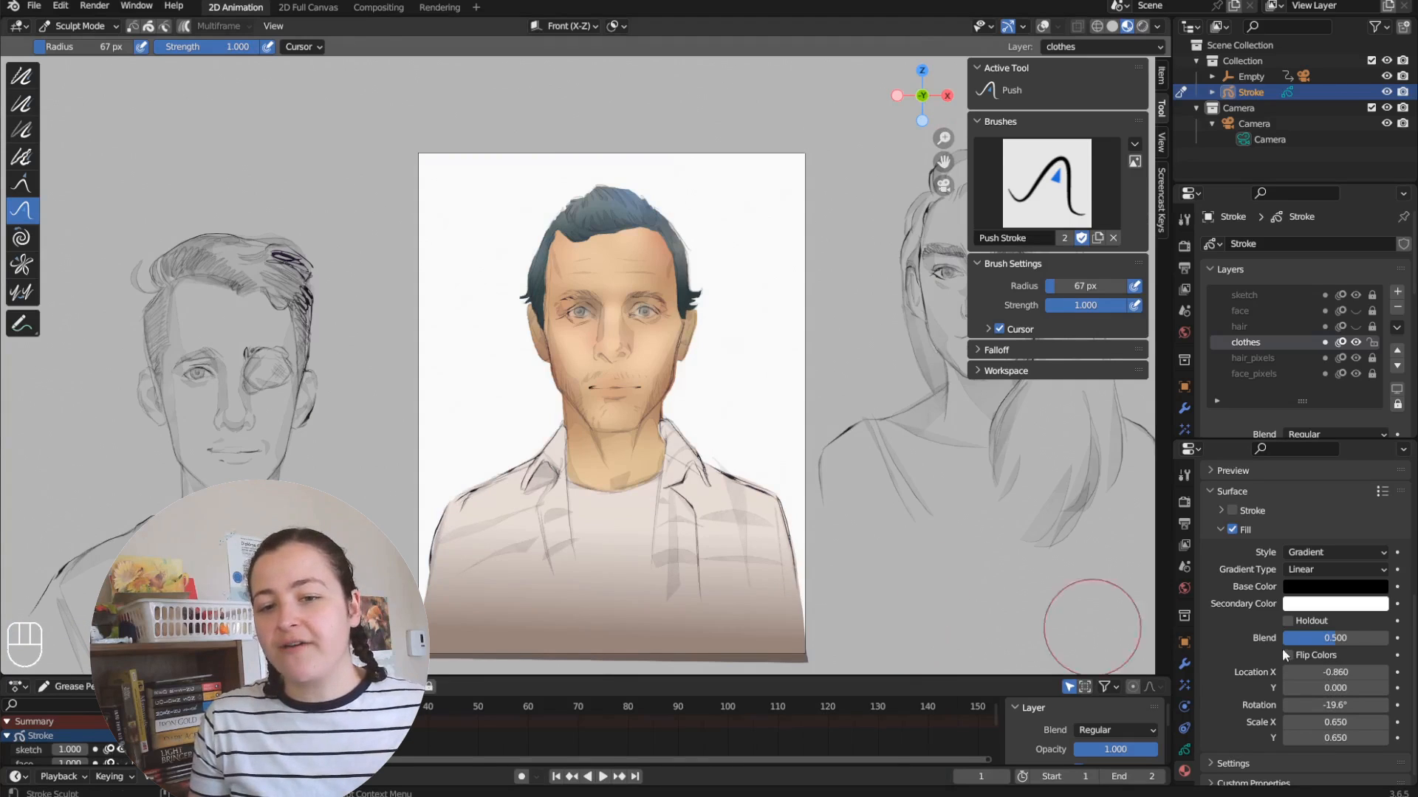
# Step: Make the clothes gradient fade to transparent at the bottom with Blend set to 1.0
pyautogui.click(1336, 586)
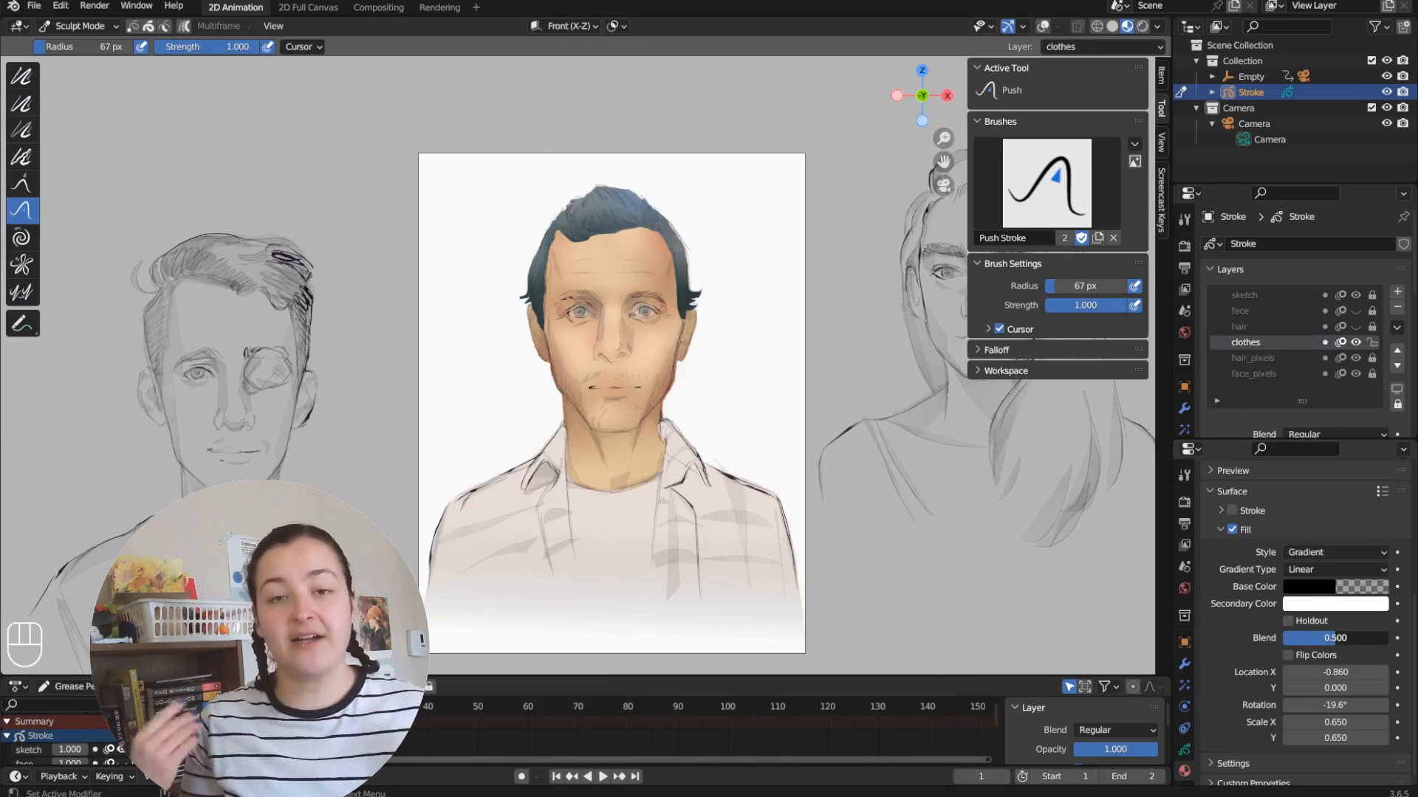
pyautogui.moveTo(1329, 637); pyautogui.dragTo(1357, 638)
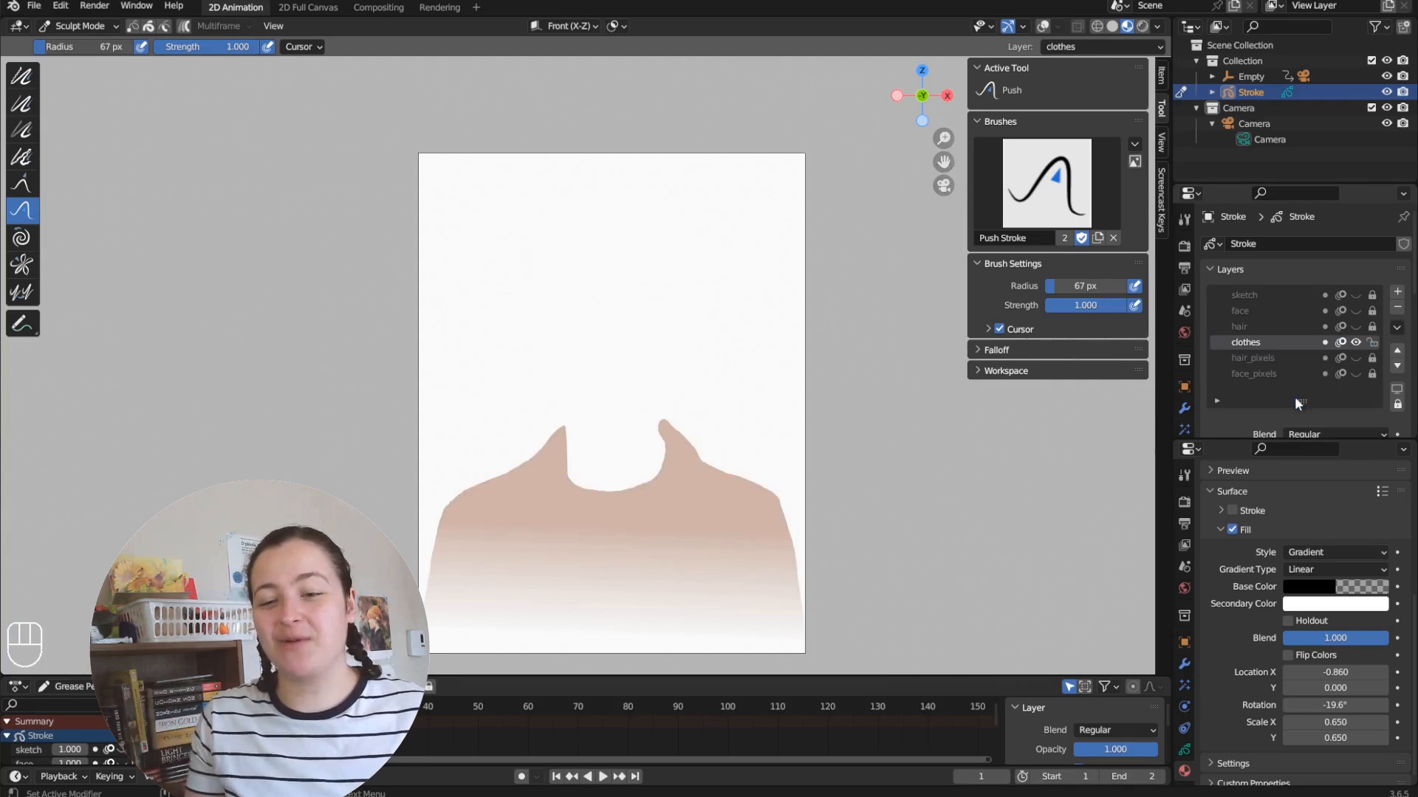
# Step: Compare Render Result with clothescanvas.png in Rendering workspace, then return to 2D Animation
pyautogui.click(1184, 266)
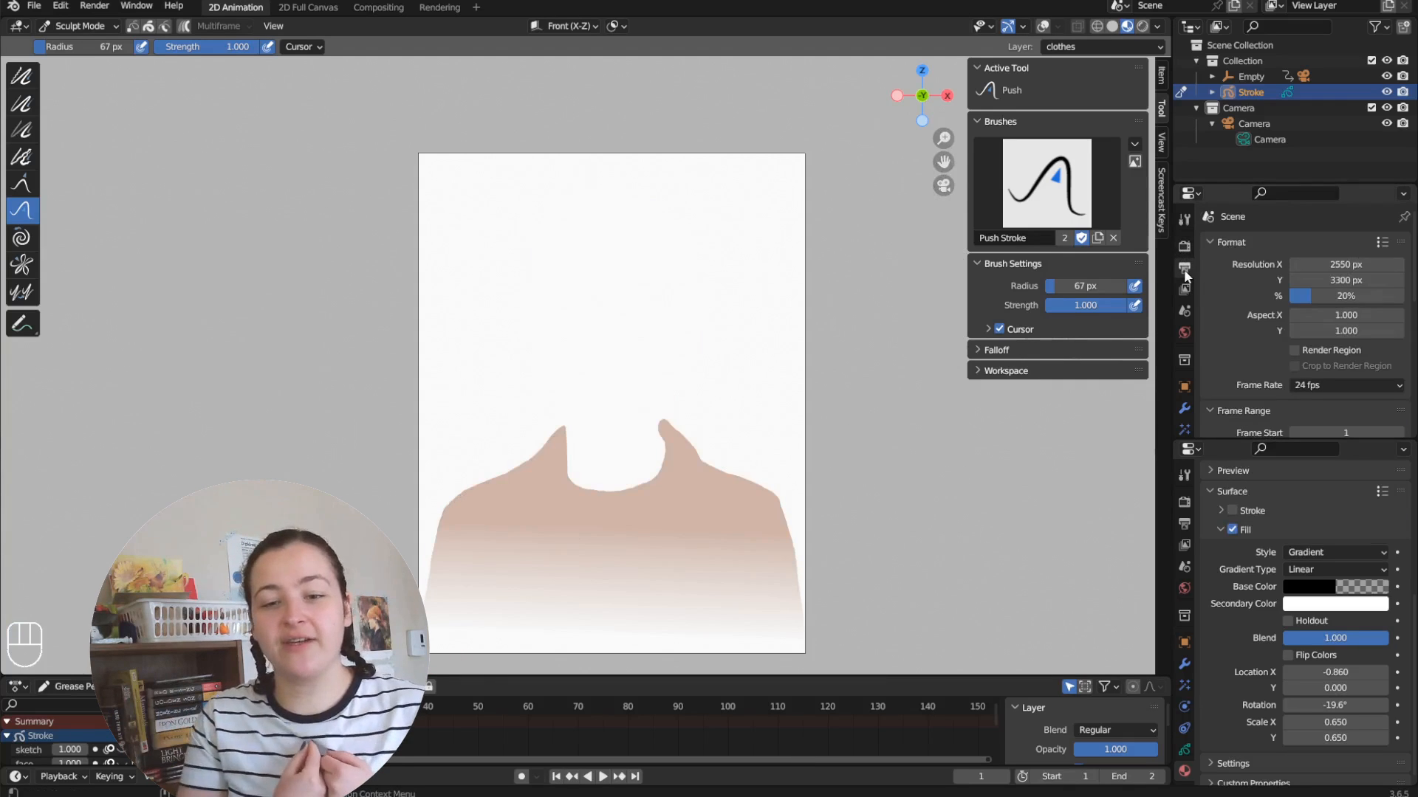
pyautogui.click(440, 8)
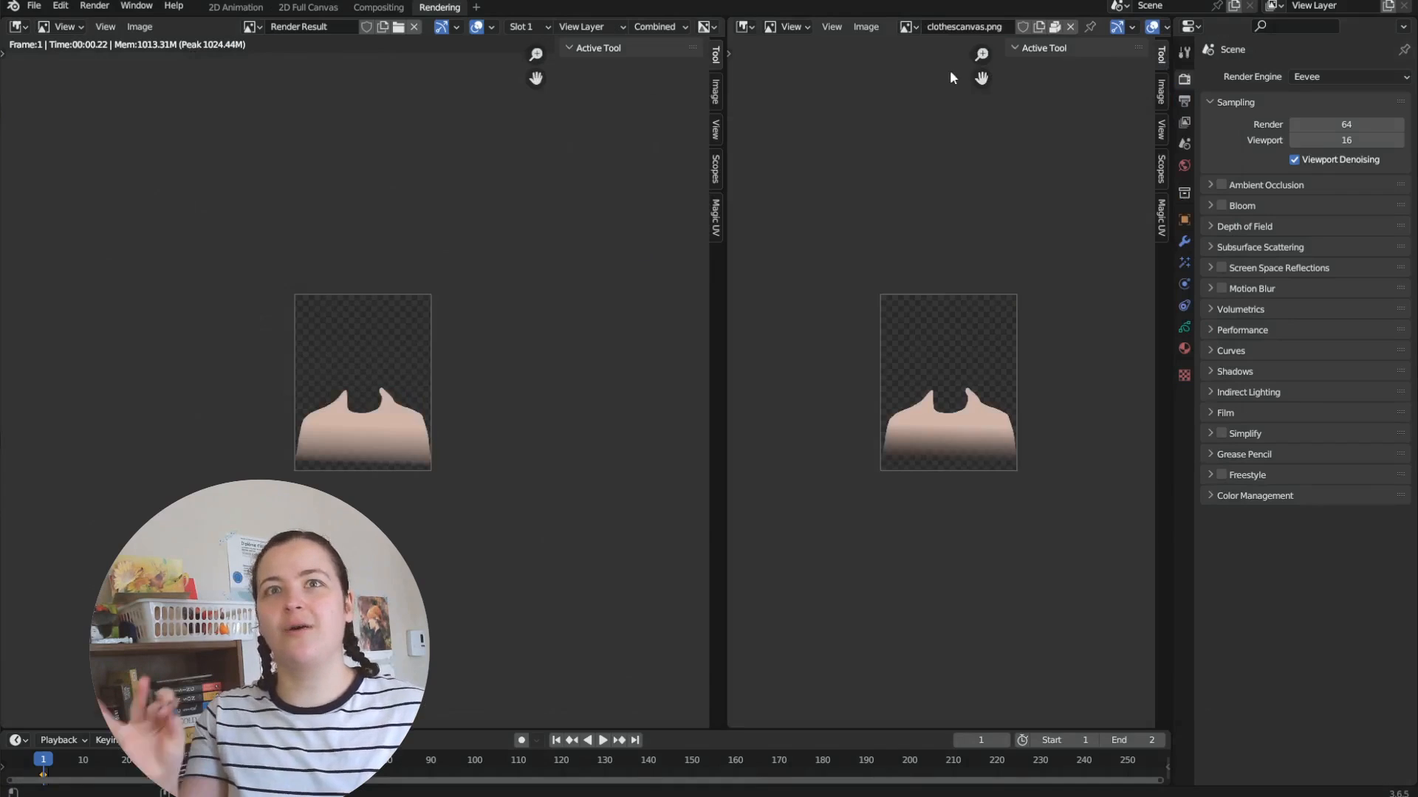
pyautogui.click(234, 7)
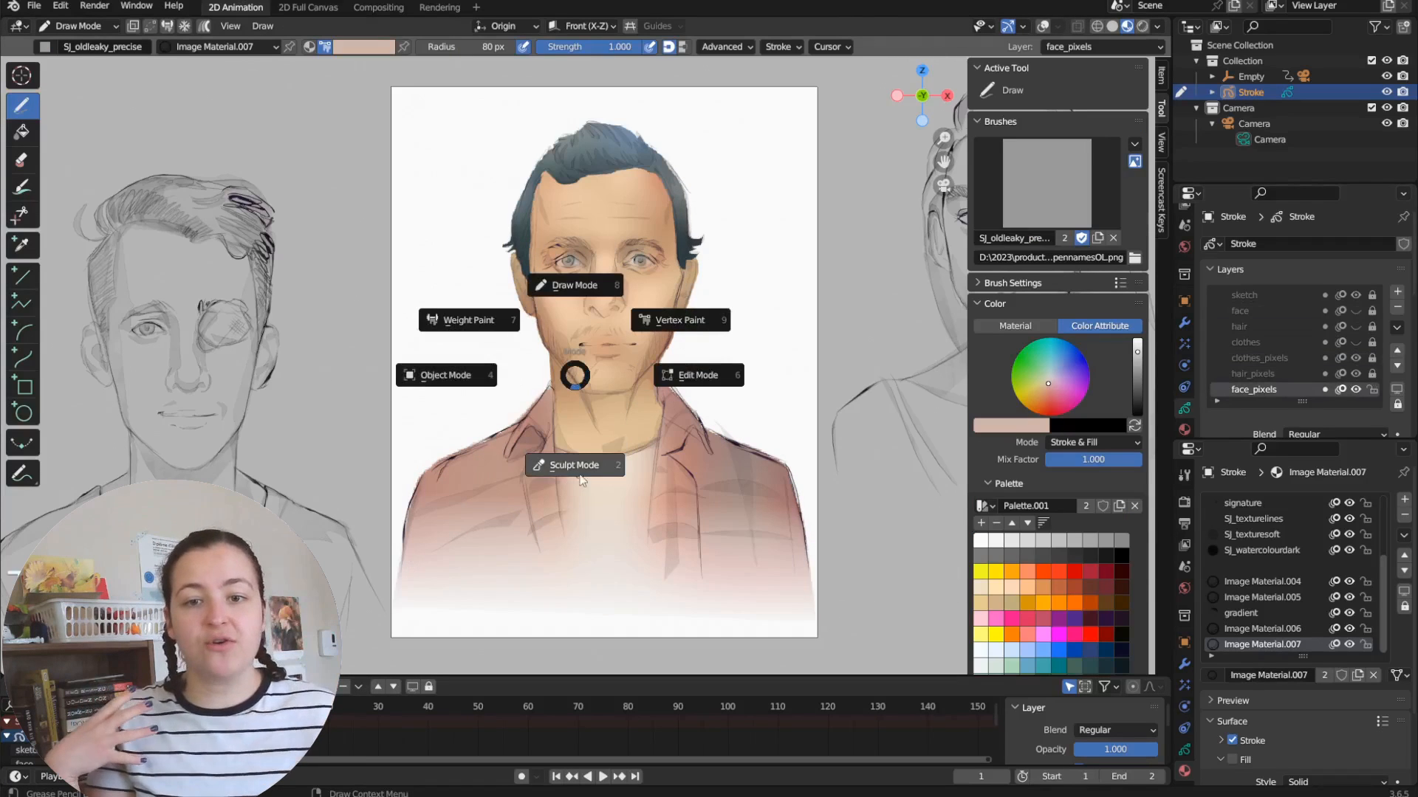
# Step: Fade the face_pixels strokes with the Strength sculpt brush and start tinting the World colour
pyautogui.click(575, 464)
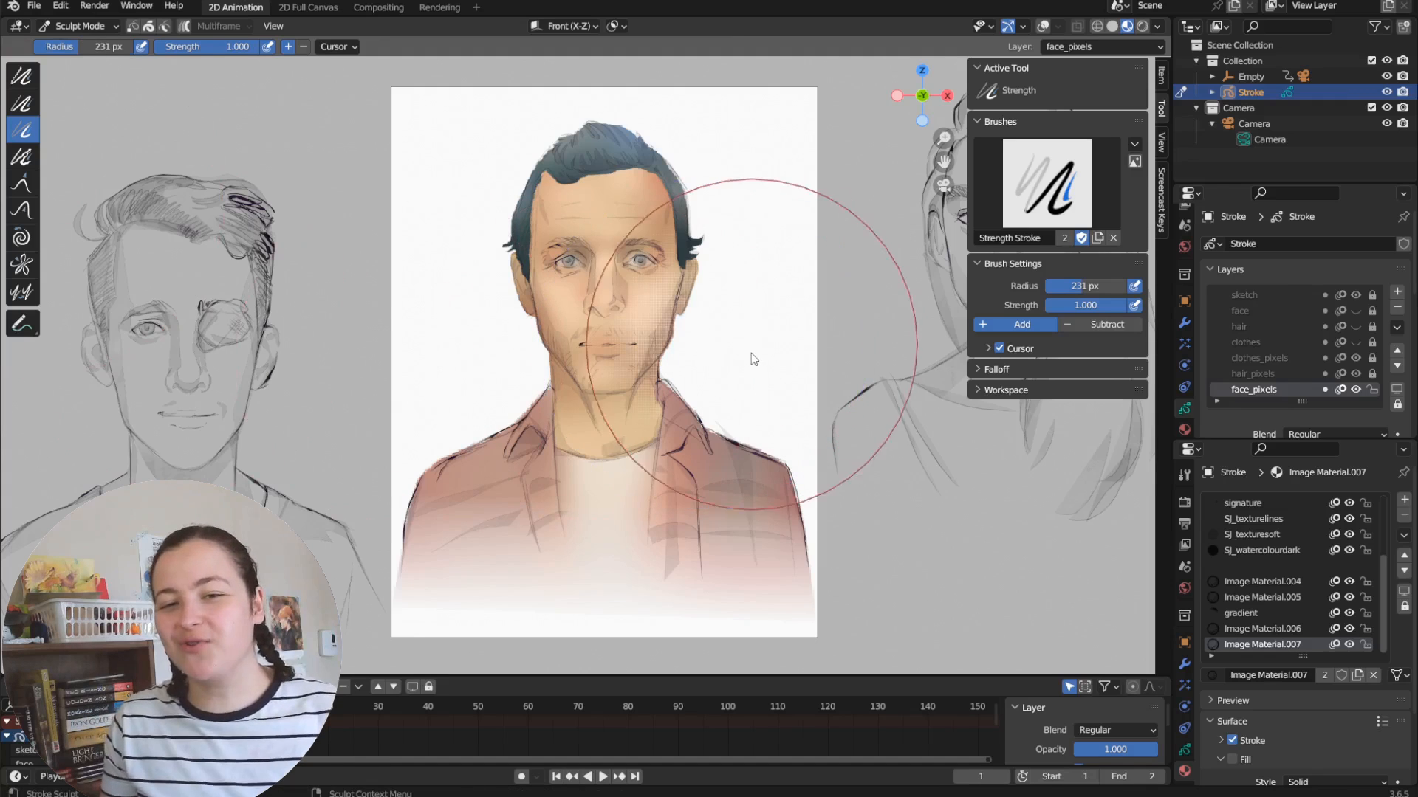
pyautogui.scroll(-3)
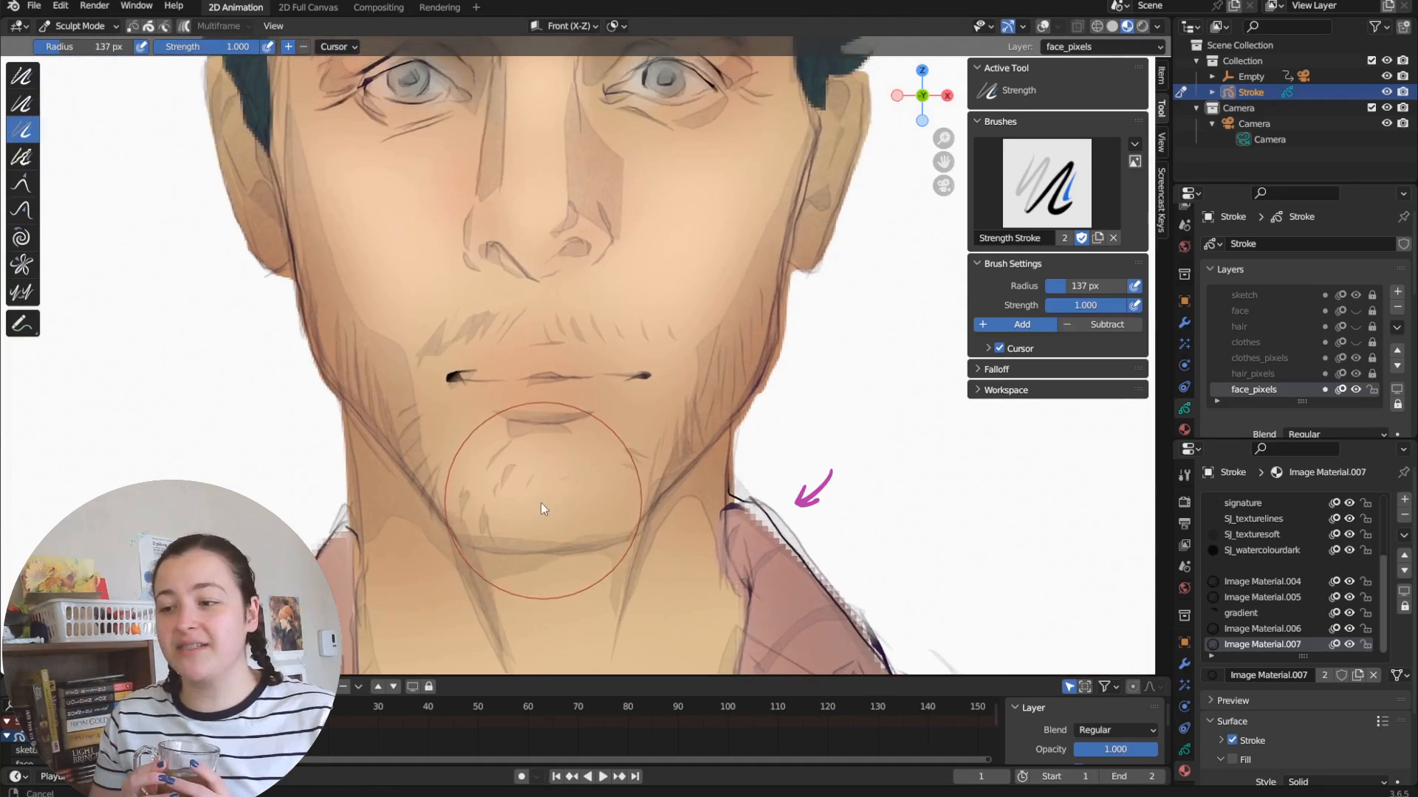
pyautogui.click(543, 506)
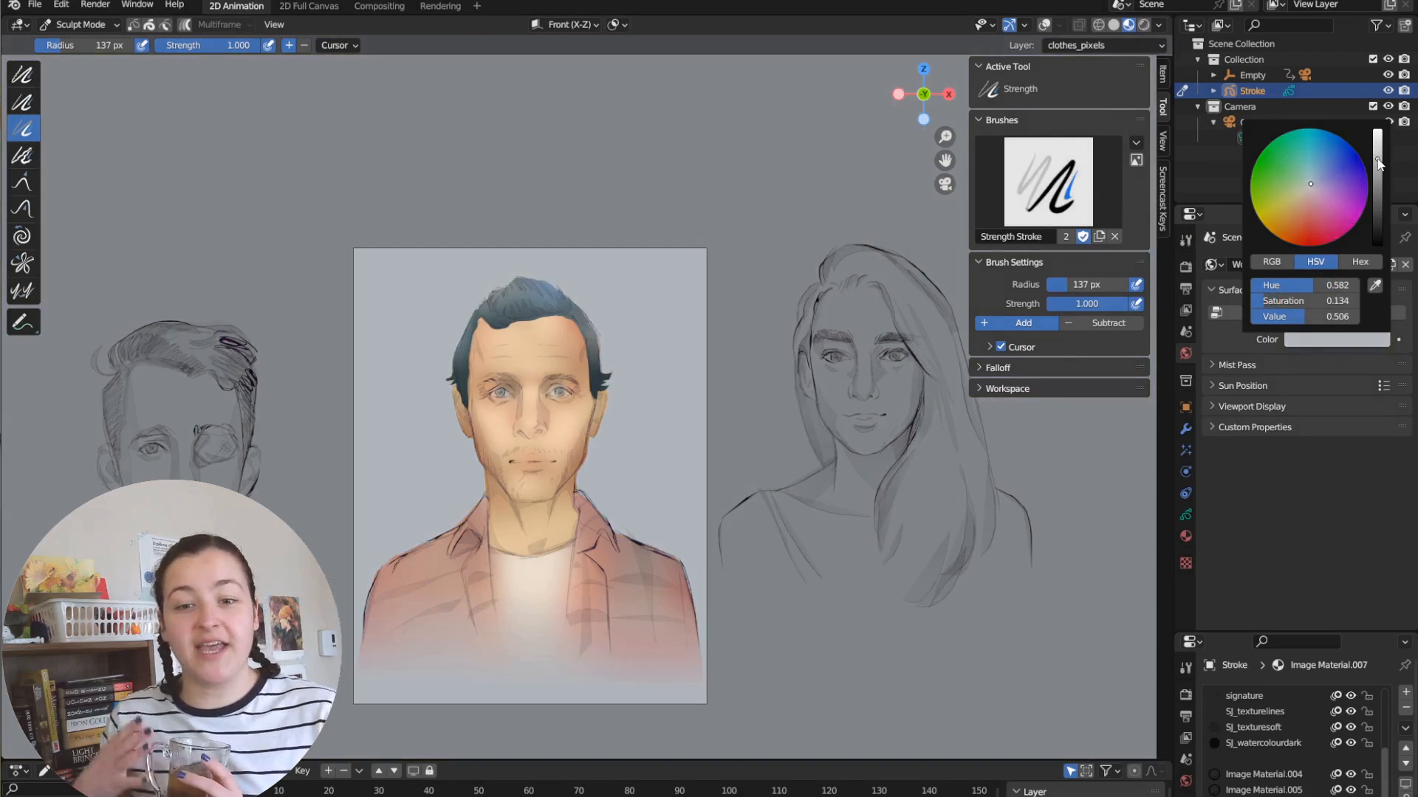
# Step: Adjust the World background colour's brightness and hue, then switch to Draw Mode
pyautogui.moveTo(1373, 158); pyautogui.dragTo(1373, 167)
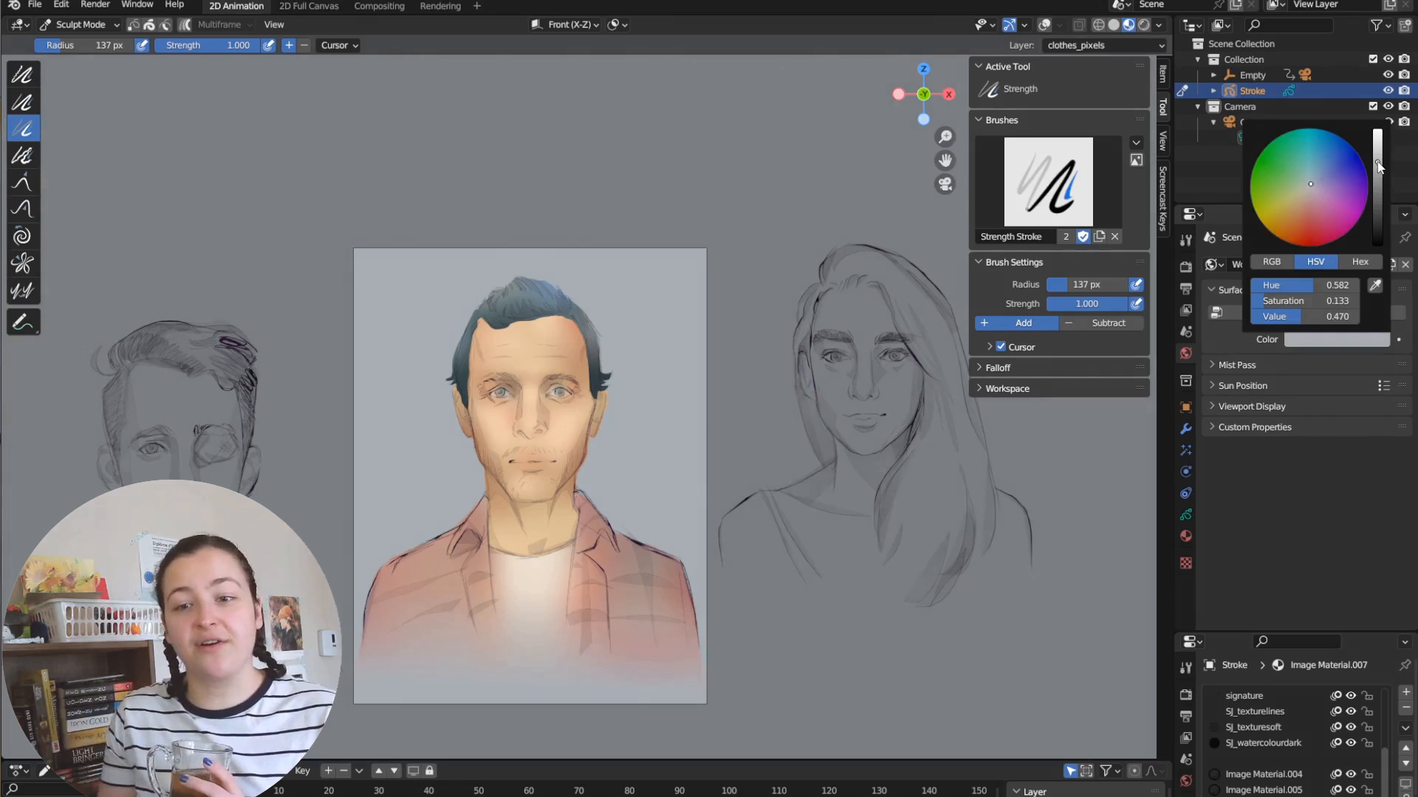
pyautogui.click(1315, 187)
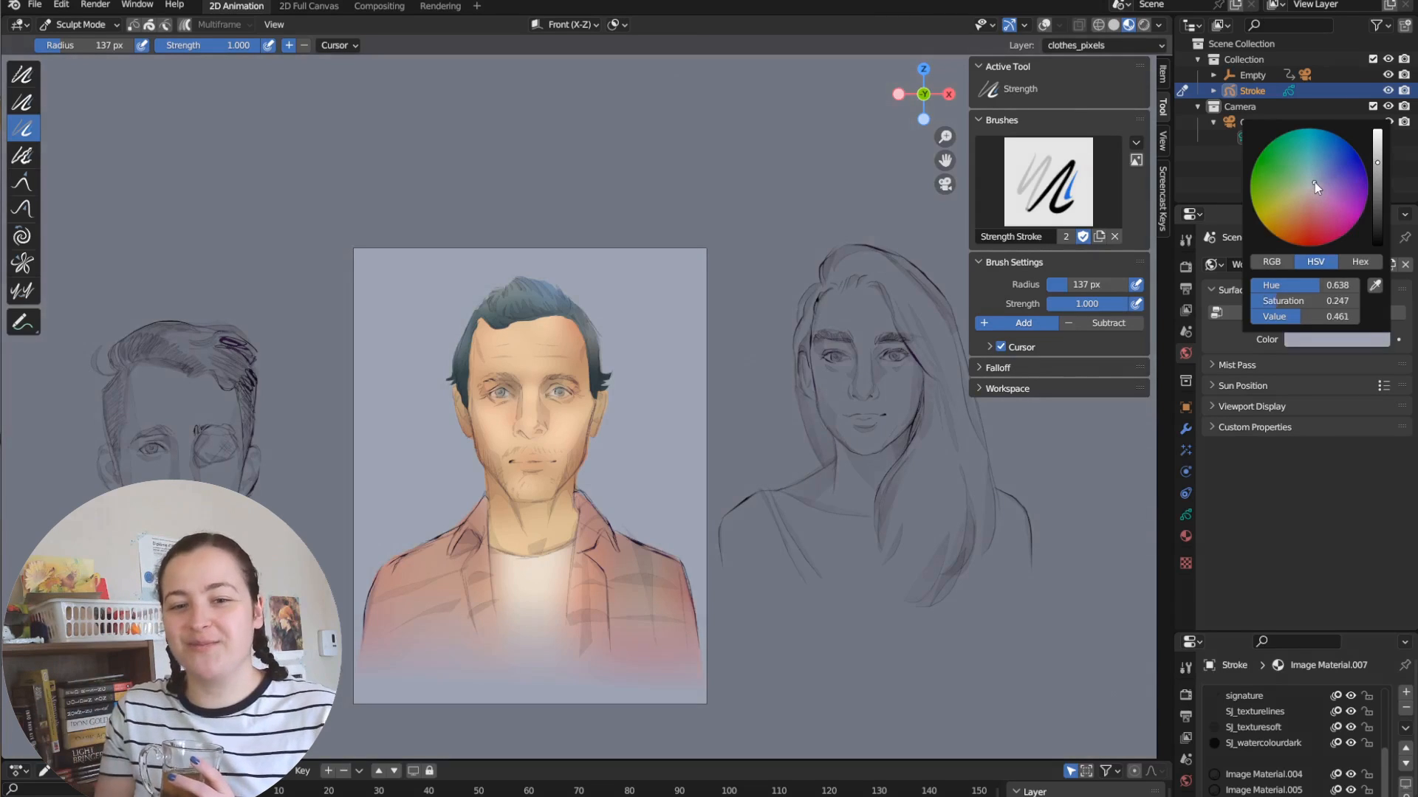
pyautogui.click(79, 24)
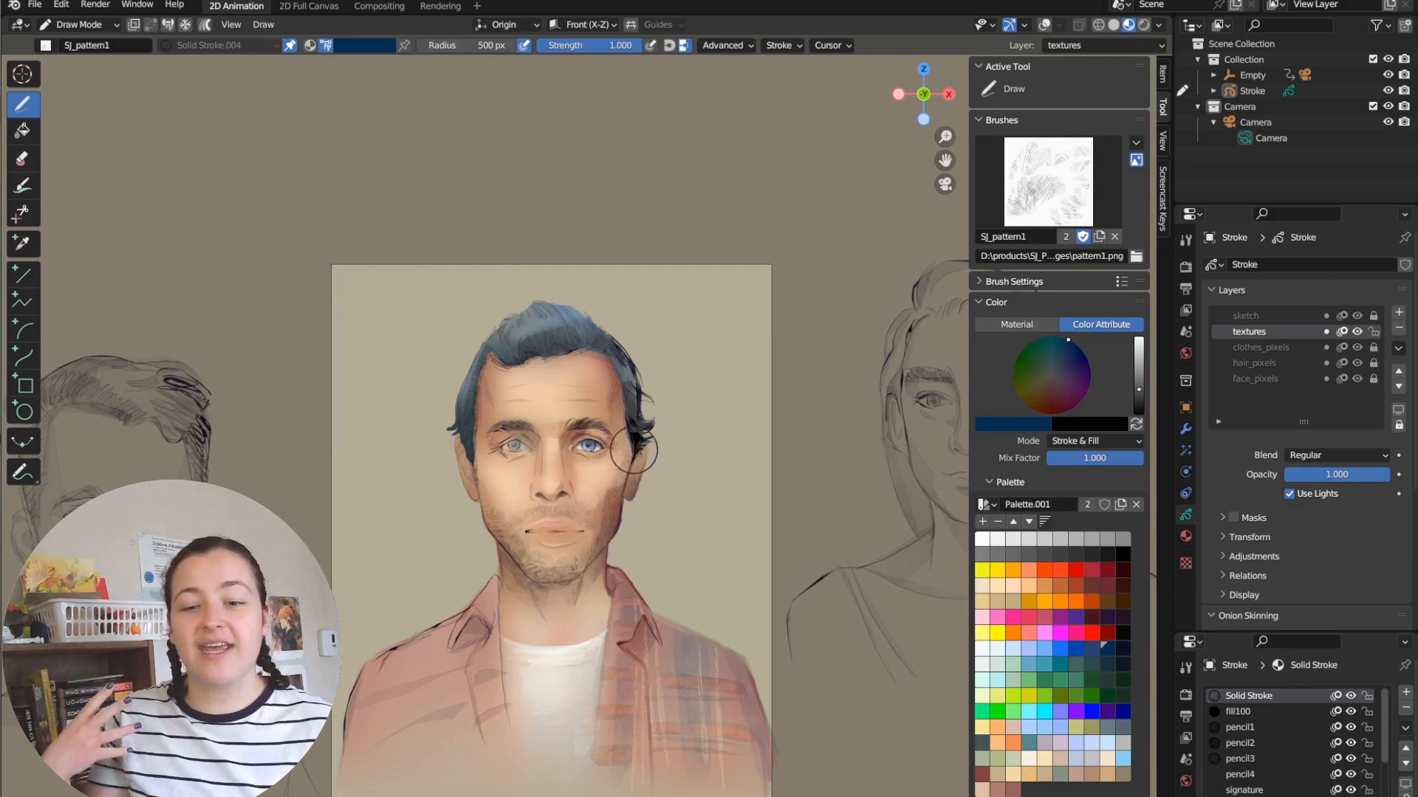
# Step: Choose the SJ_smudge1 texture brush and paint texture on the textures layer
pyautogui.click(1047, 181)
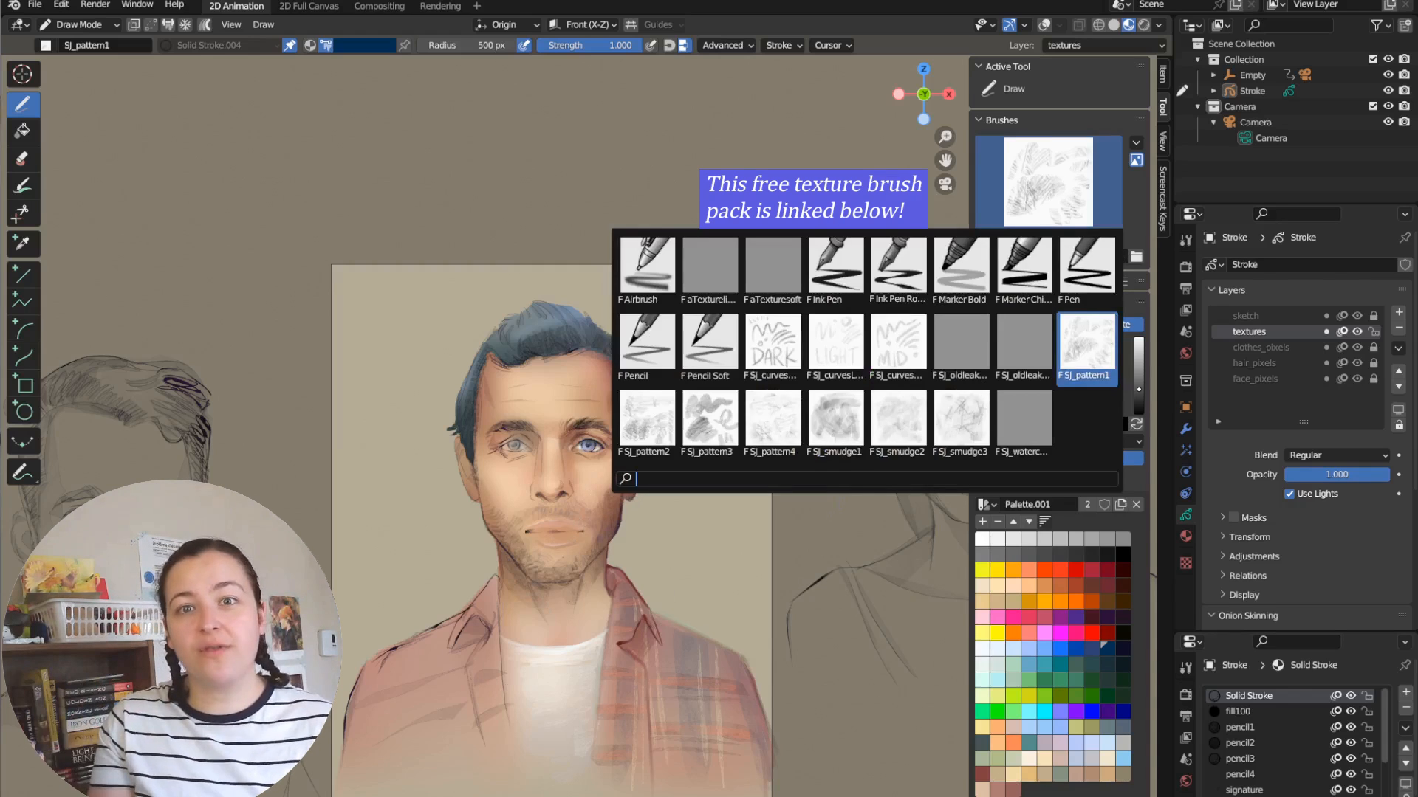
pyautogui.click(832, 419)
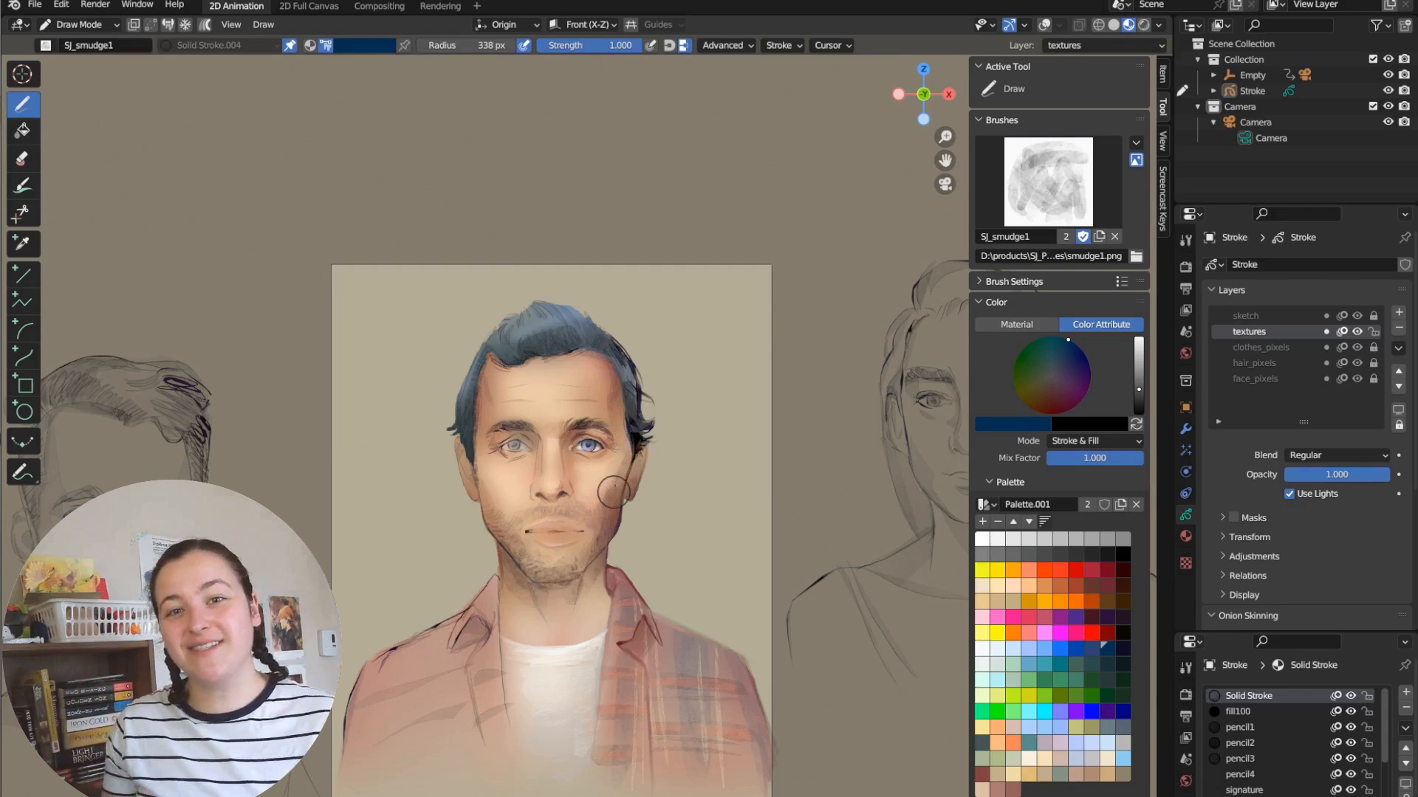
pyautogui.click(77, 24)
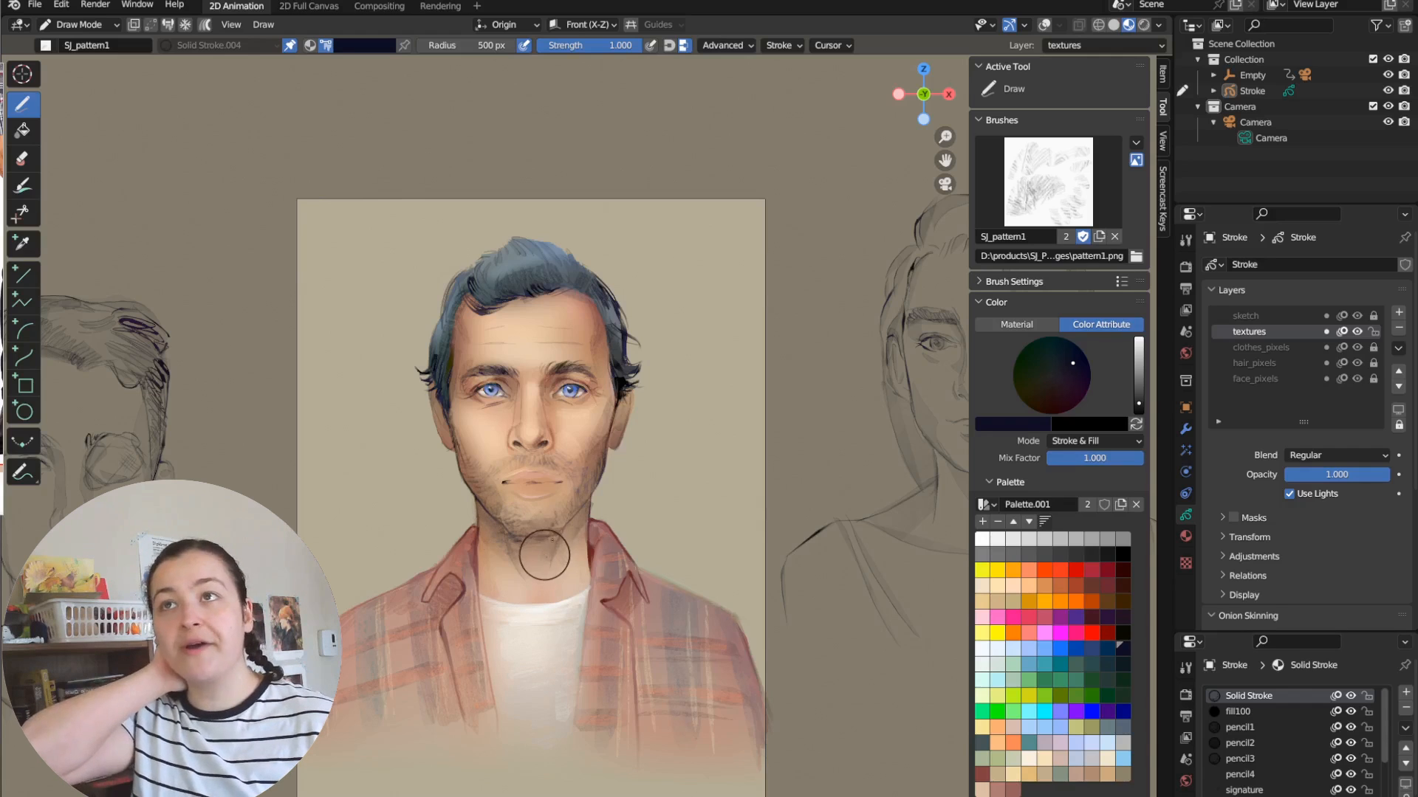
# Step: Enter Sculpt Mode and push the strokes beside the neck into shape
pyautogui.press('Tab')
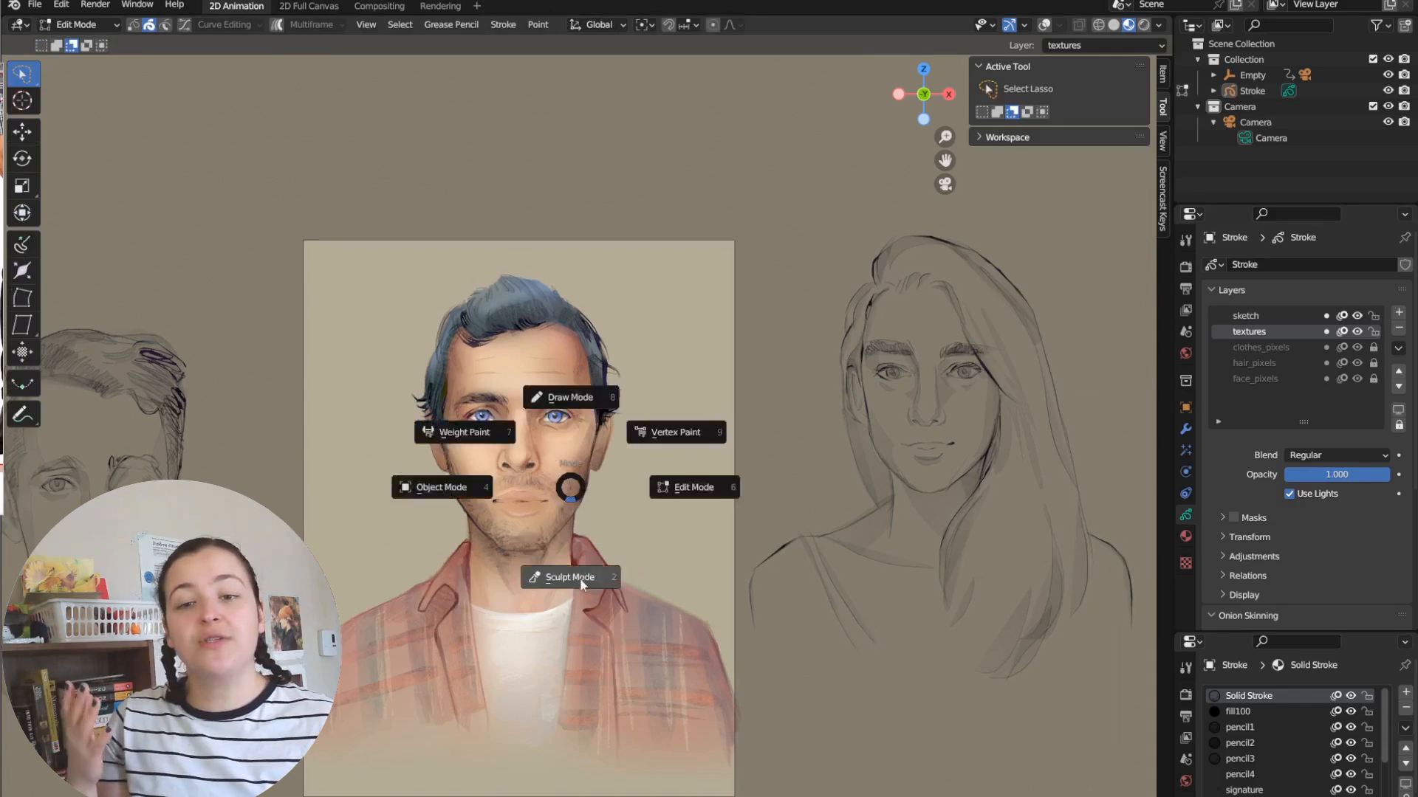
pyautogui.click(571, 577)
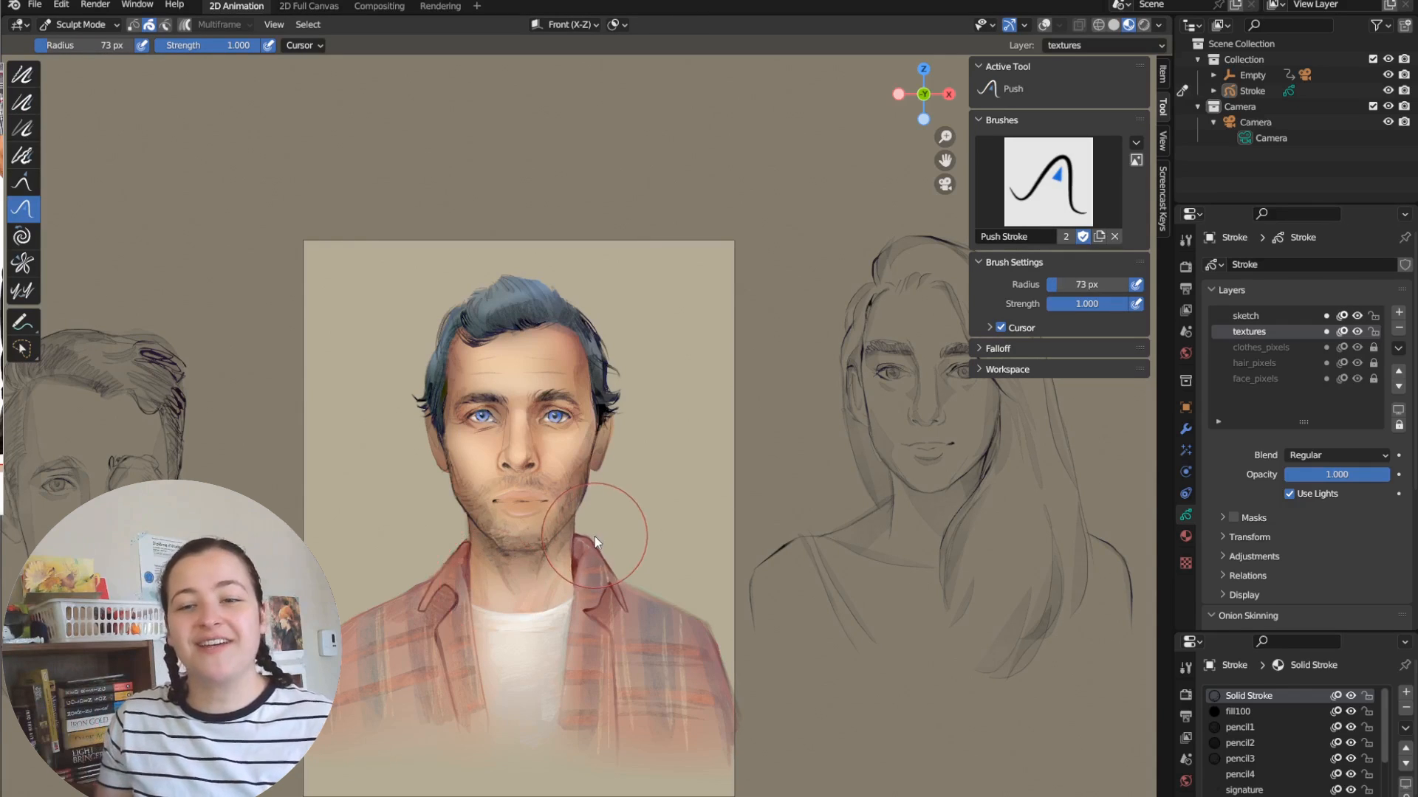
pyautogui.moveTo(595, 543); pyautogui.dragTo(486, 589)
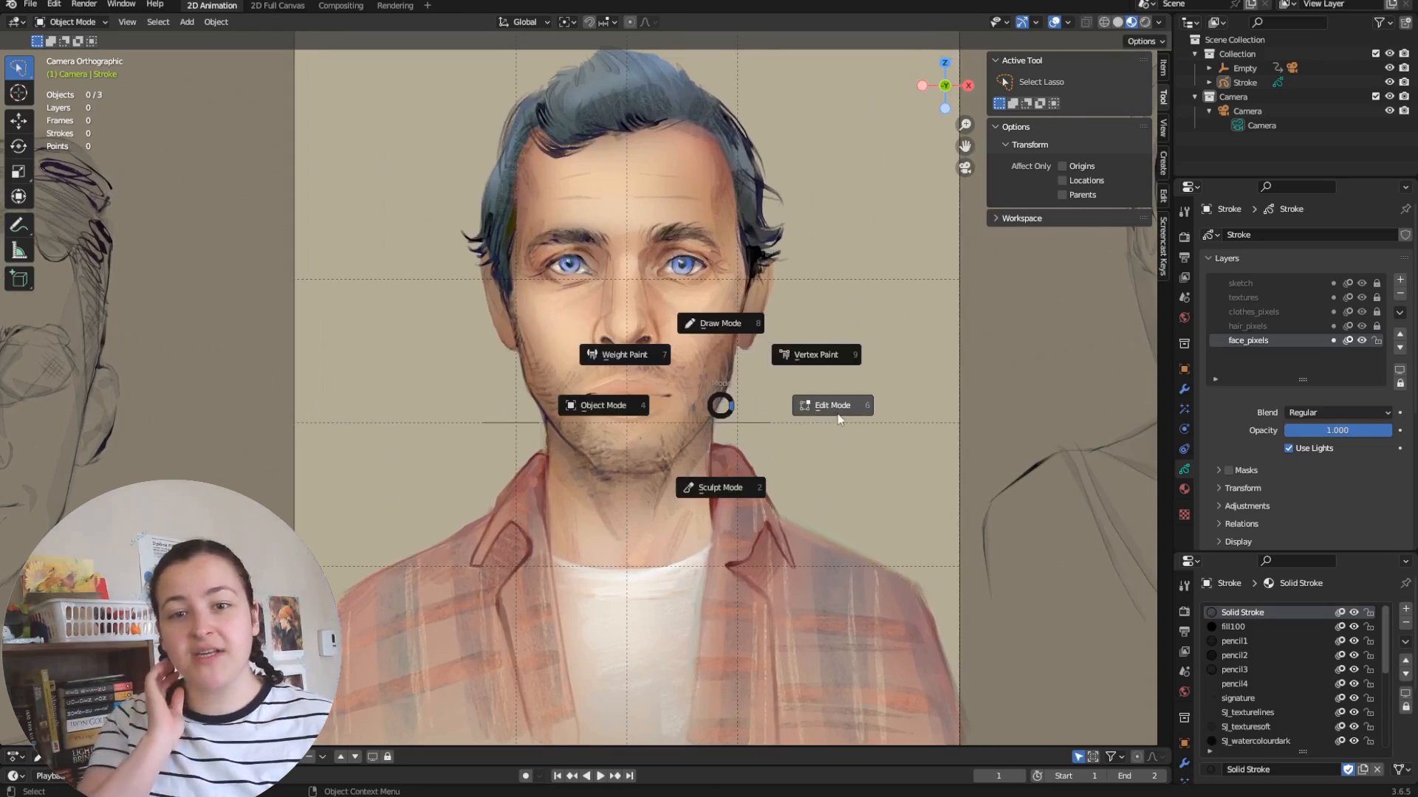
# Step: Inspect face strokes in Edit Mode, vertex-paint the hair, then return to Draw Mode
pyautogui.click(831, 405)
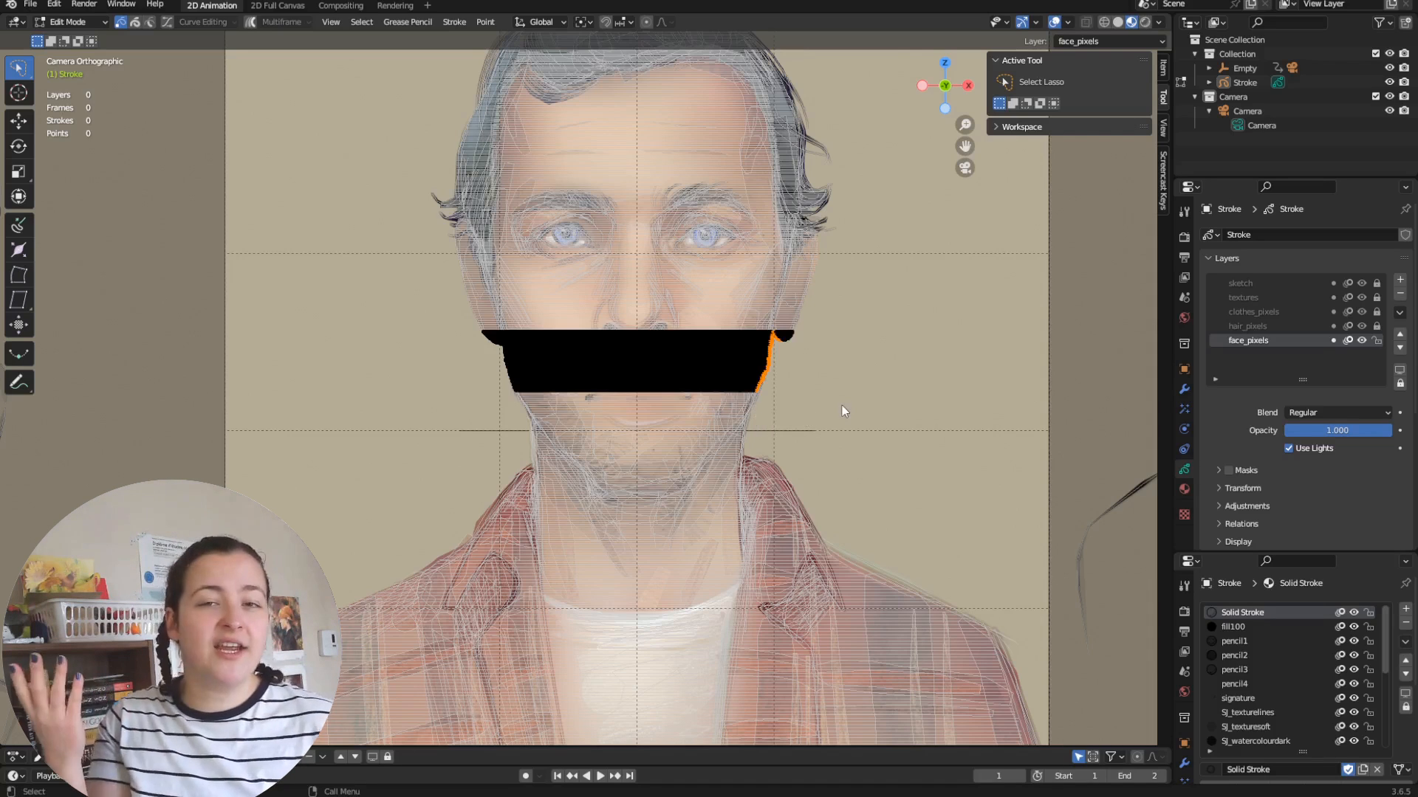
pyautogui.press('x')
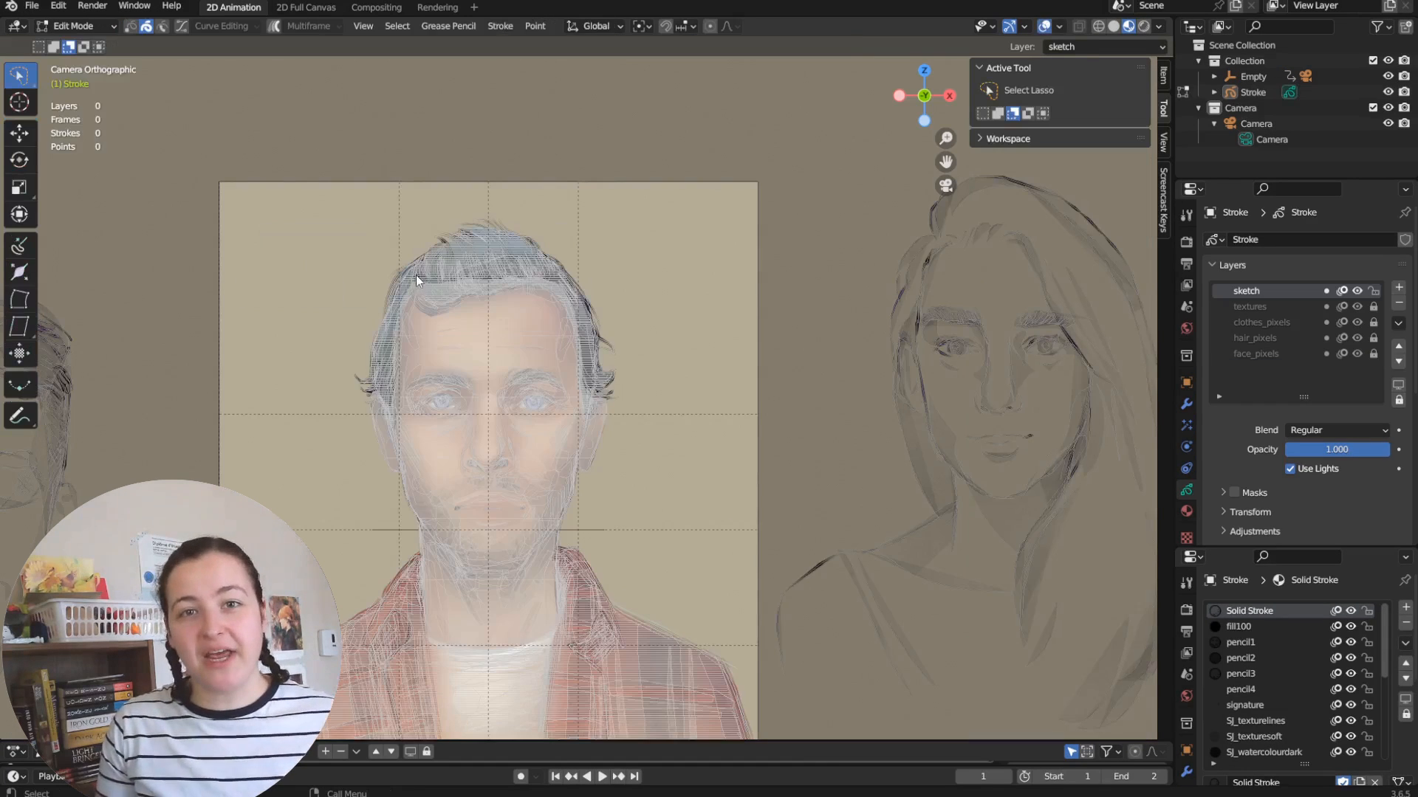
pyautogui.click(420, 266)
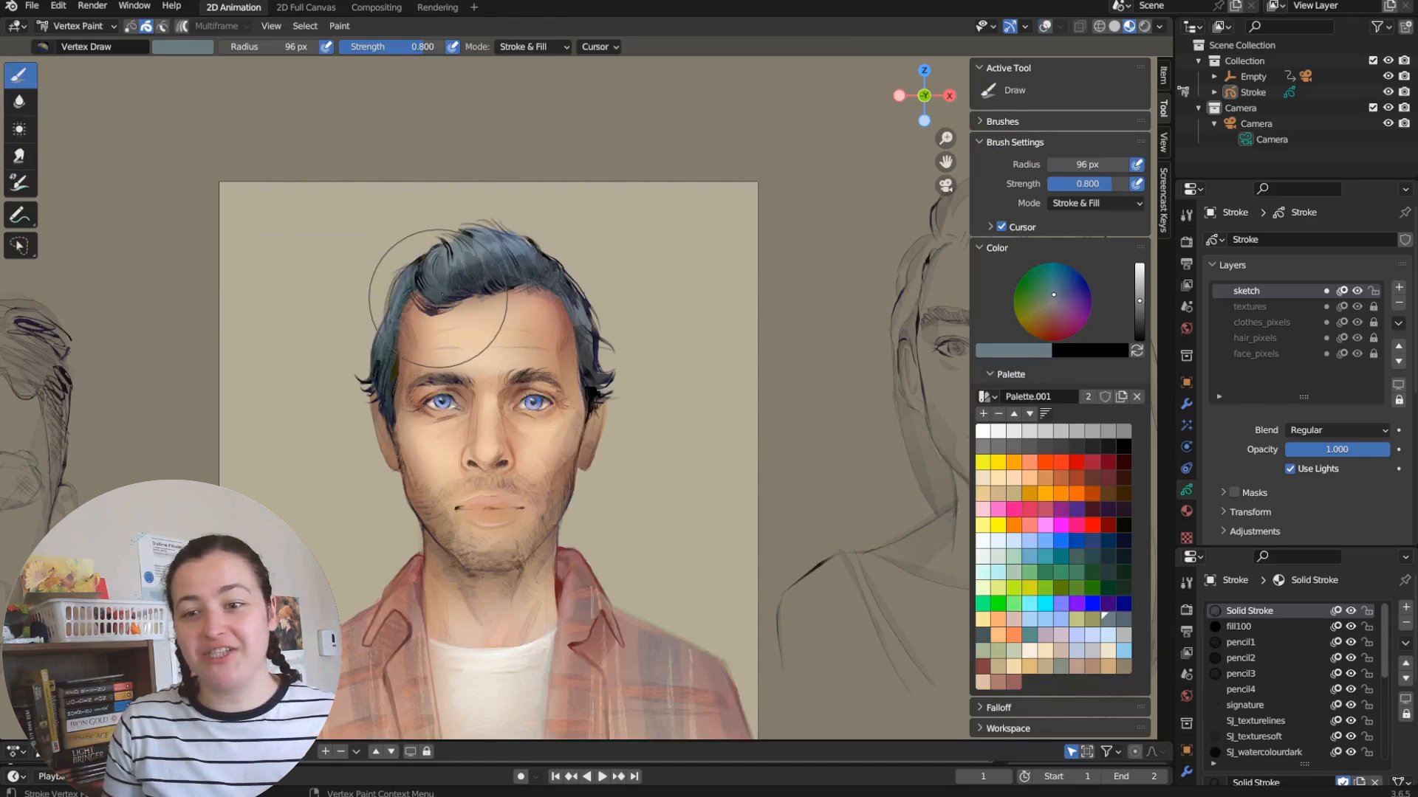
pyautogui.moveTo(415, 335)
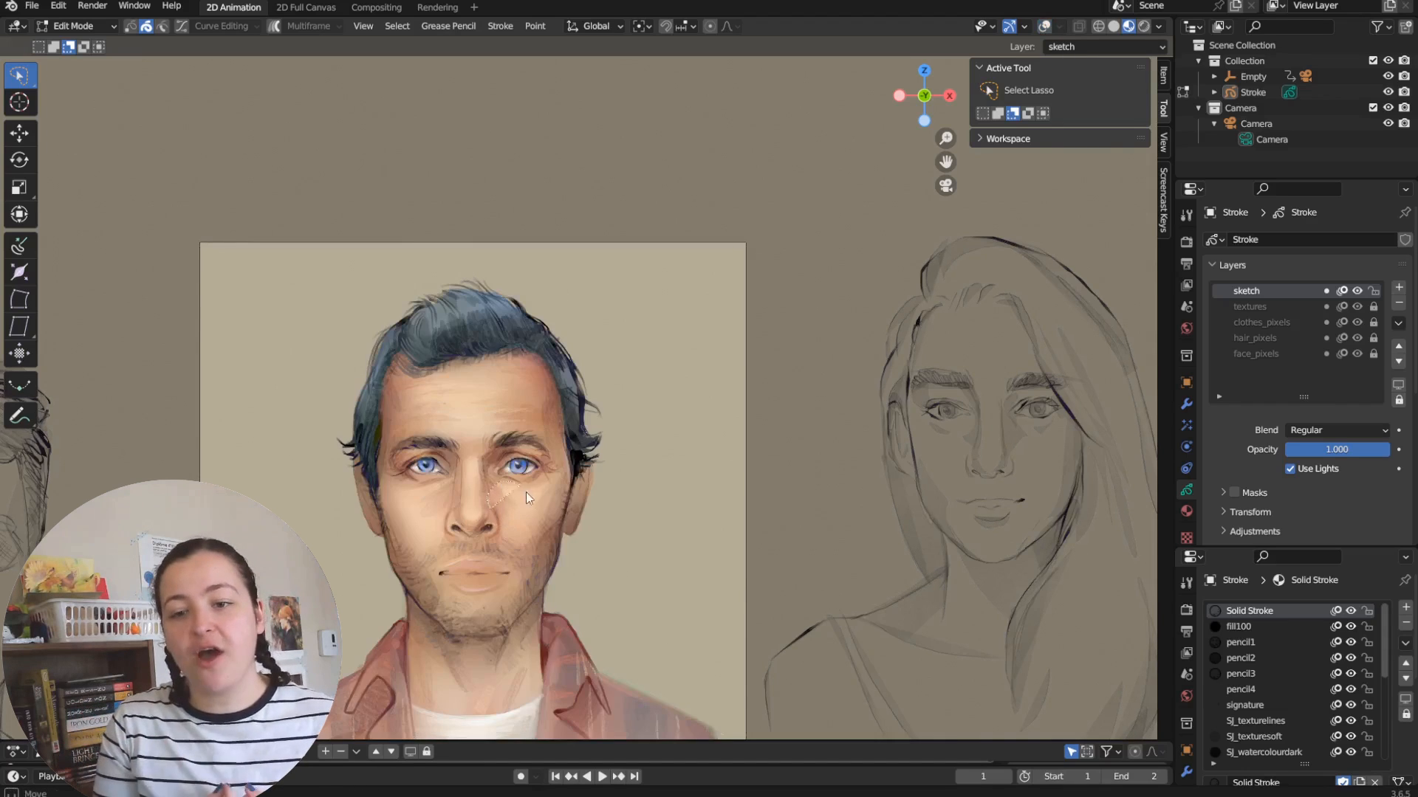
pyautogui.click(72, 25)
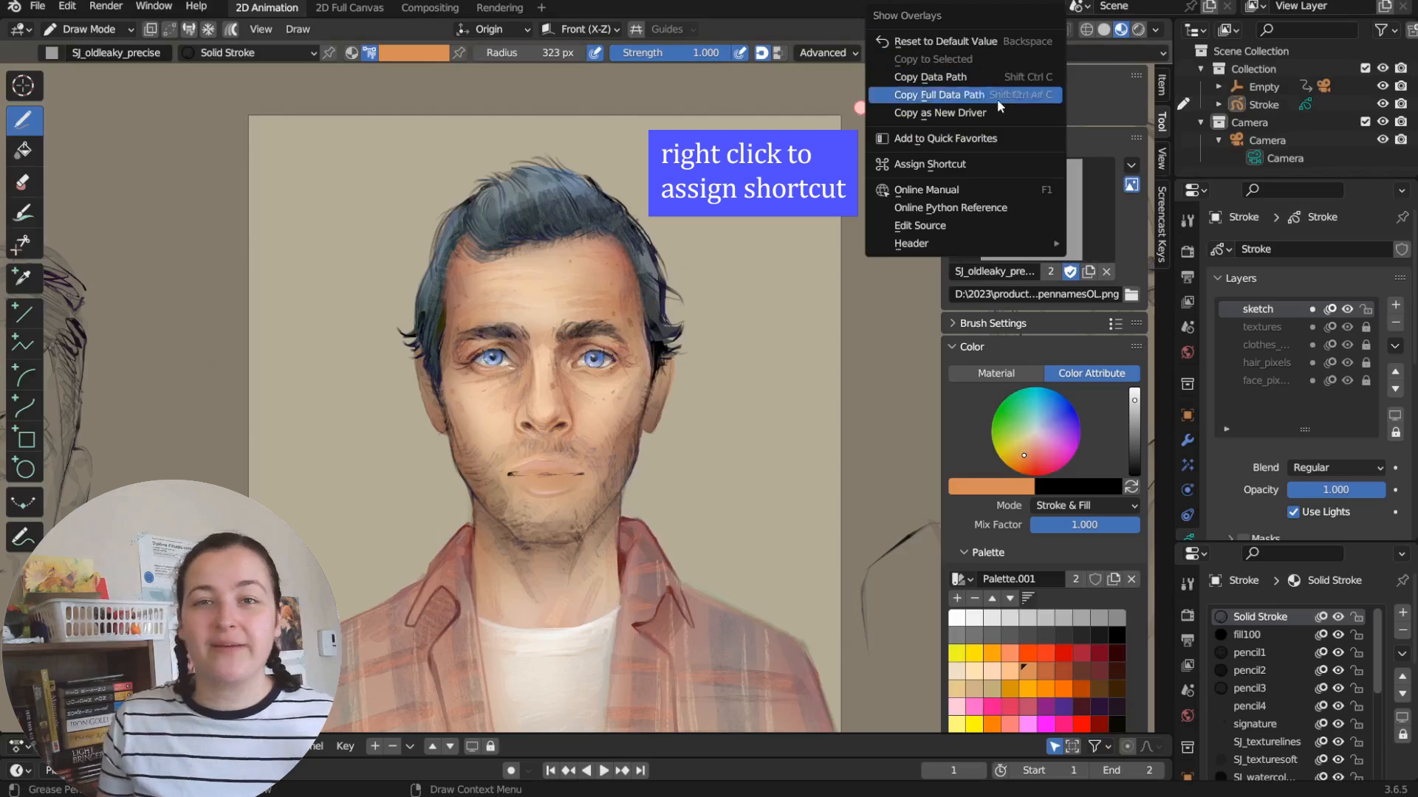
# Step: Assign a keyboard shortcut to a brush setting in the header
pyautogui.click(928, 164)
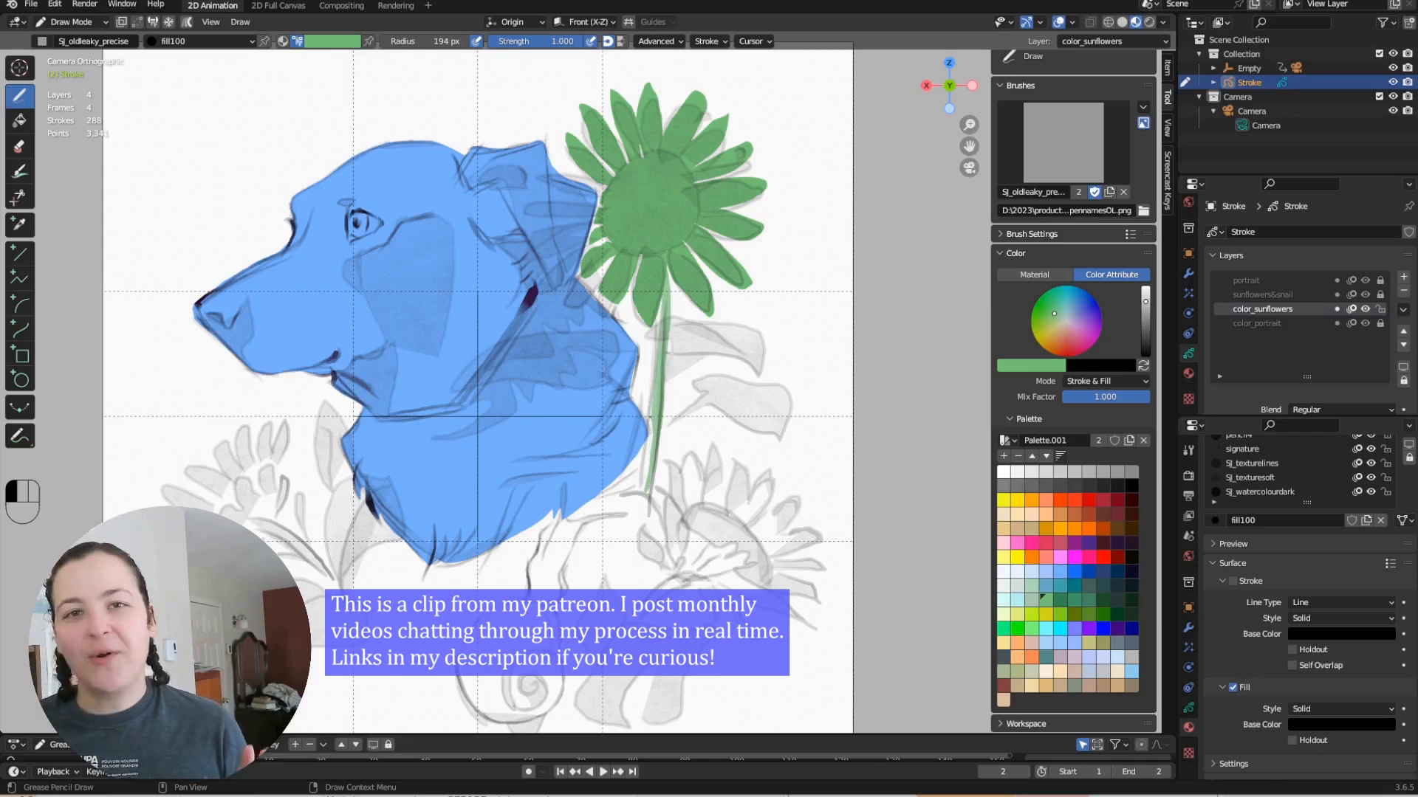
# Step: Paint green leaves below the sunflower on color_sunflowers, undoing unwanted strokes with Ctrl+Z
pyautogui.press('ctrl+z')
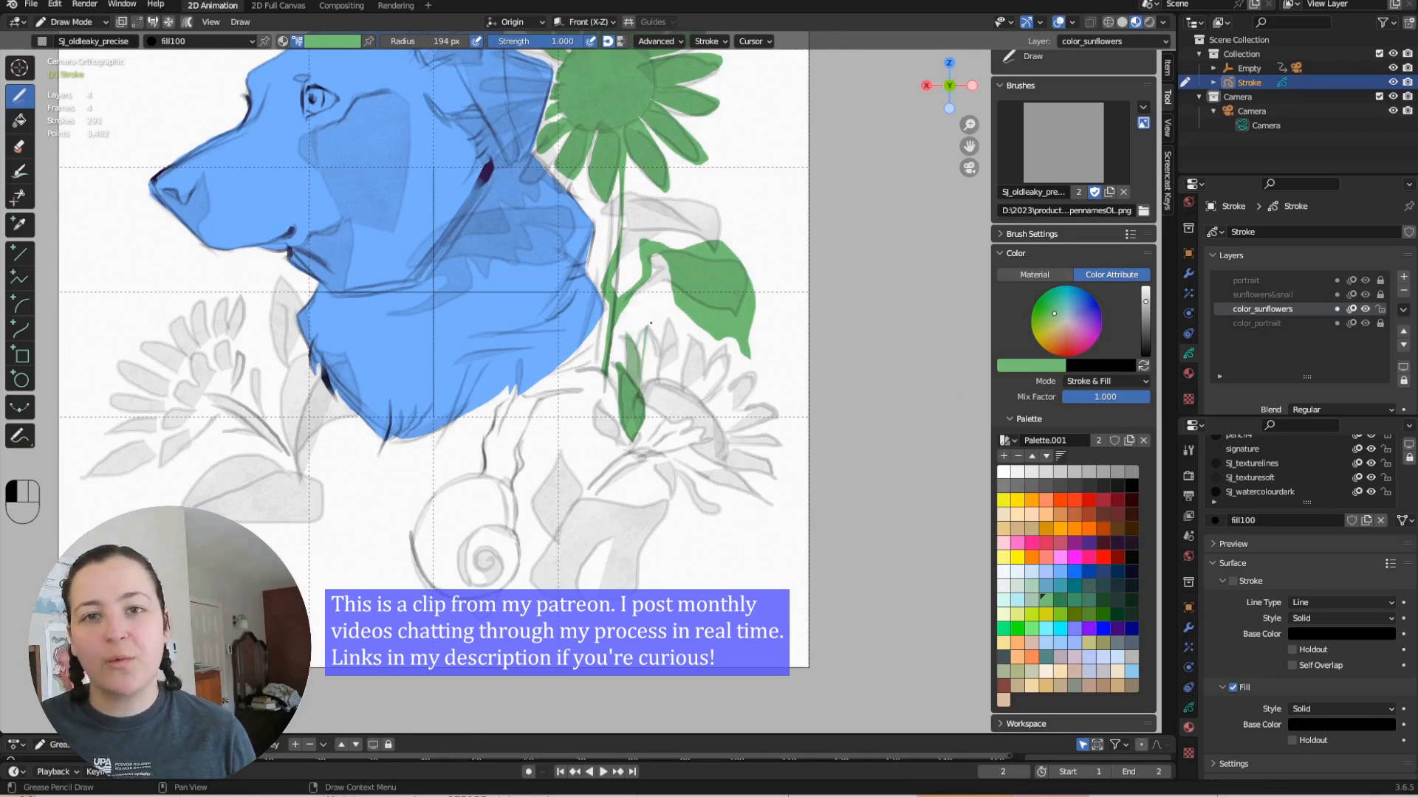
pyautogui.moveTo(633, 334); pyautogui.dragTo(741, 379)
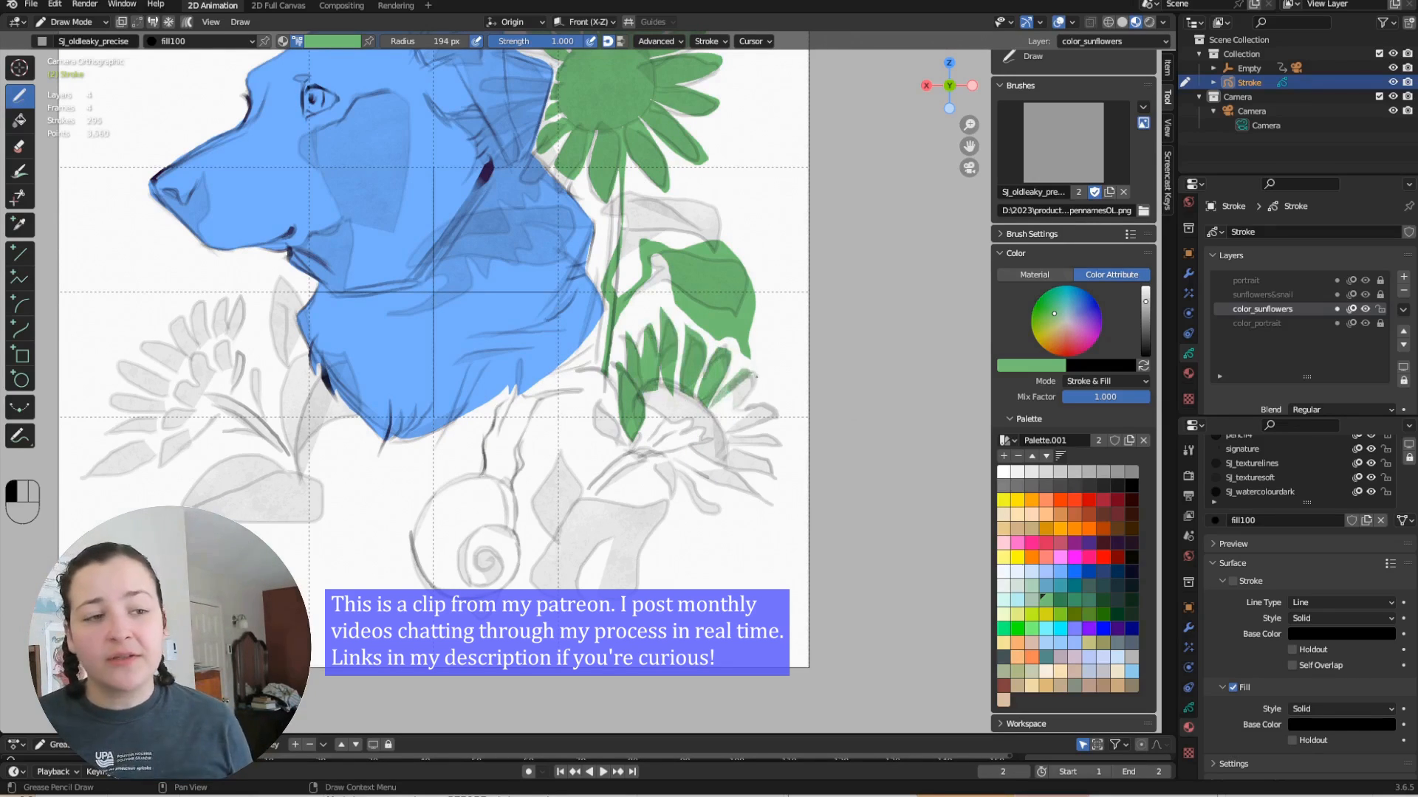
pyautogui.press('ctrl+z')
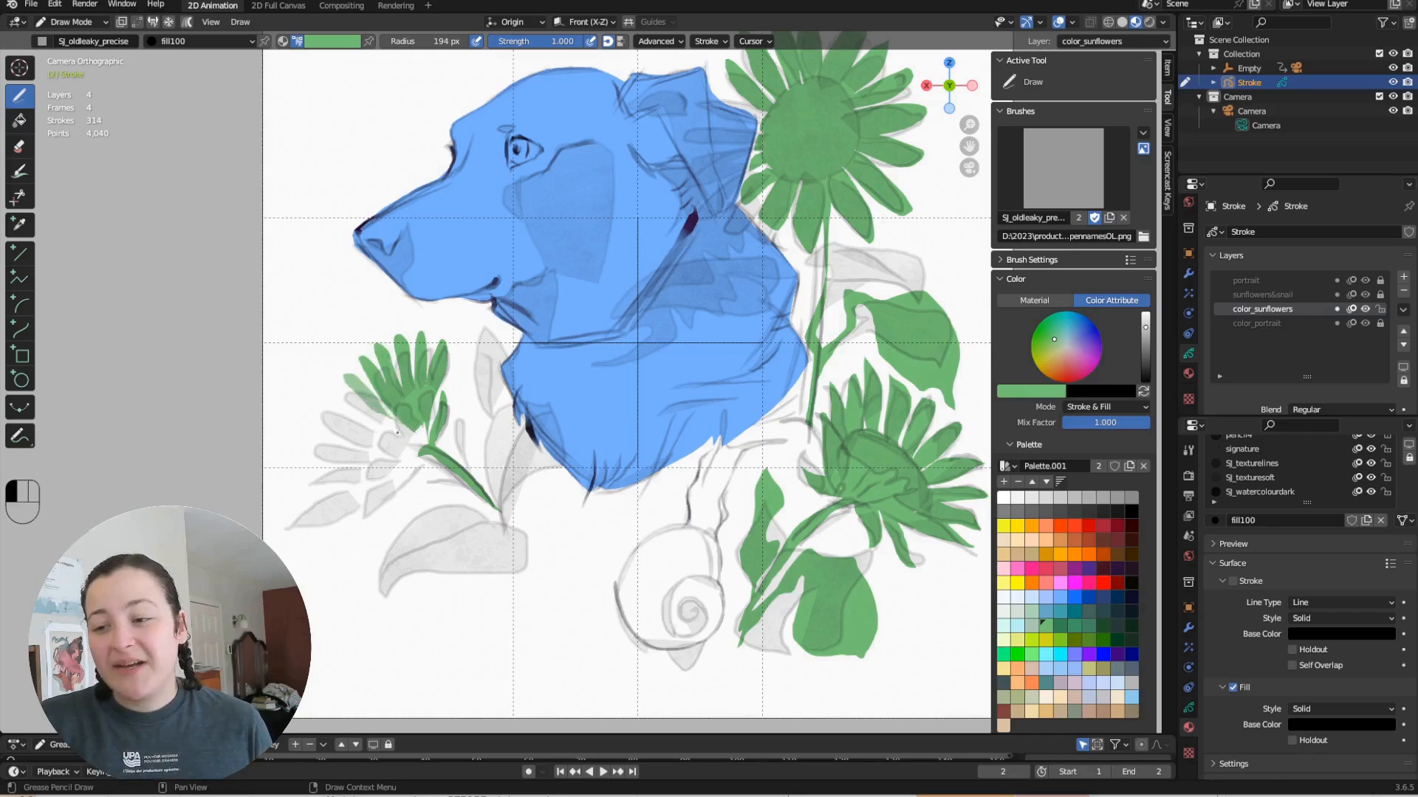
pyautogui.press('ctrl+z')
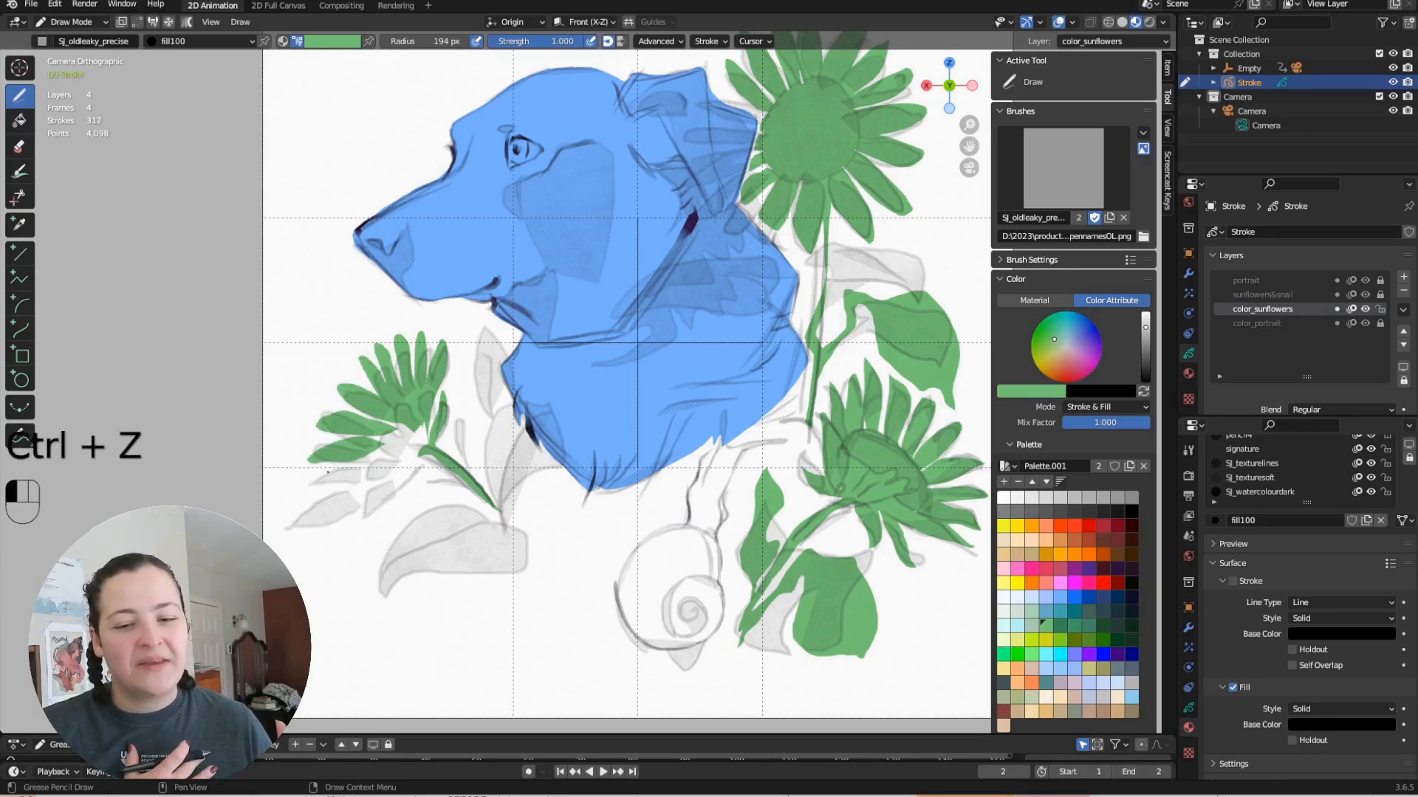
pyautogui.press('ctrl+z')
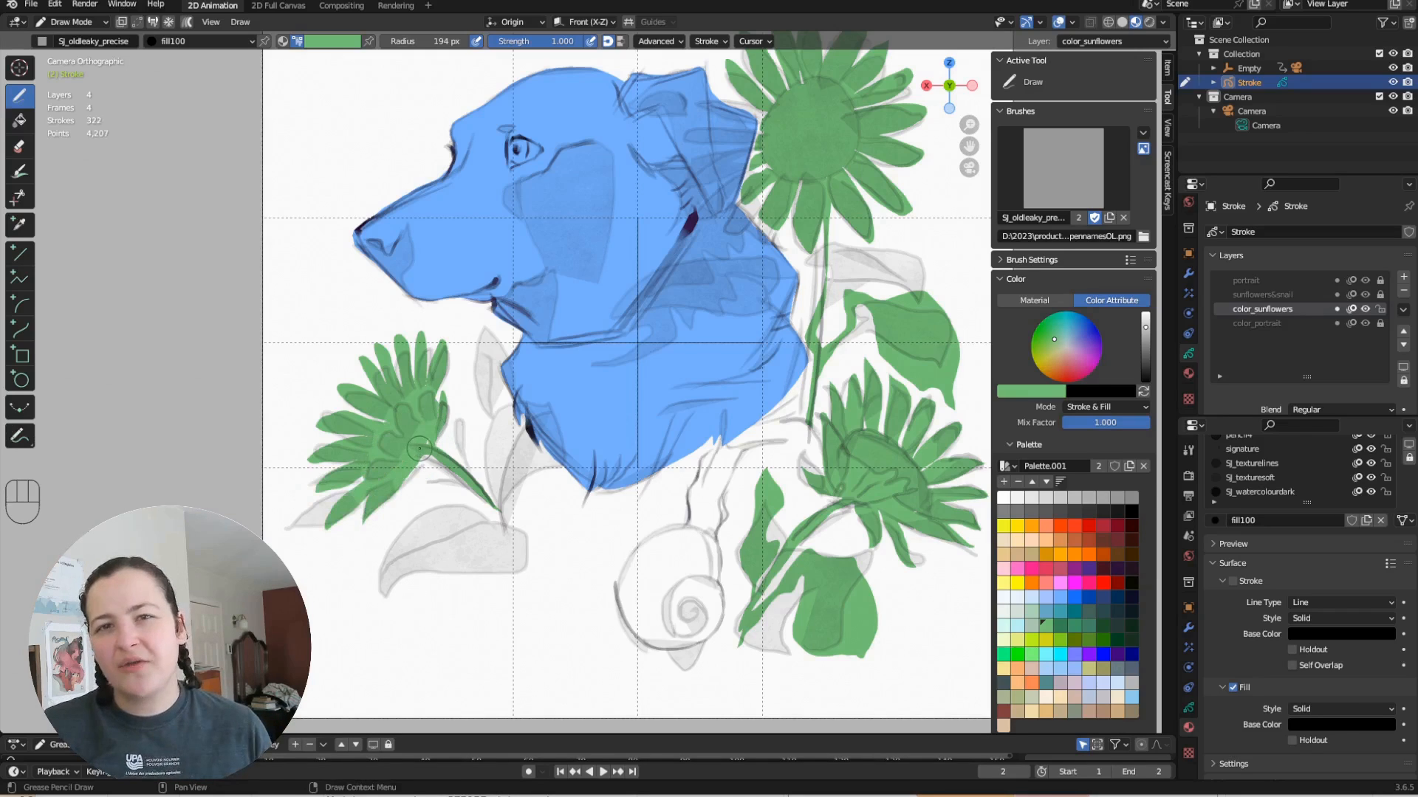
pyautogui.press('ctrl+z')
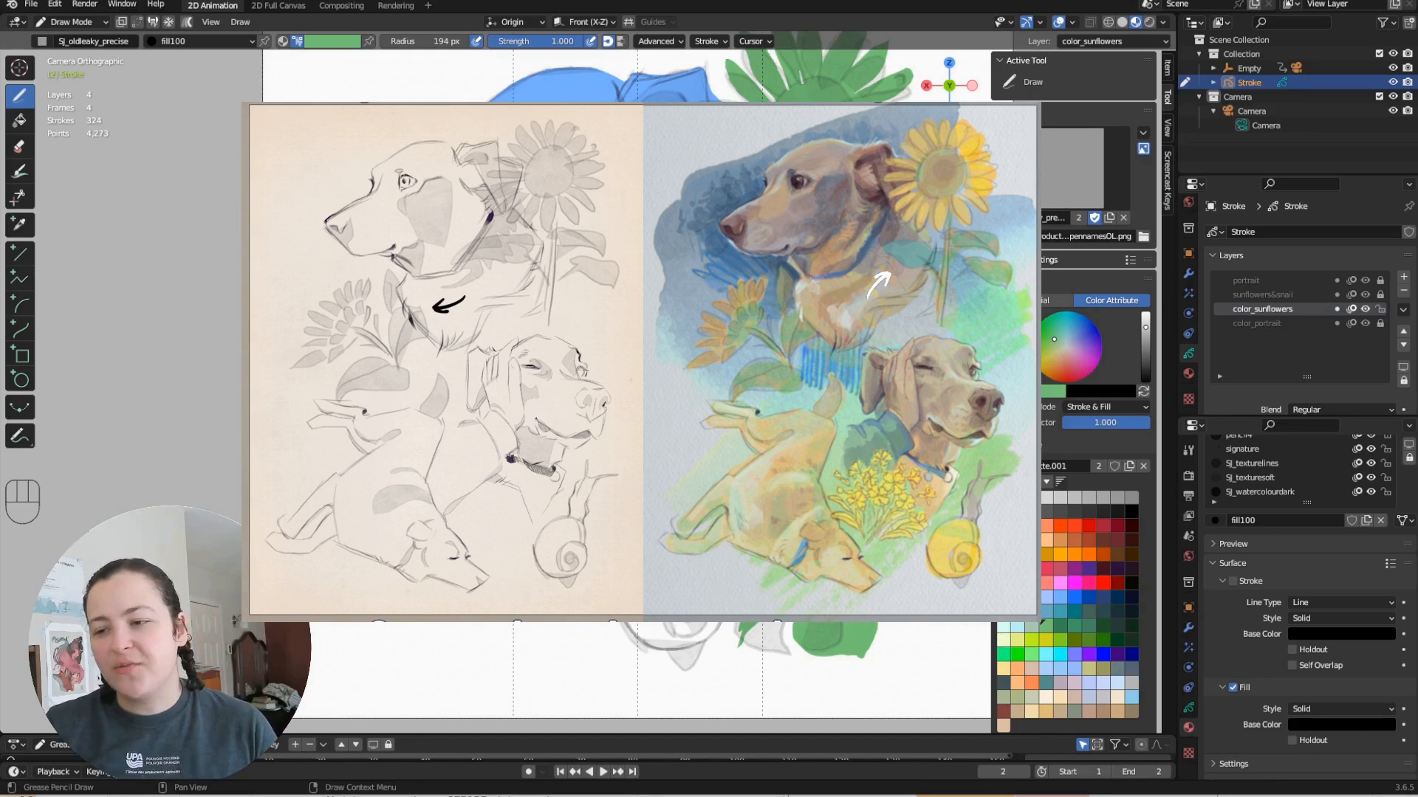
pyautogui.press('ctrl+z')
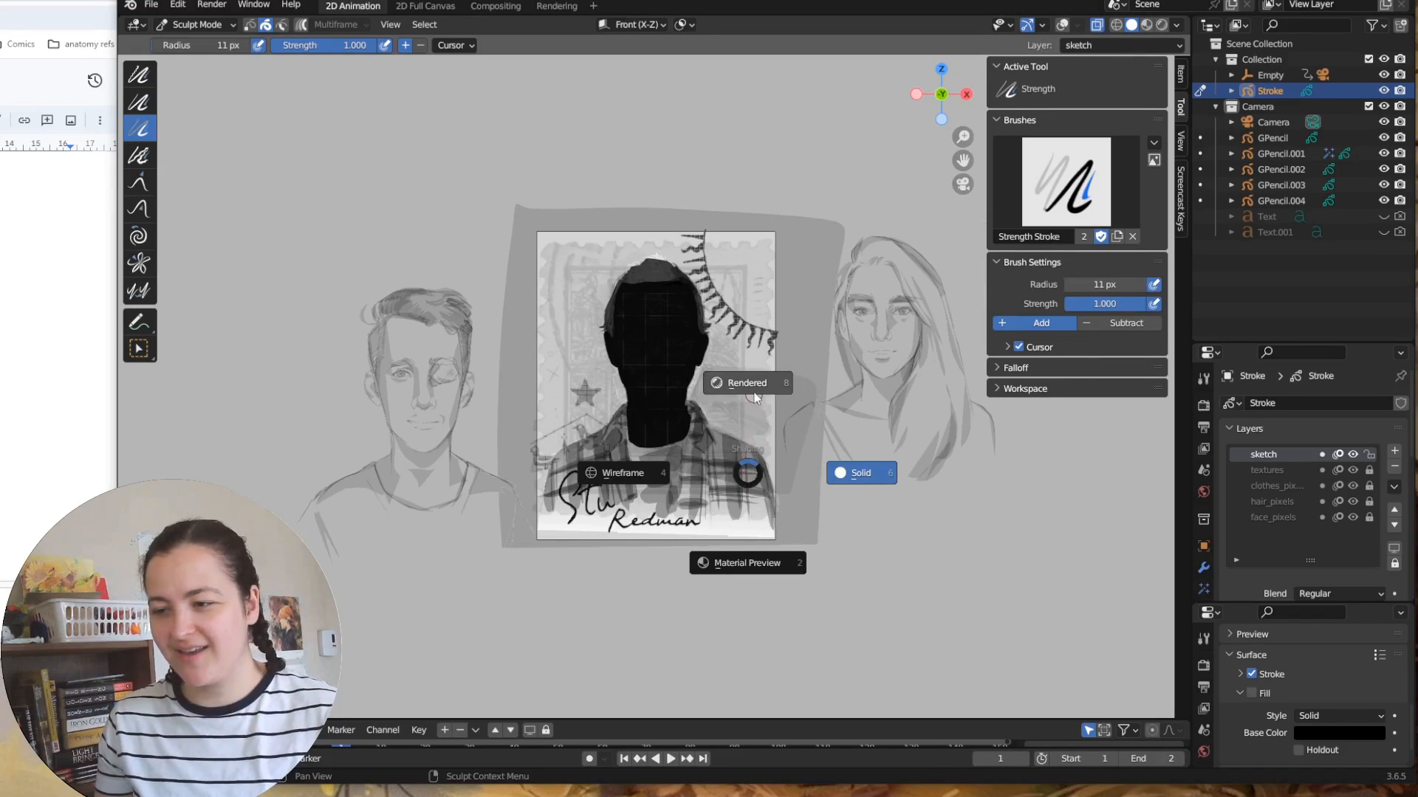
# Step: Set the silhouette portrait template's viewport shading to Rendered
pyautogui.click(747, 383)
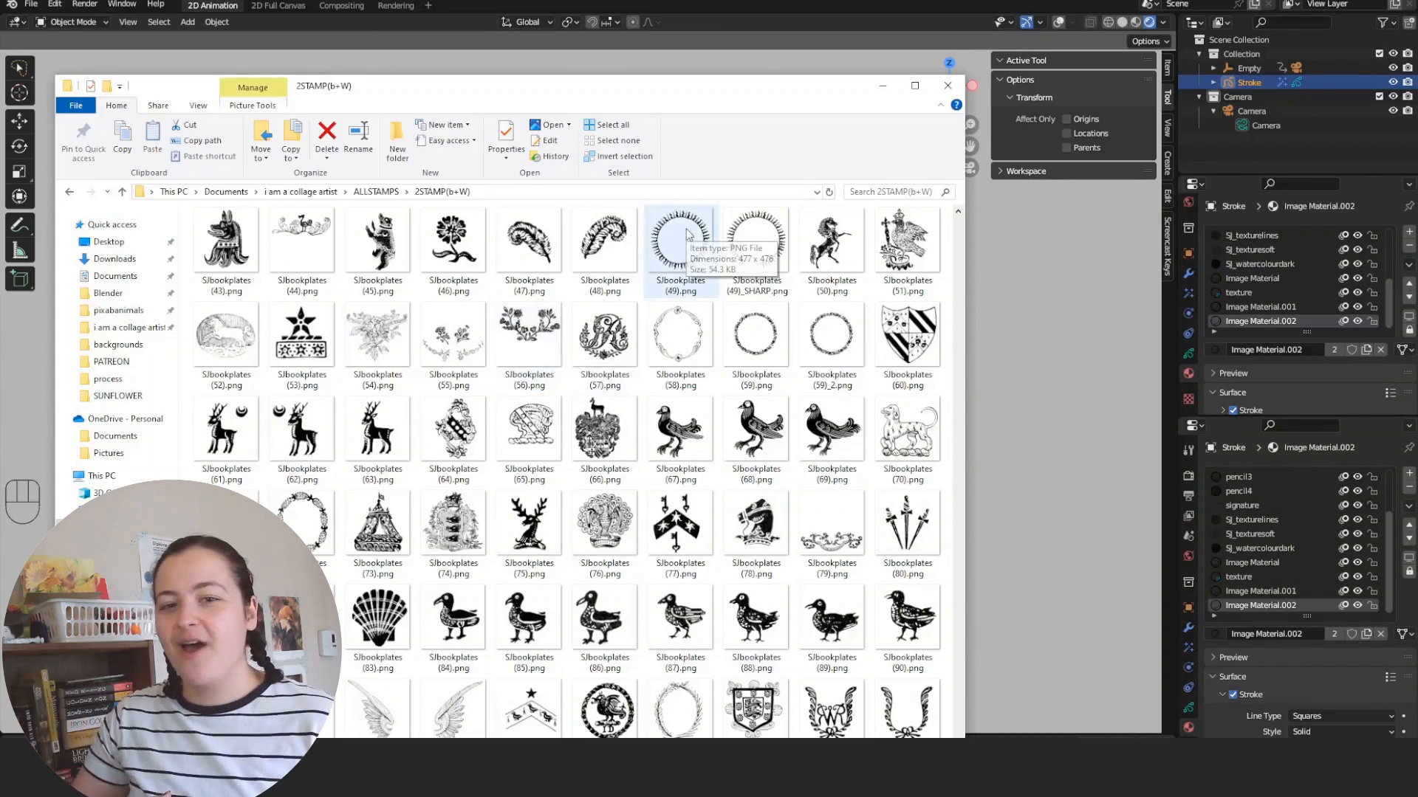
# Step: Toggle the editing mode with Tab on the dog stamp artwork
pyautogui.press('Tab')
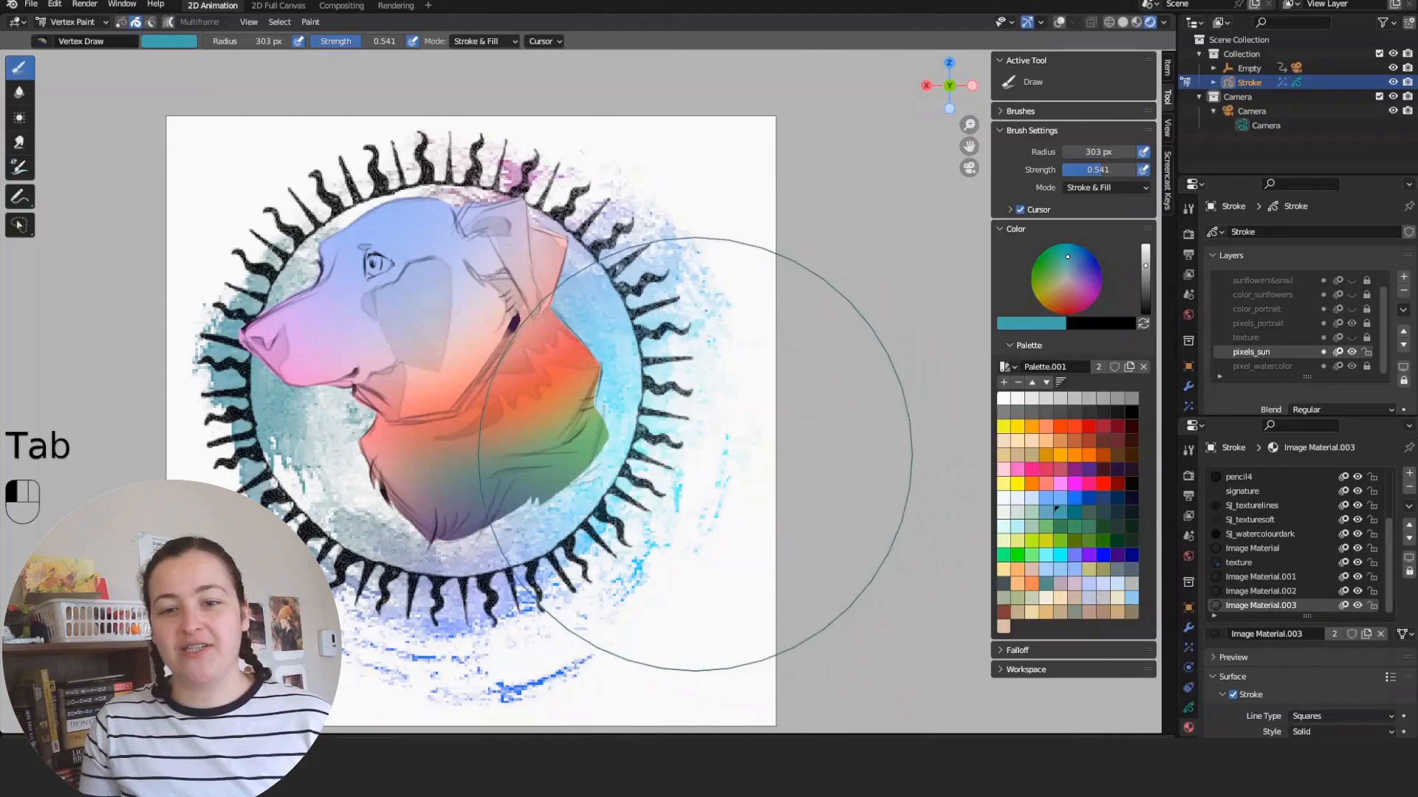